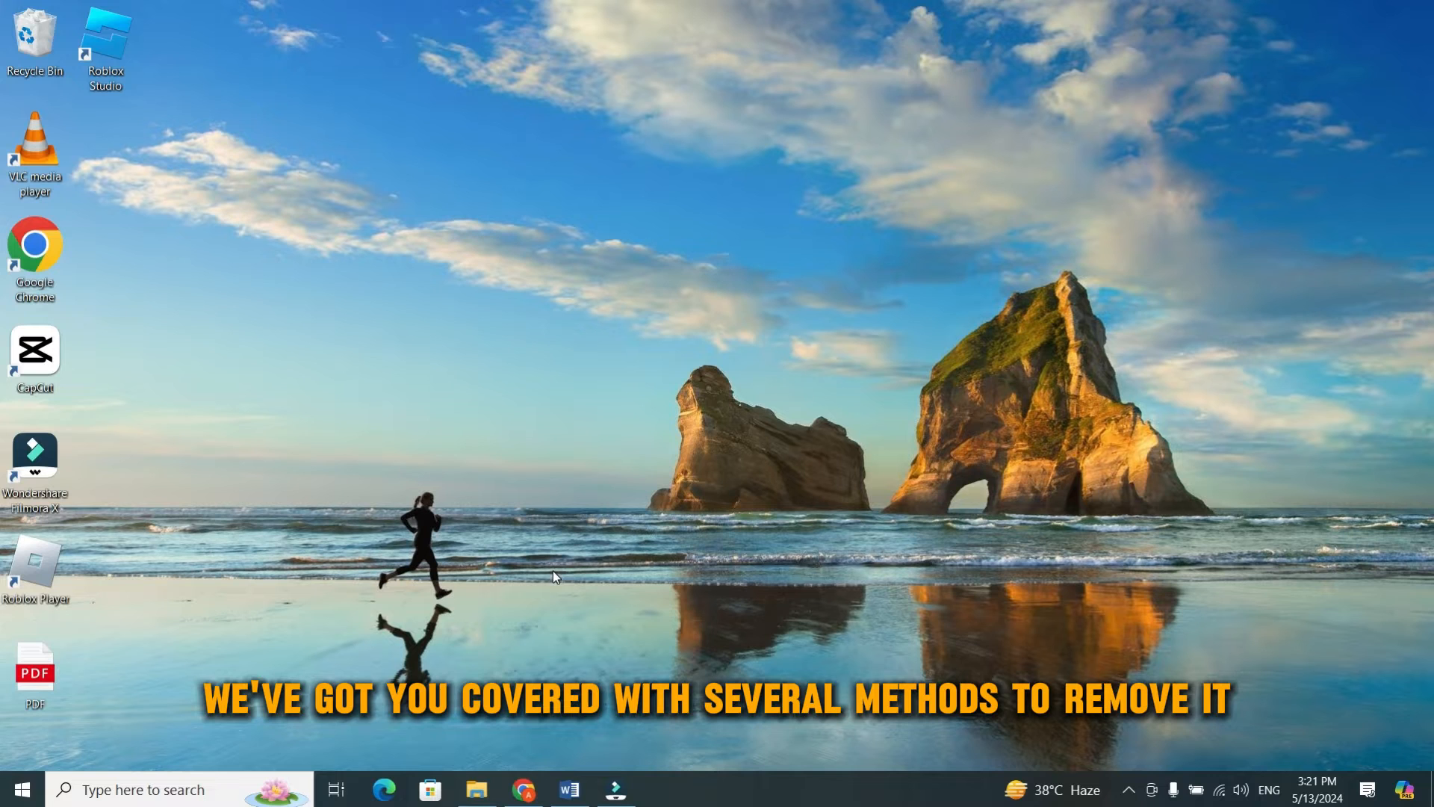
{"action": "mouse_move", "coordinate": [601, 570]}
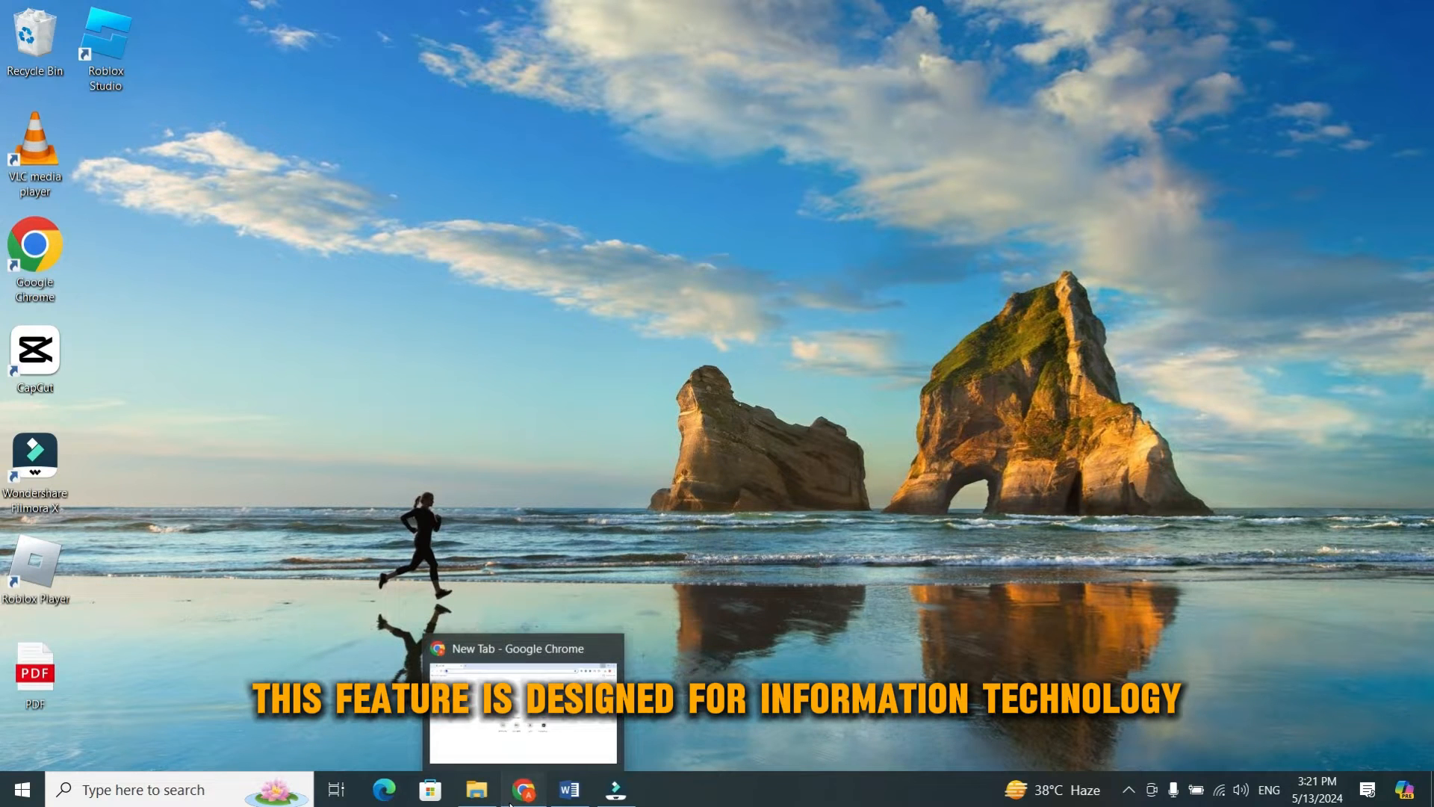
- Bring Chrome forward and check its main menu for a managed-by-organization notice
{"action": "left_click", "coordinate": [525, 788]}
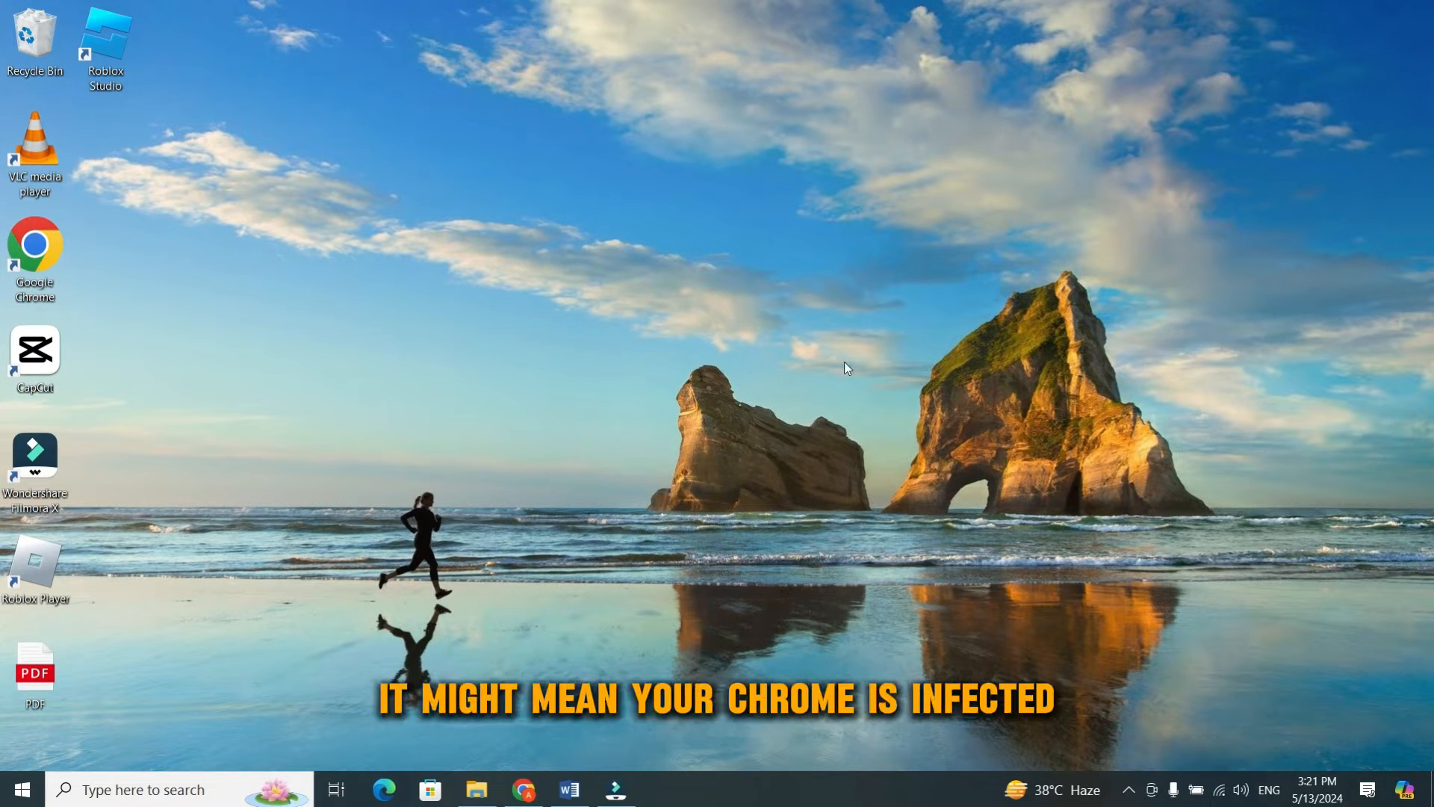
{"action": "mouse_move", "coordinate": [841, 501]}
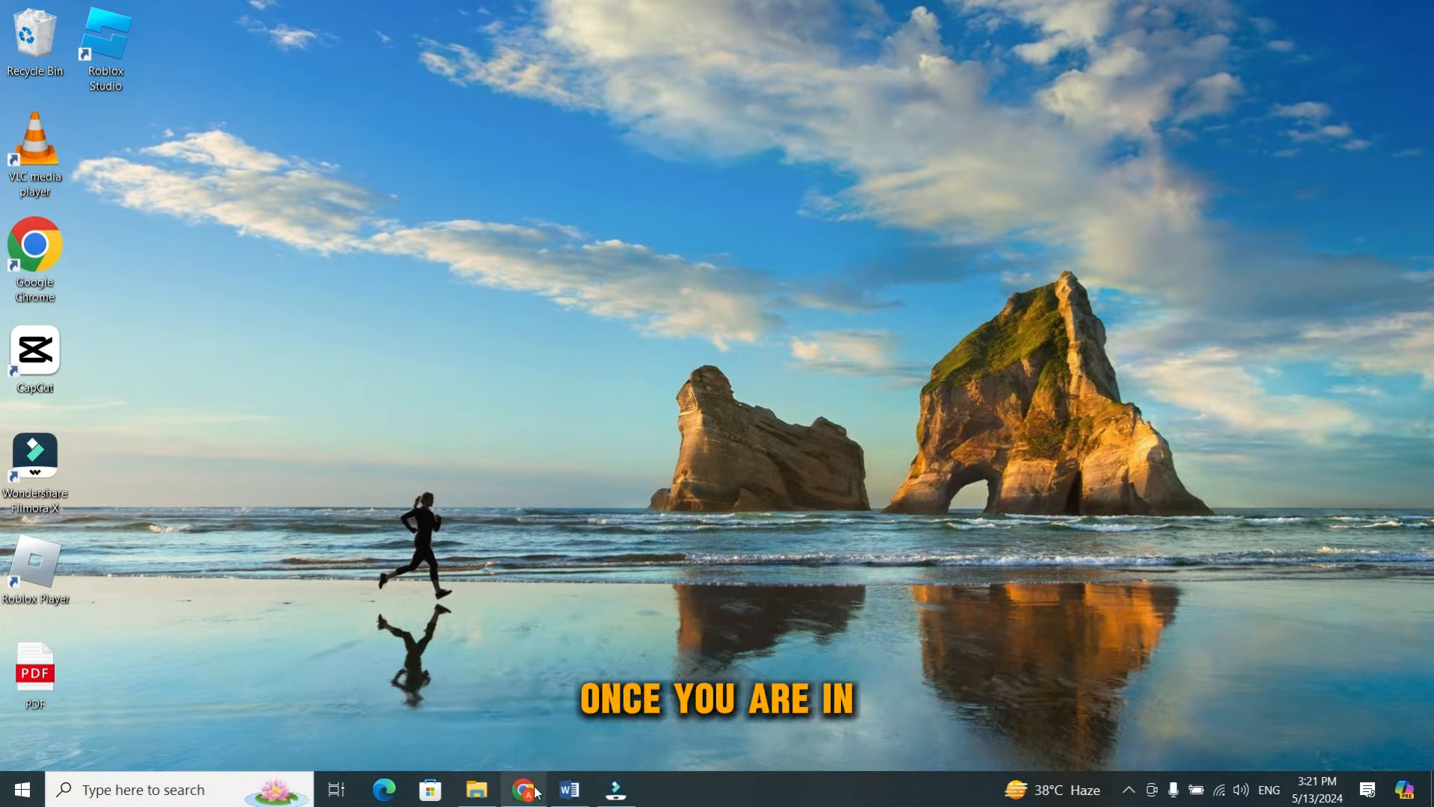
{"action": "left_click", "coordinate": [524, 786]}
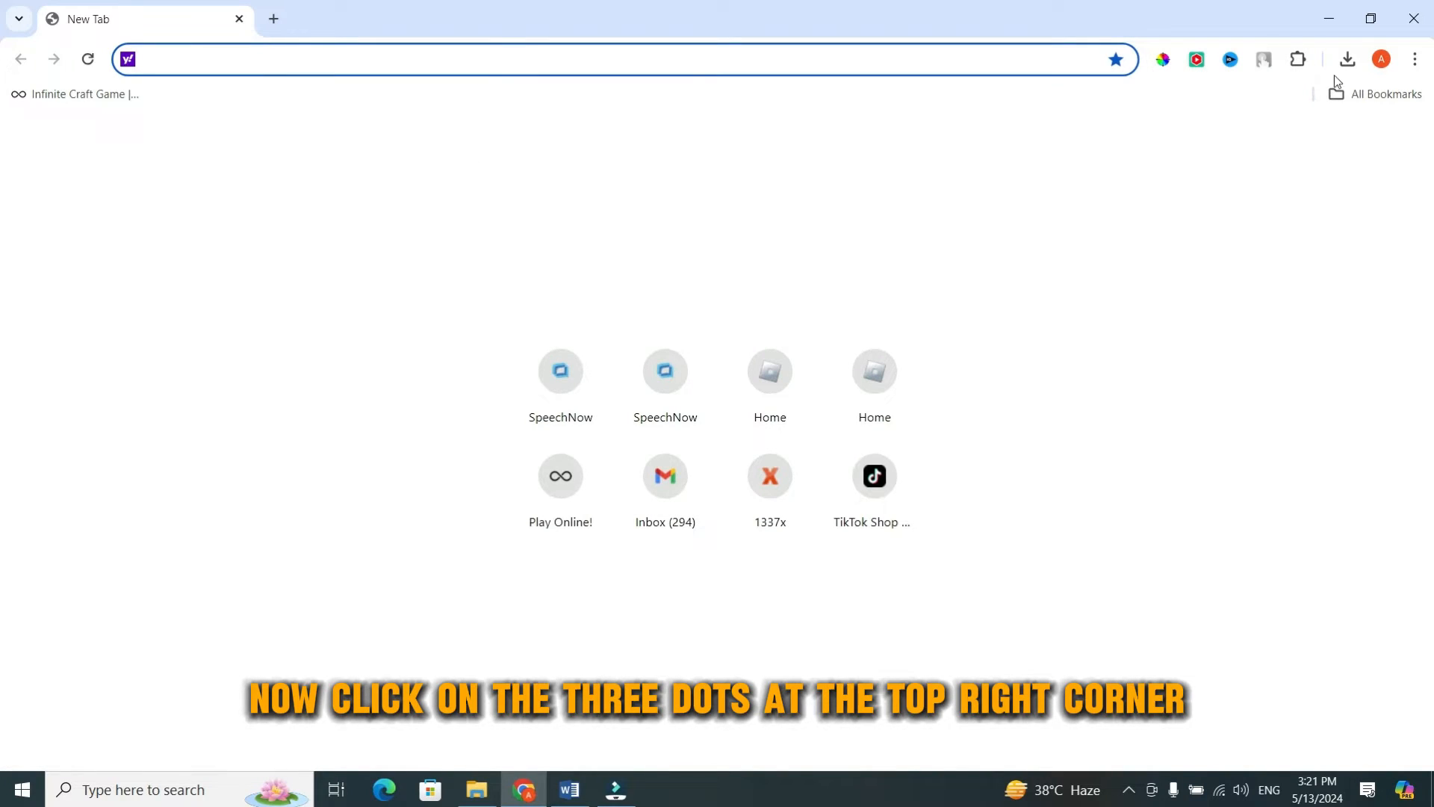
{"action": "left_click", "coordinate": [1414, 59]}
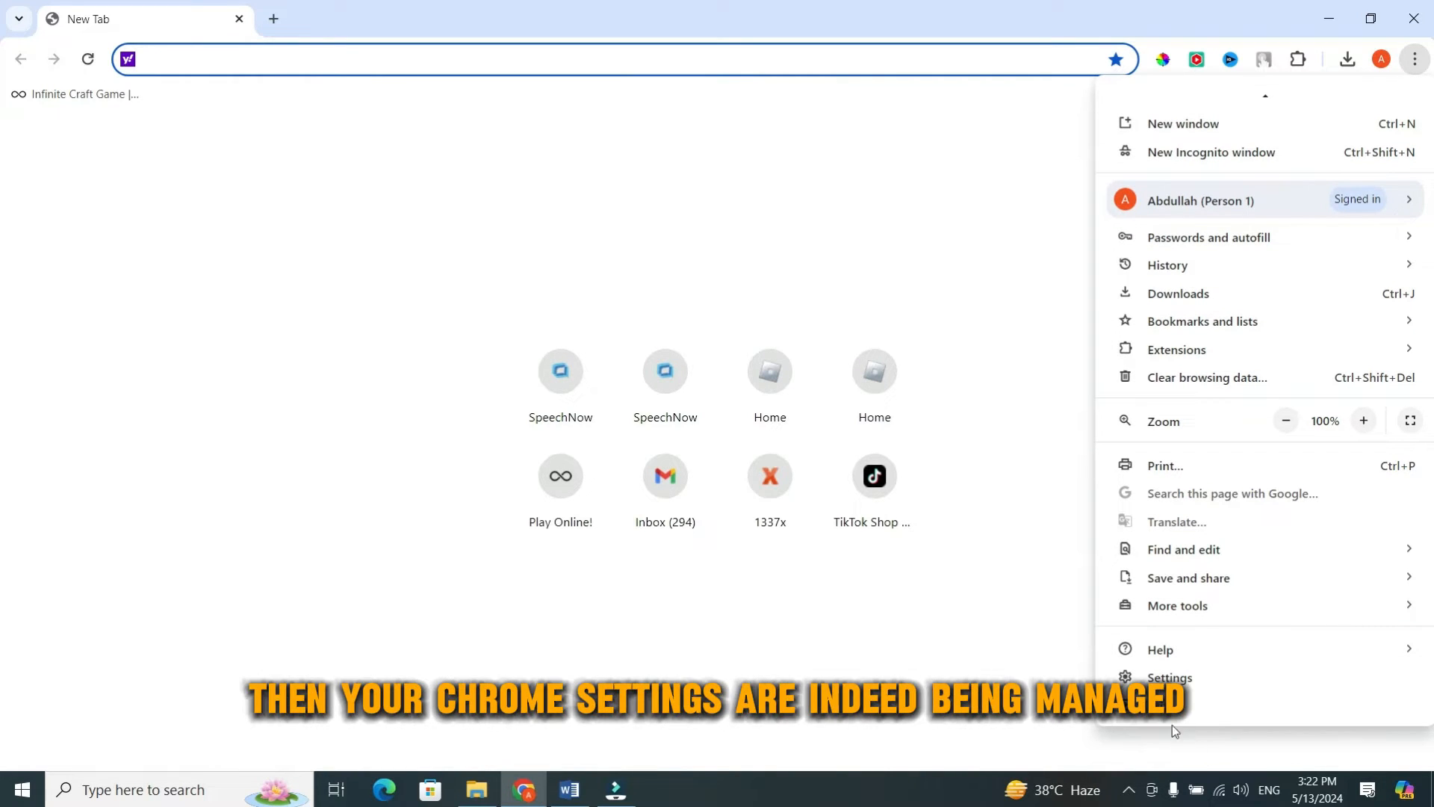
{"action": "mouse_move", "coordinate": [1151, 673]}
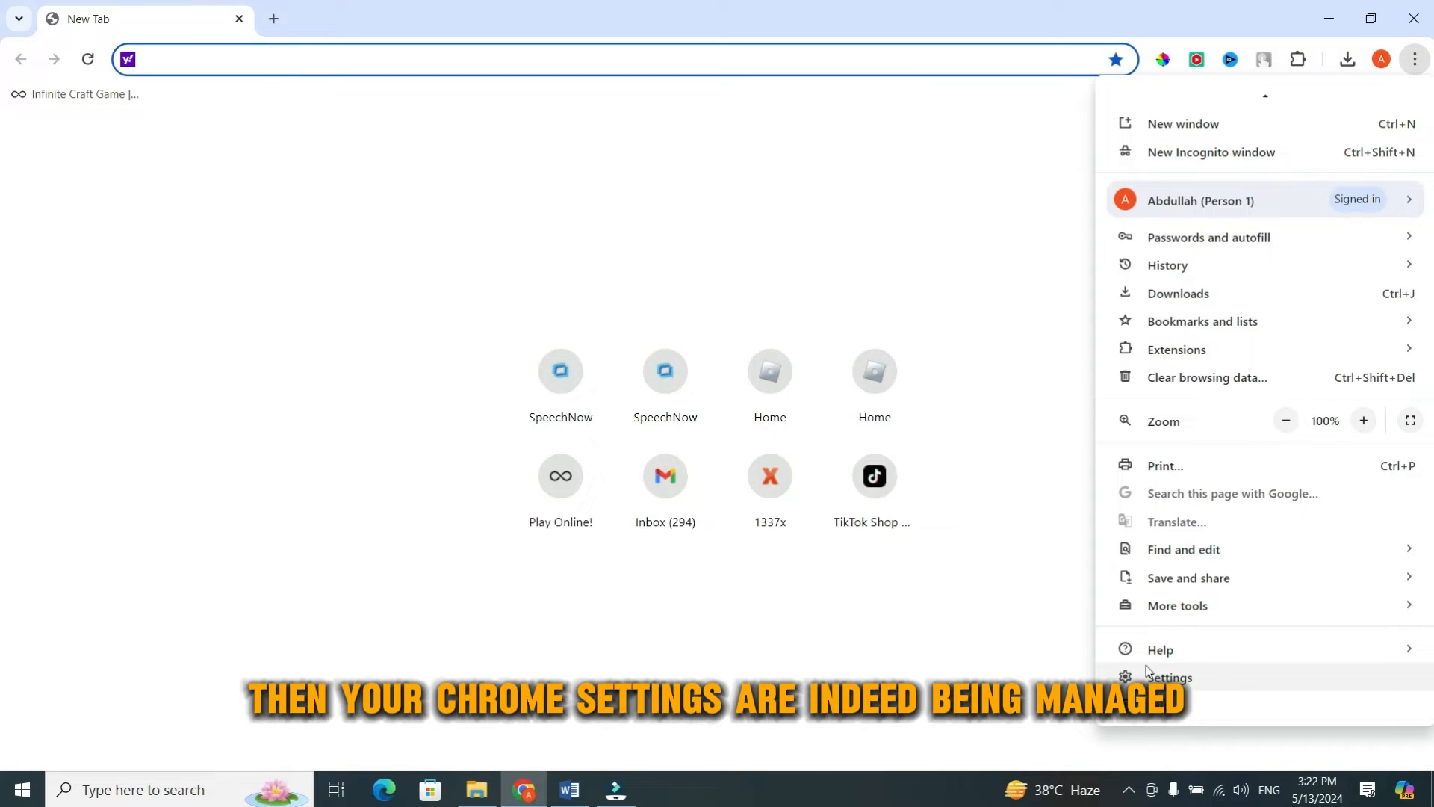
{"action": "left_click", "coordinate": [1177, 605]}
{"action": "type", "text": "chrome://policy"}
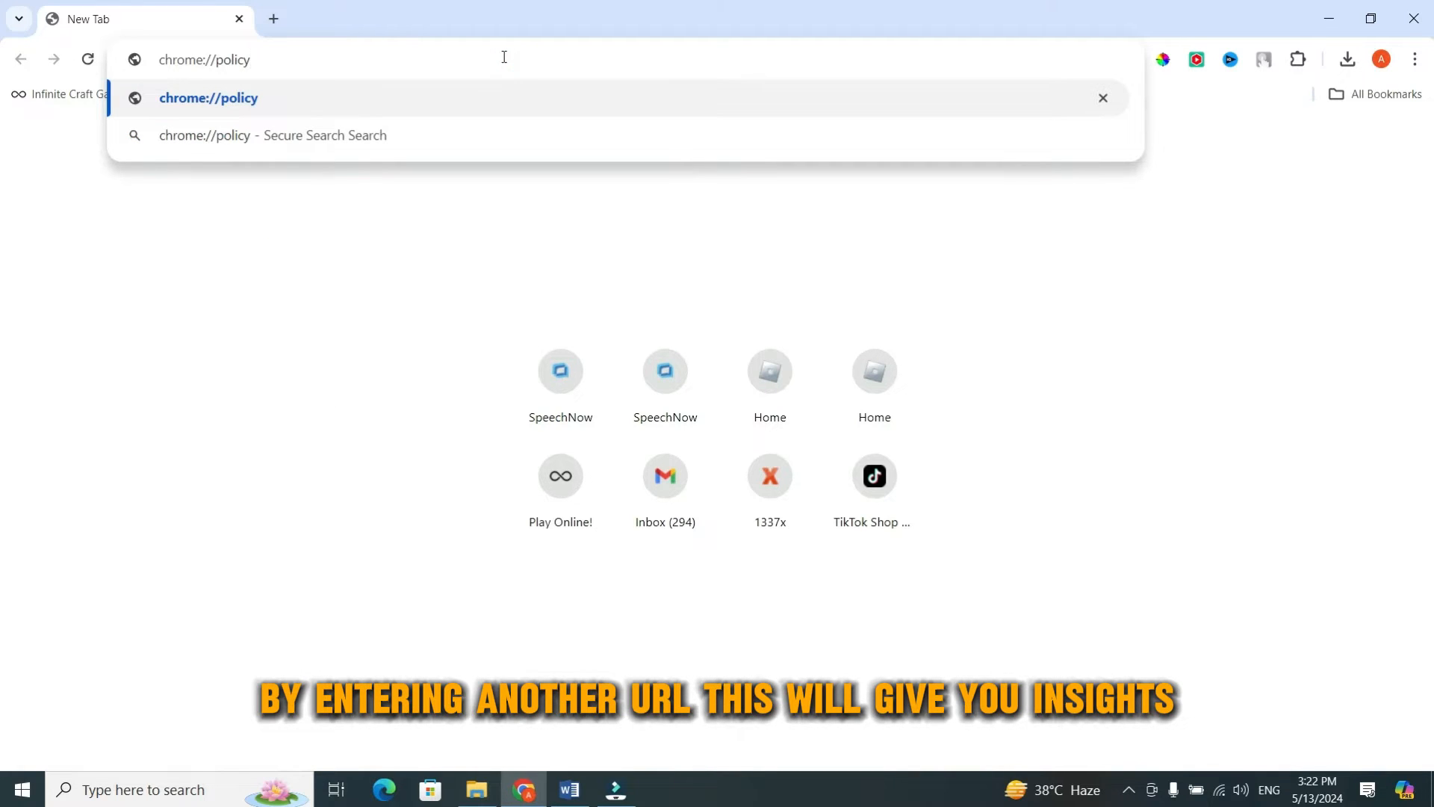
- Load chrome://policy, confirm no Chrome policies are set, and add a blank tab
{"action": "key", "text": "Enter"}
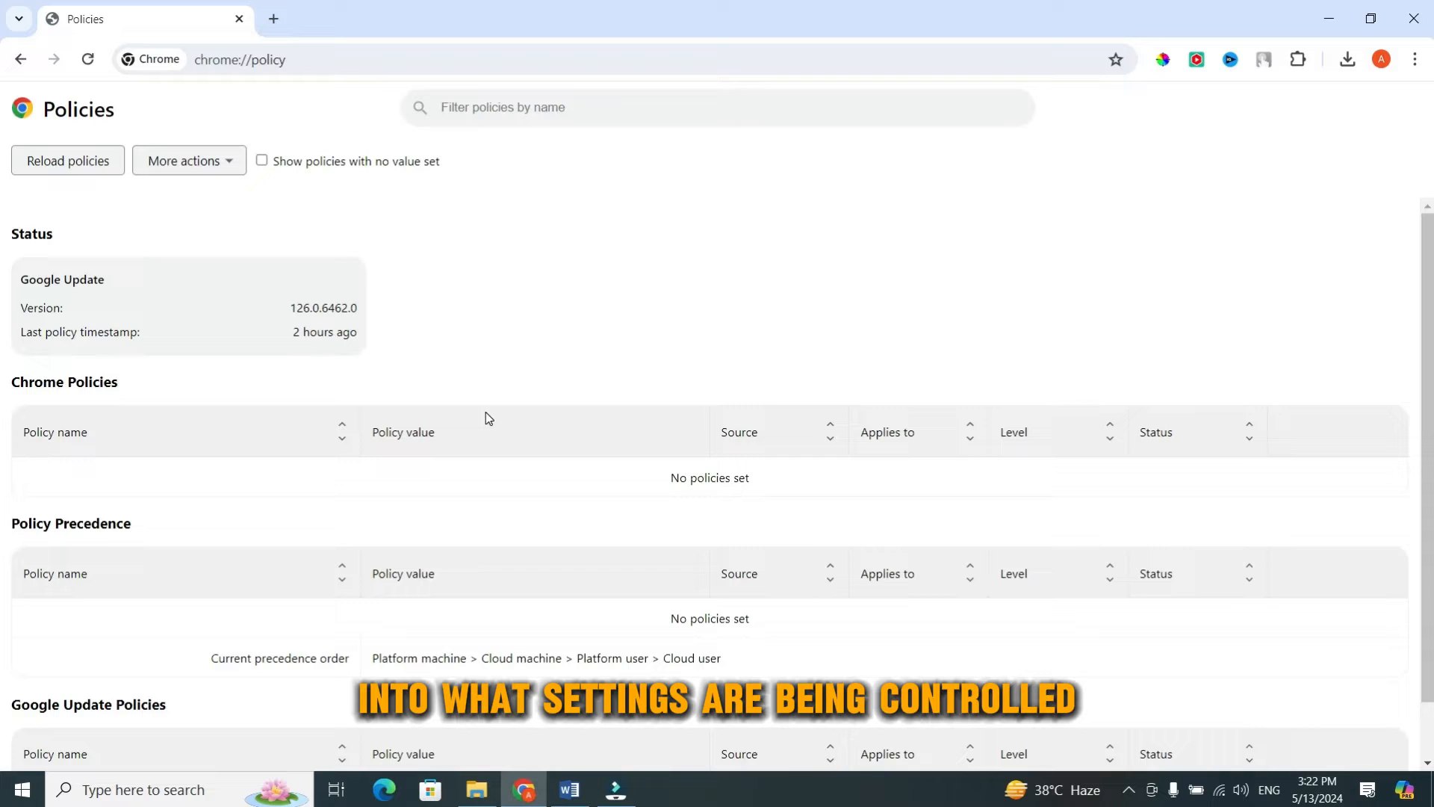
{"action": "scroll", "scroll_direction": "down", "scroll_amount": 3}
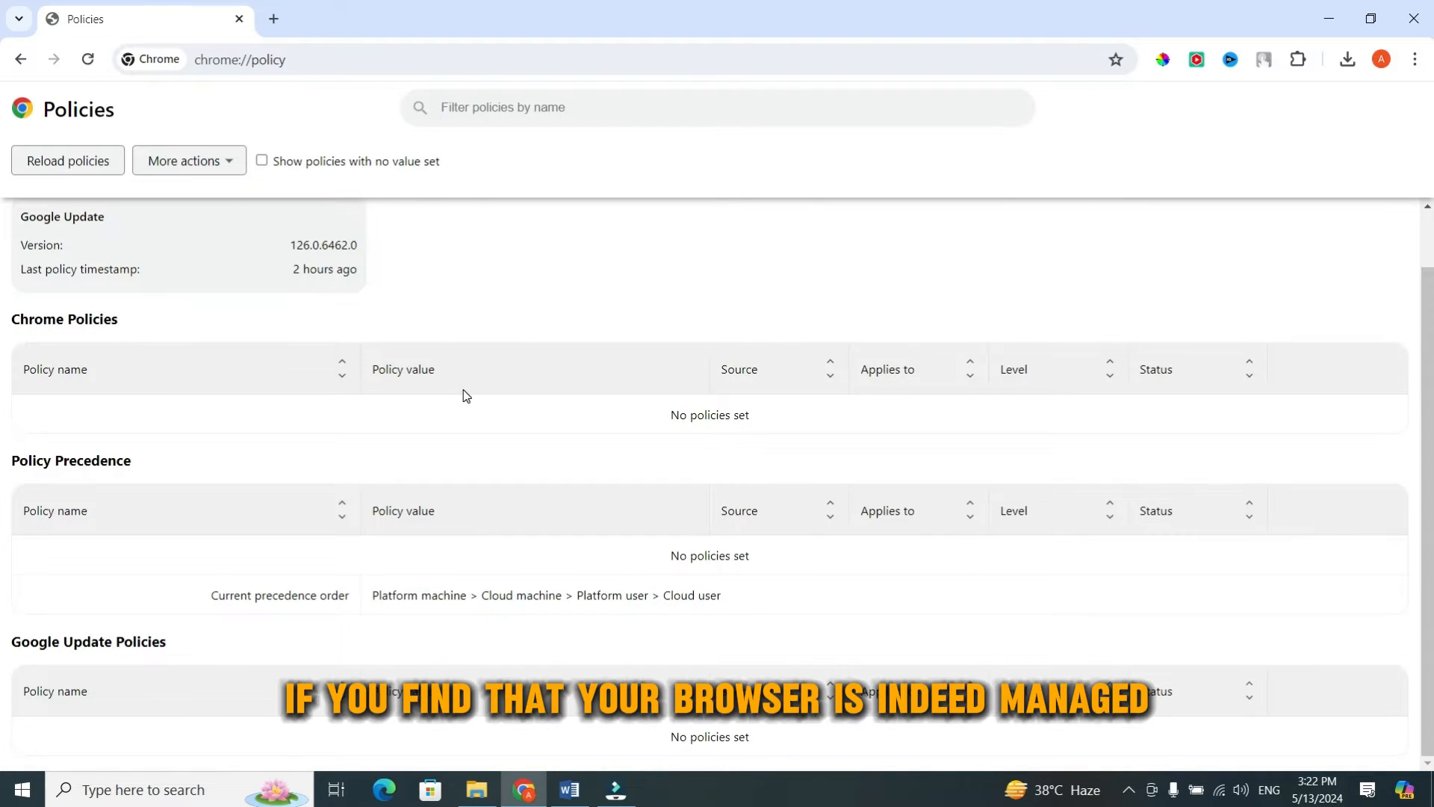
{"action": "scroll", "scroll_direction": "up", "scroll_amount": 3}
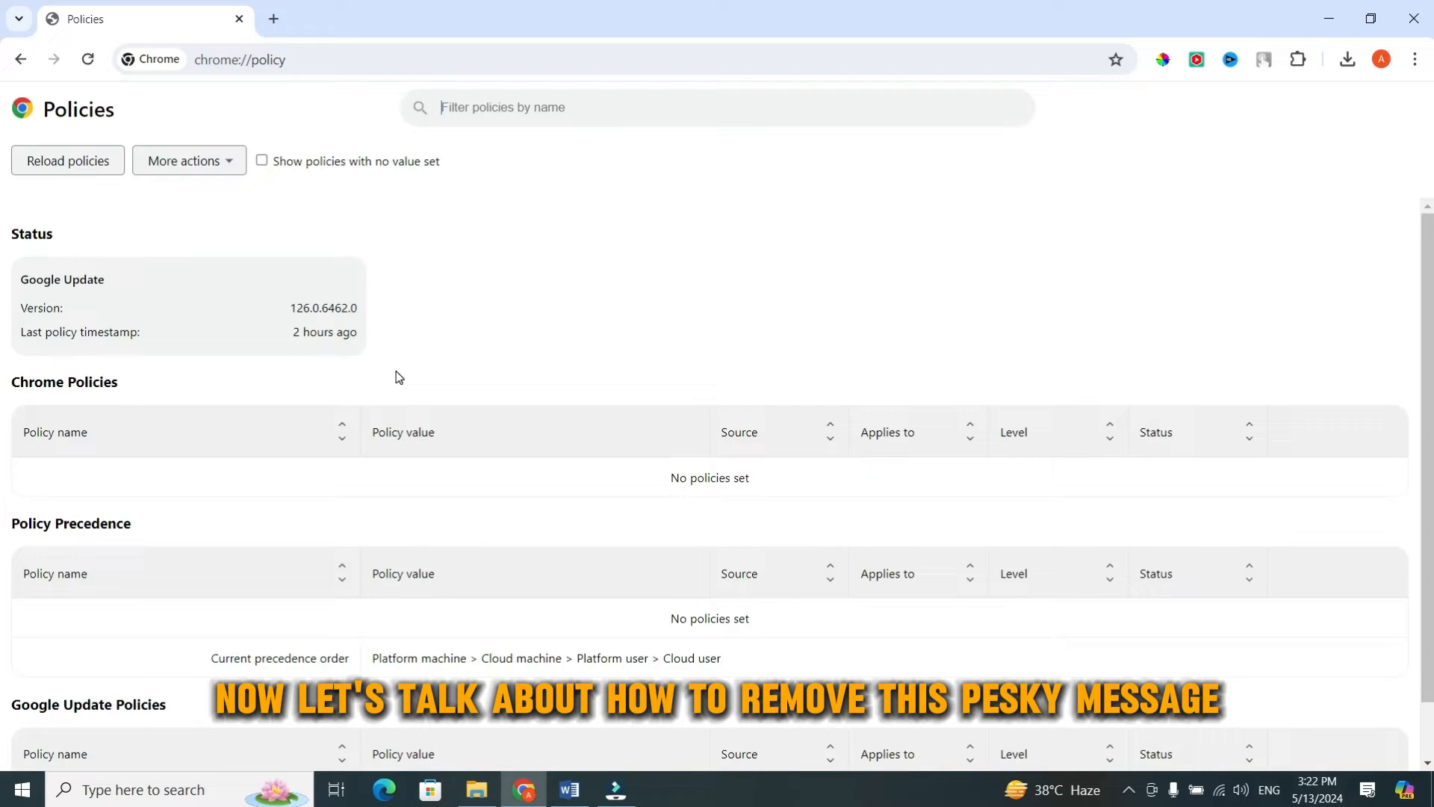
{"action": "mouse_move", "coordinate": [328, 274]}
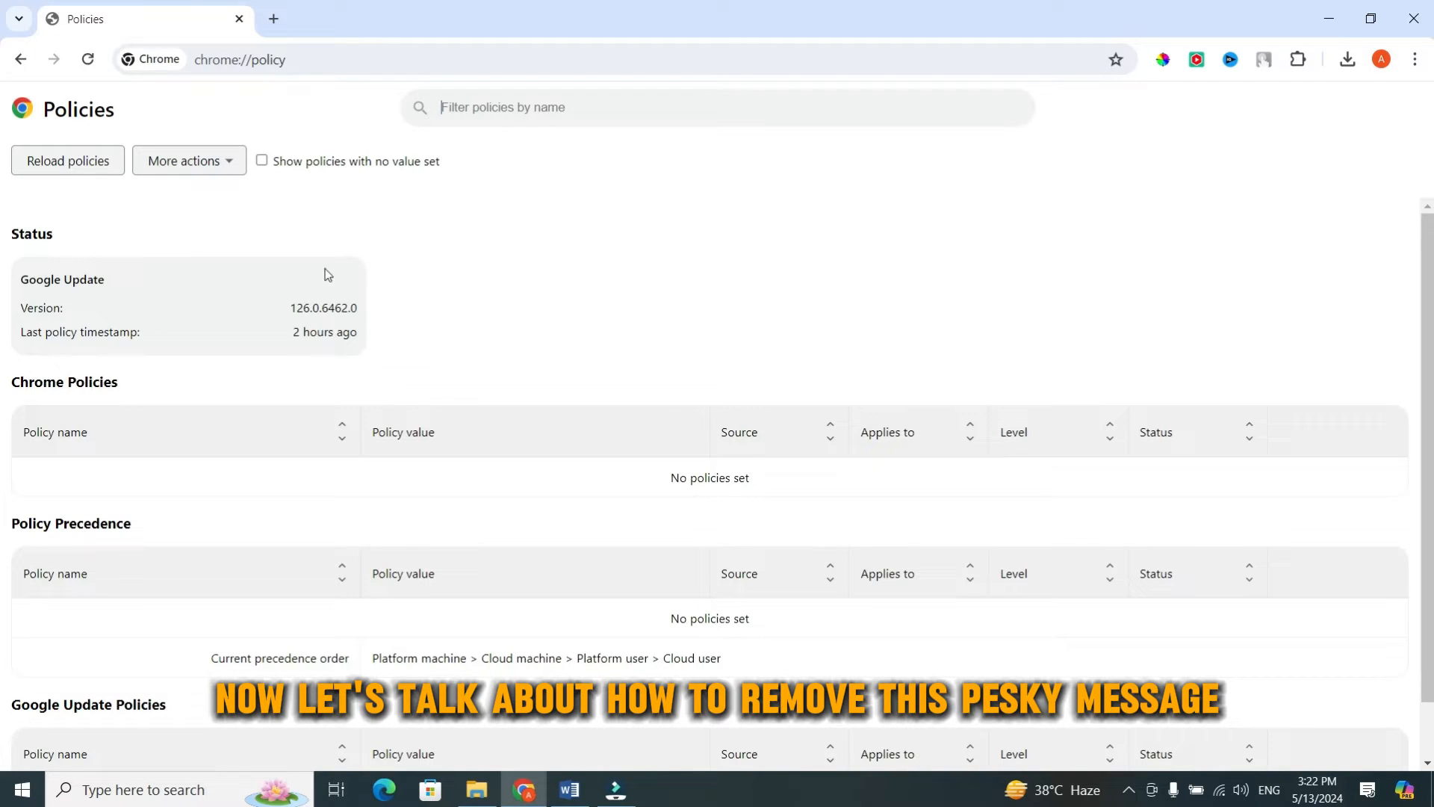
{"action": "left_click", "coordinate": [278, 20]}
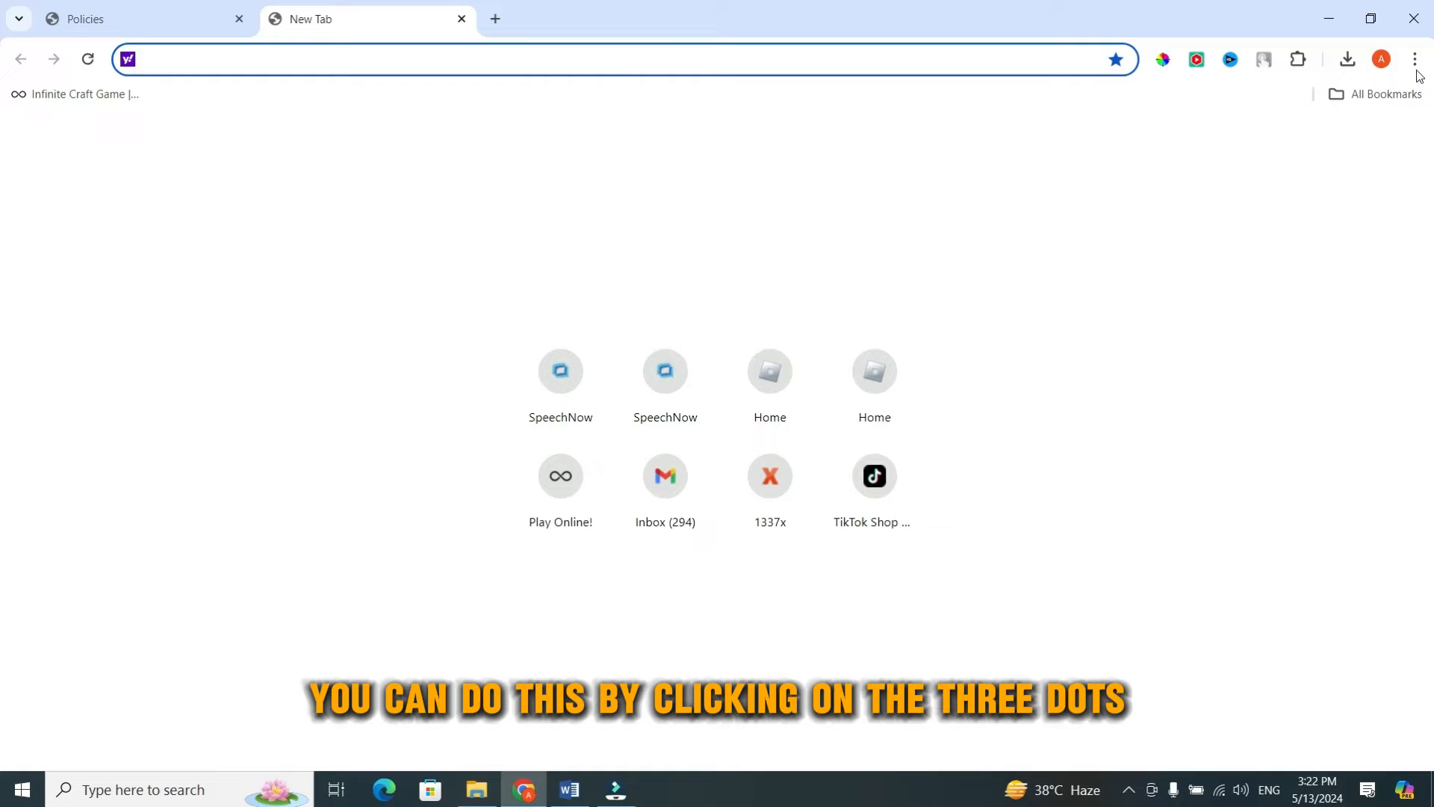
- Go to Chrome Settings > Reset settings and dismiss the restore-defaults confirmation without resetting
{"action": "left_click", "coordinate": [1413, 59]}
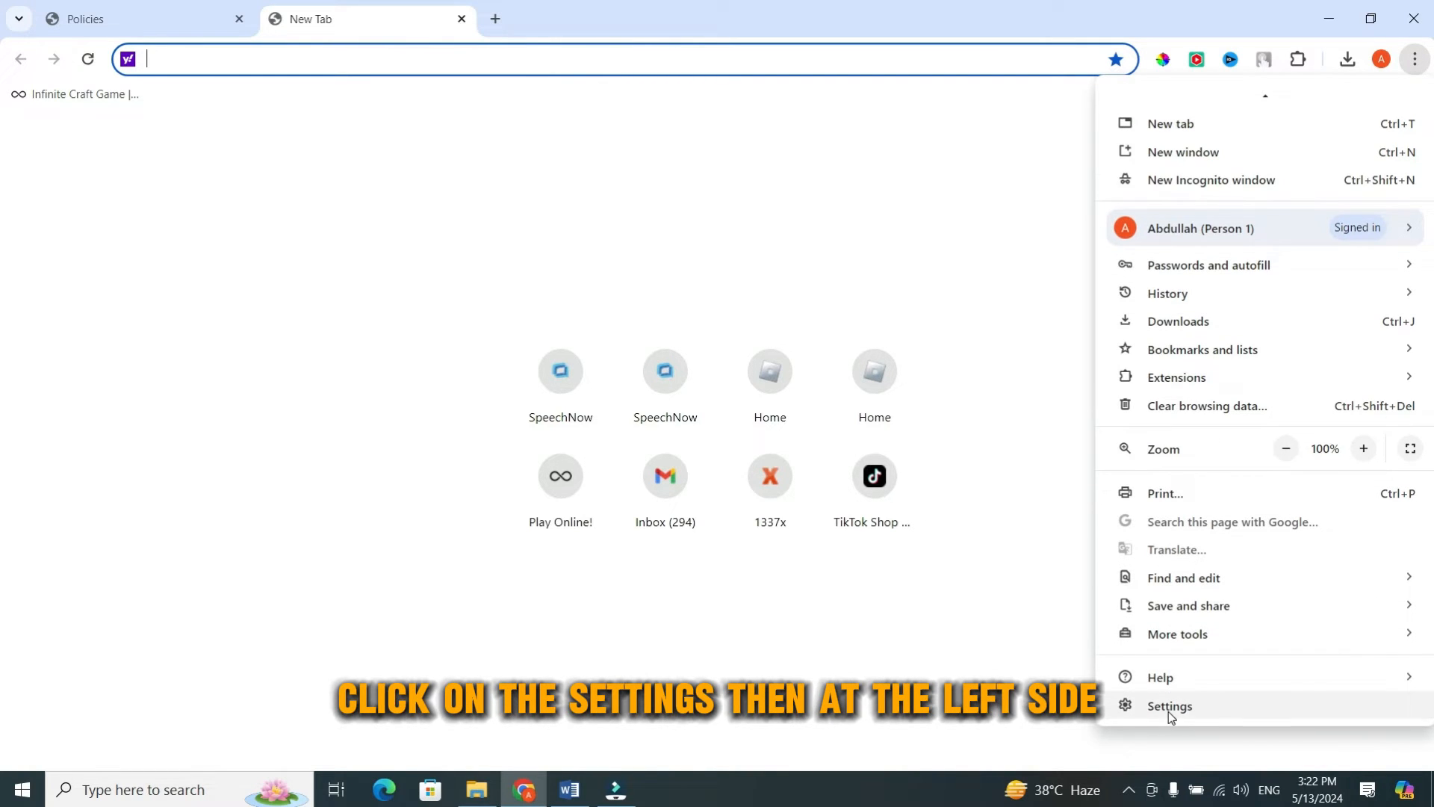
{"action": "left_click", "coordinate": [1170, 706]}
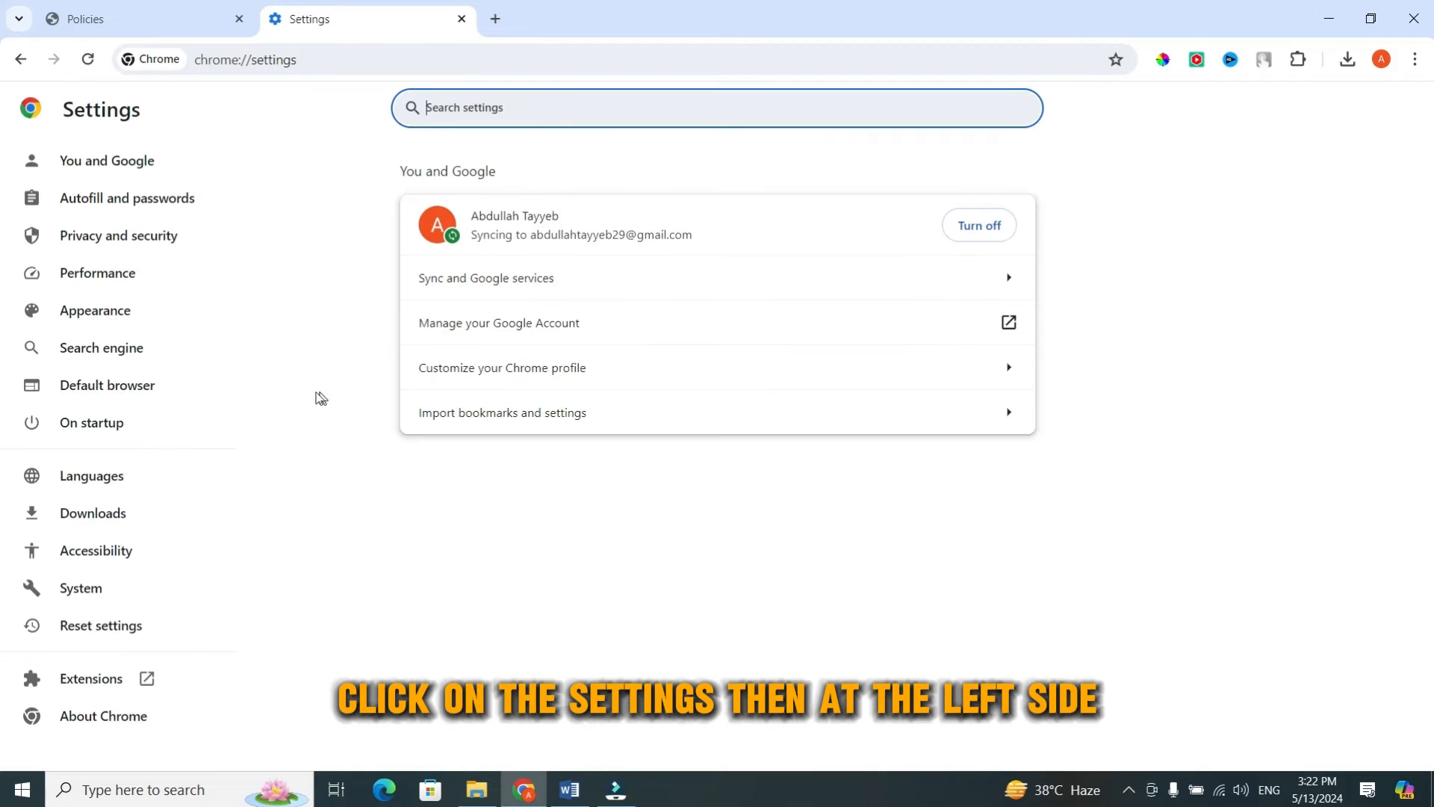
{"action": "mouse_move", "coordinate": [147, 396]}
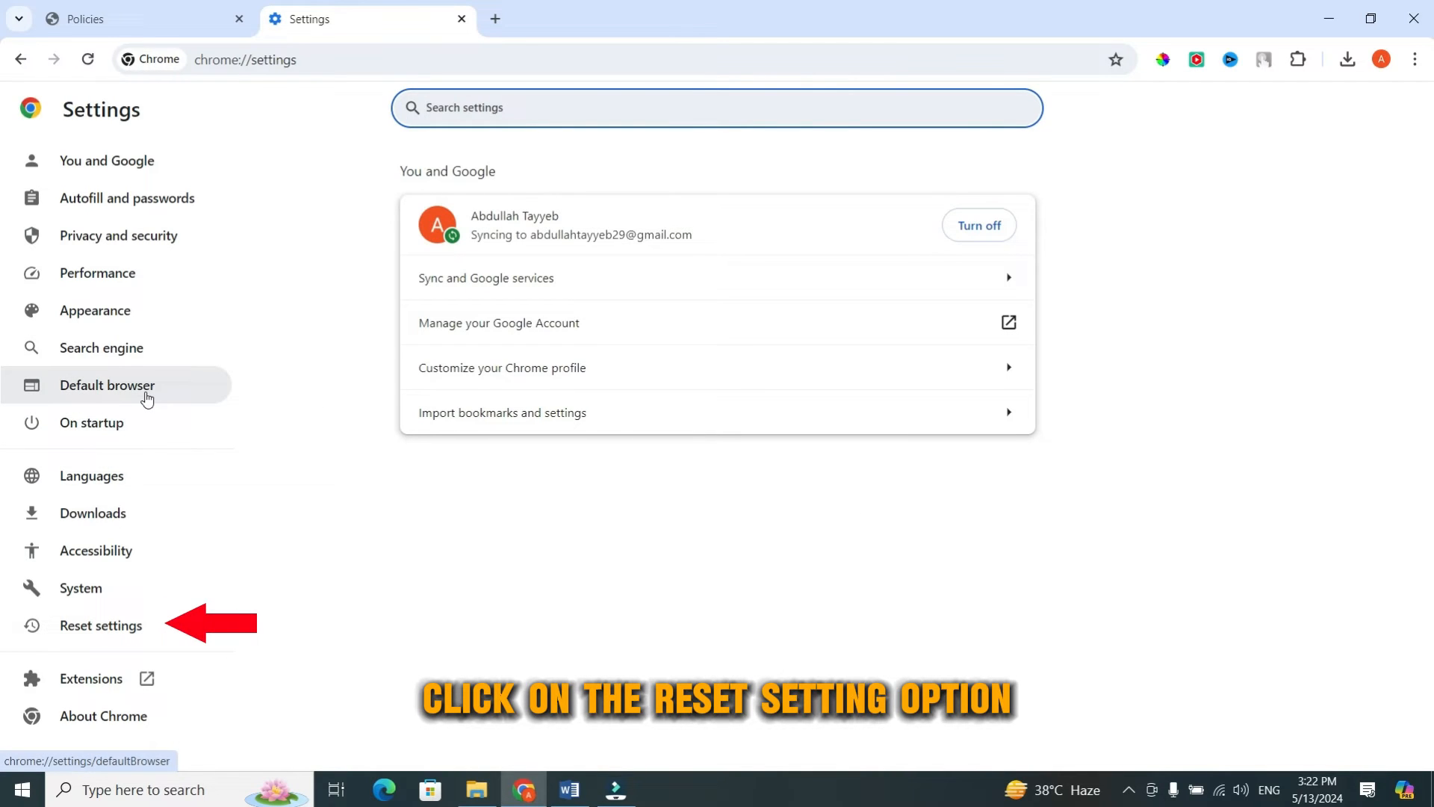
{"action": "left_click", "coordinate": [100, 625]}
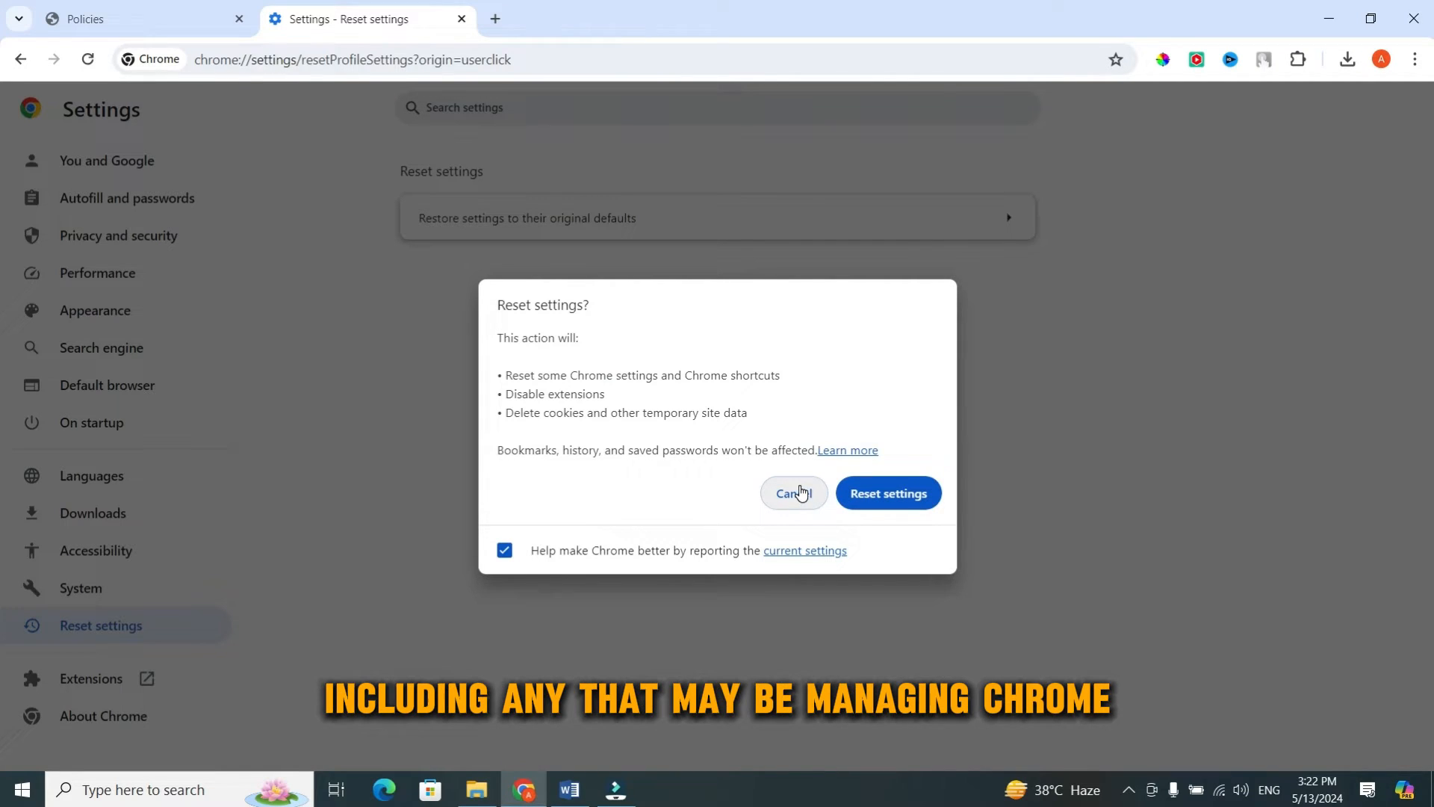
{"action": "left_click", "coordinate": [794, 493]}
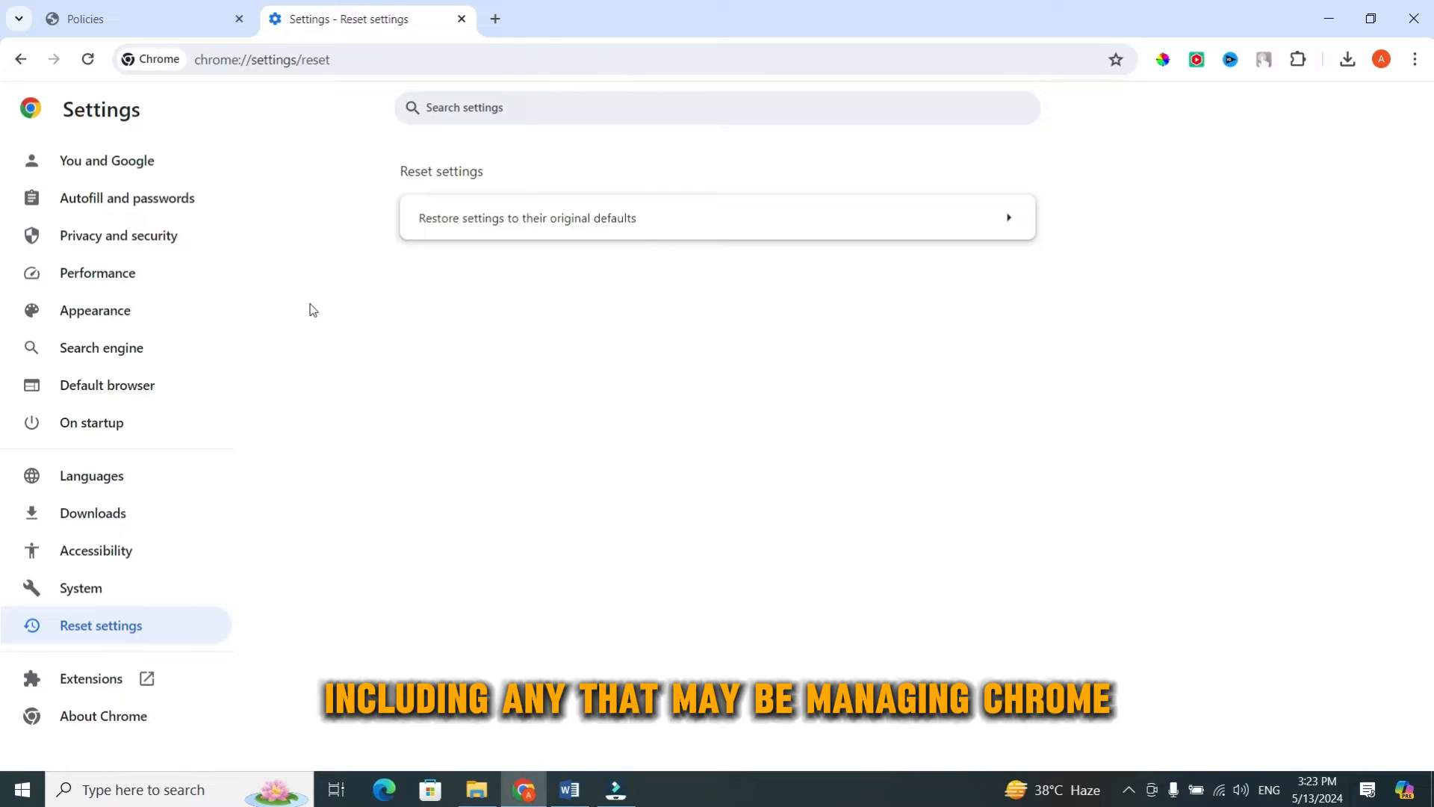
{"action": "mouse_move", "coordinate": [333, 285]}
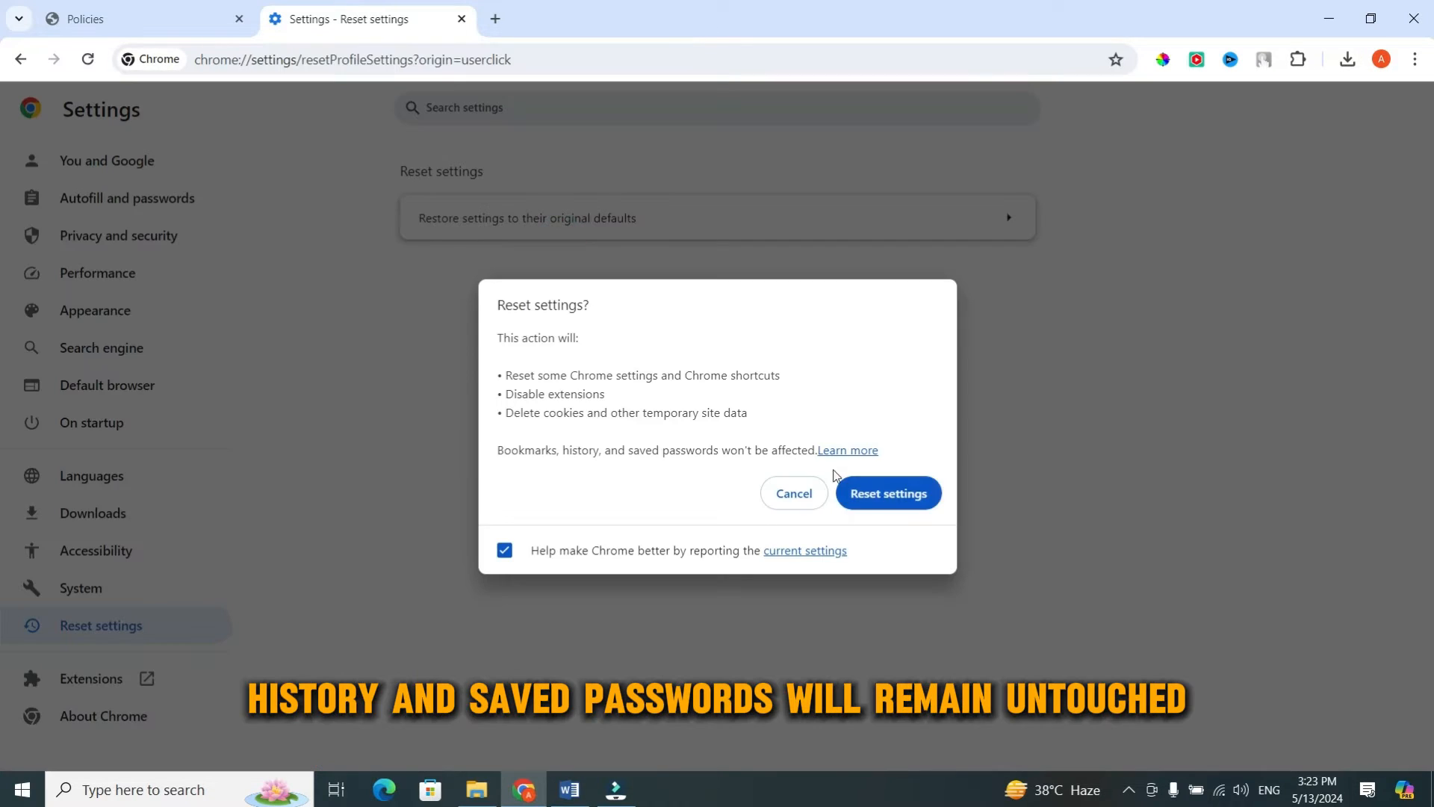
{"action": "mouse_move", "coordinate": [736, 534]}
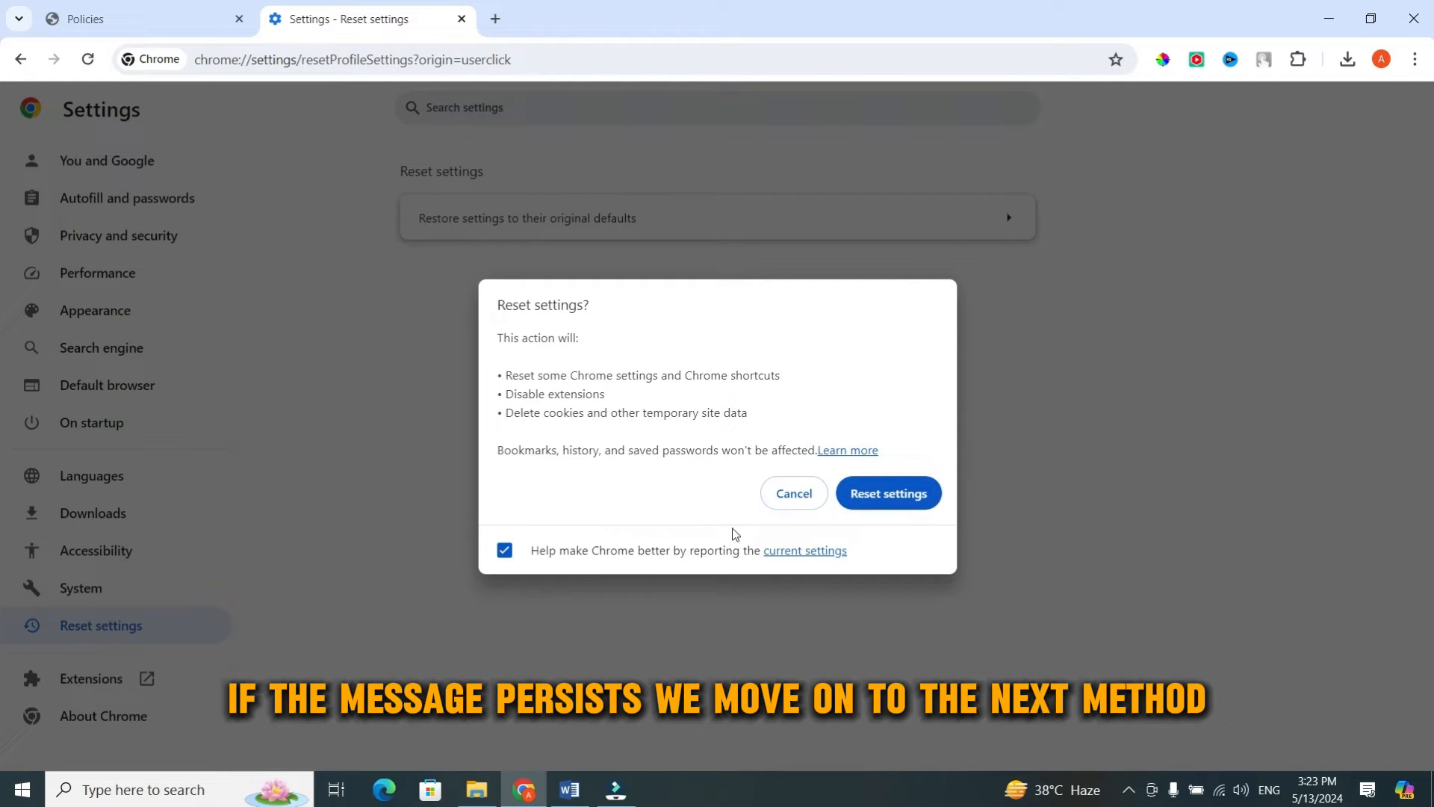
{"action": "left_click", "coordinate": [794, 493]}
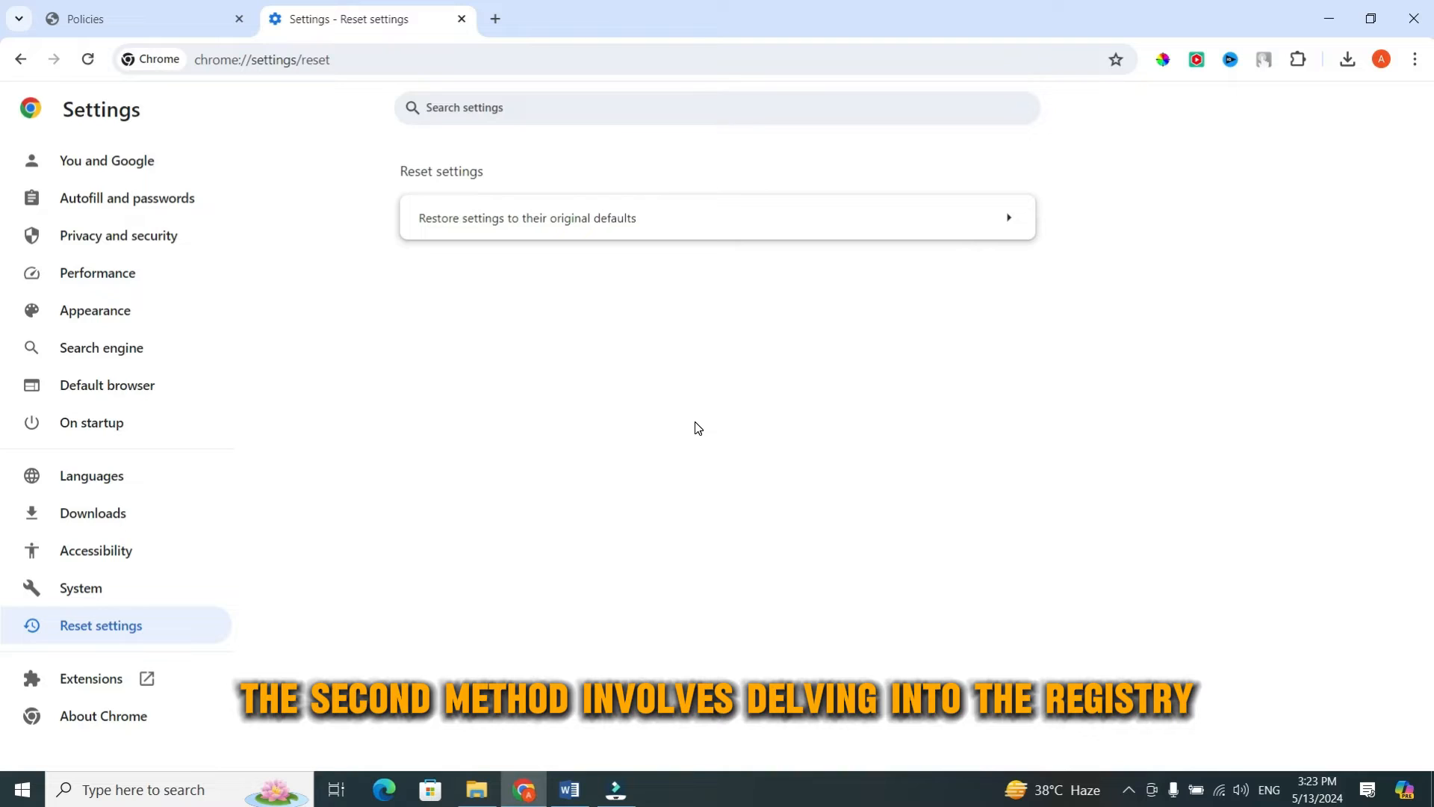
{"action": "mouse_move", "coordinate": [693, 411]}
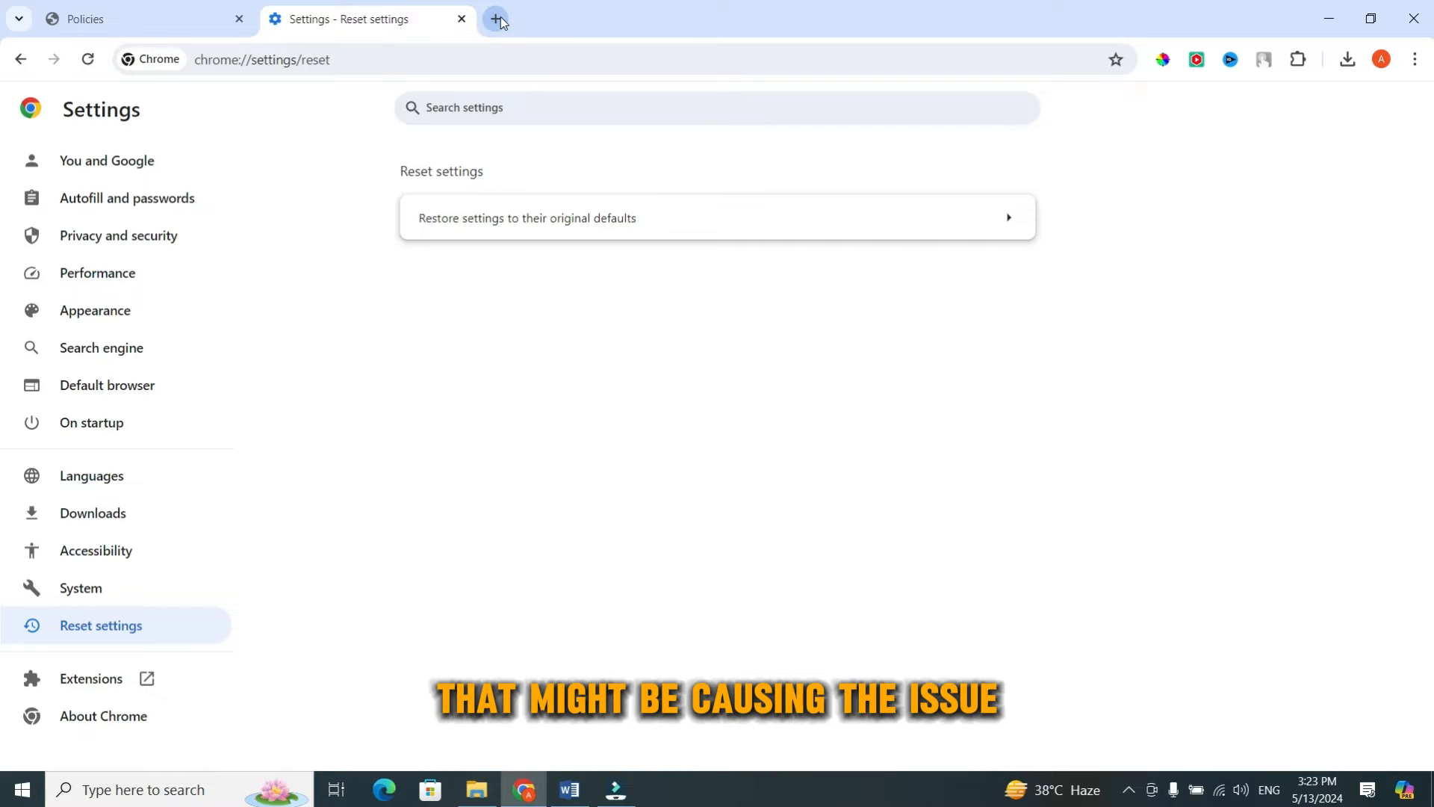
- Clear the windows away and launch Registry Editor from the Run dialog with regedit
{"action": "left_click", "coordinate": [495, 20]}
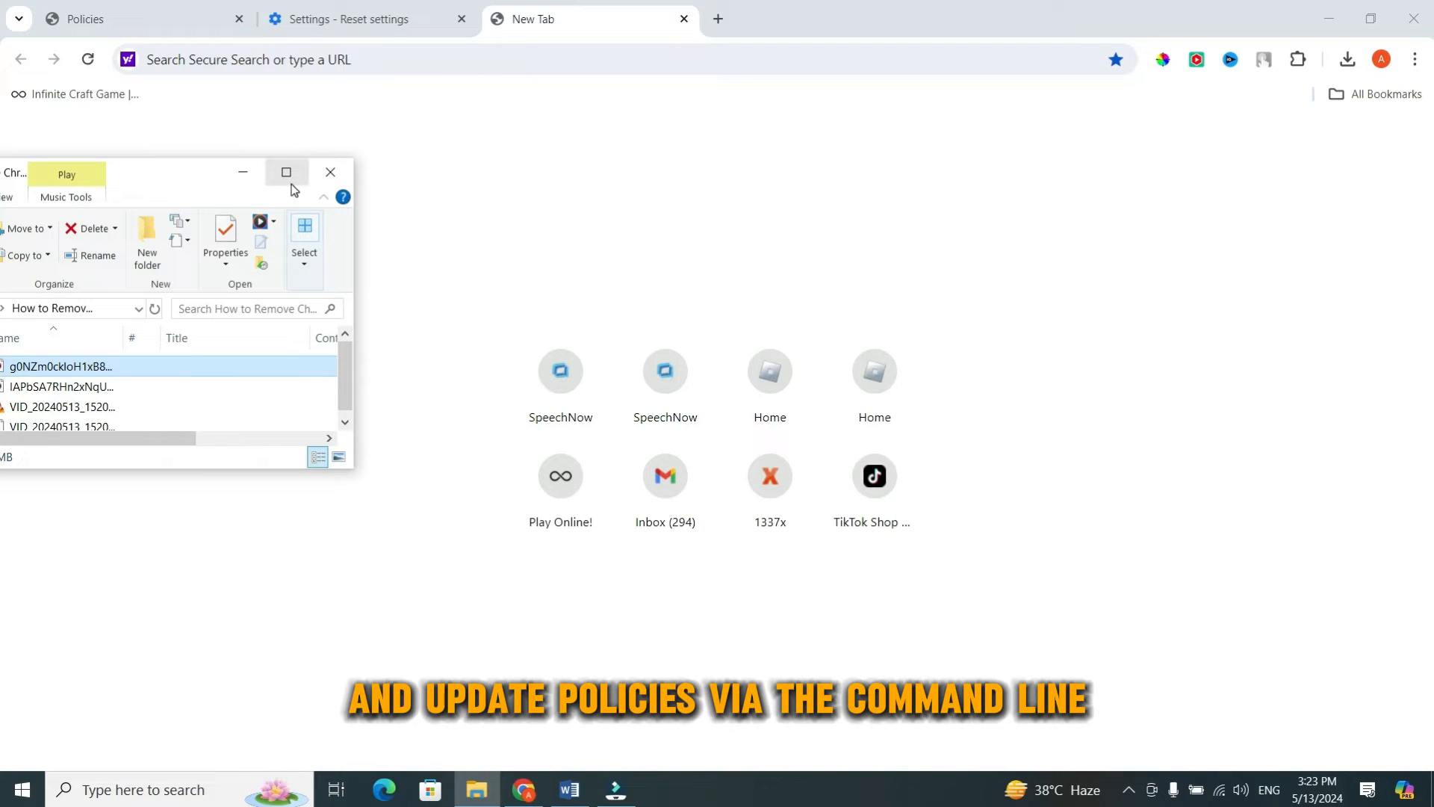
{"action": "left_click", "coordinate": [329, 173]}
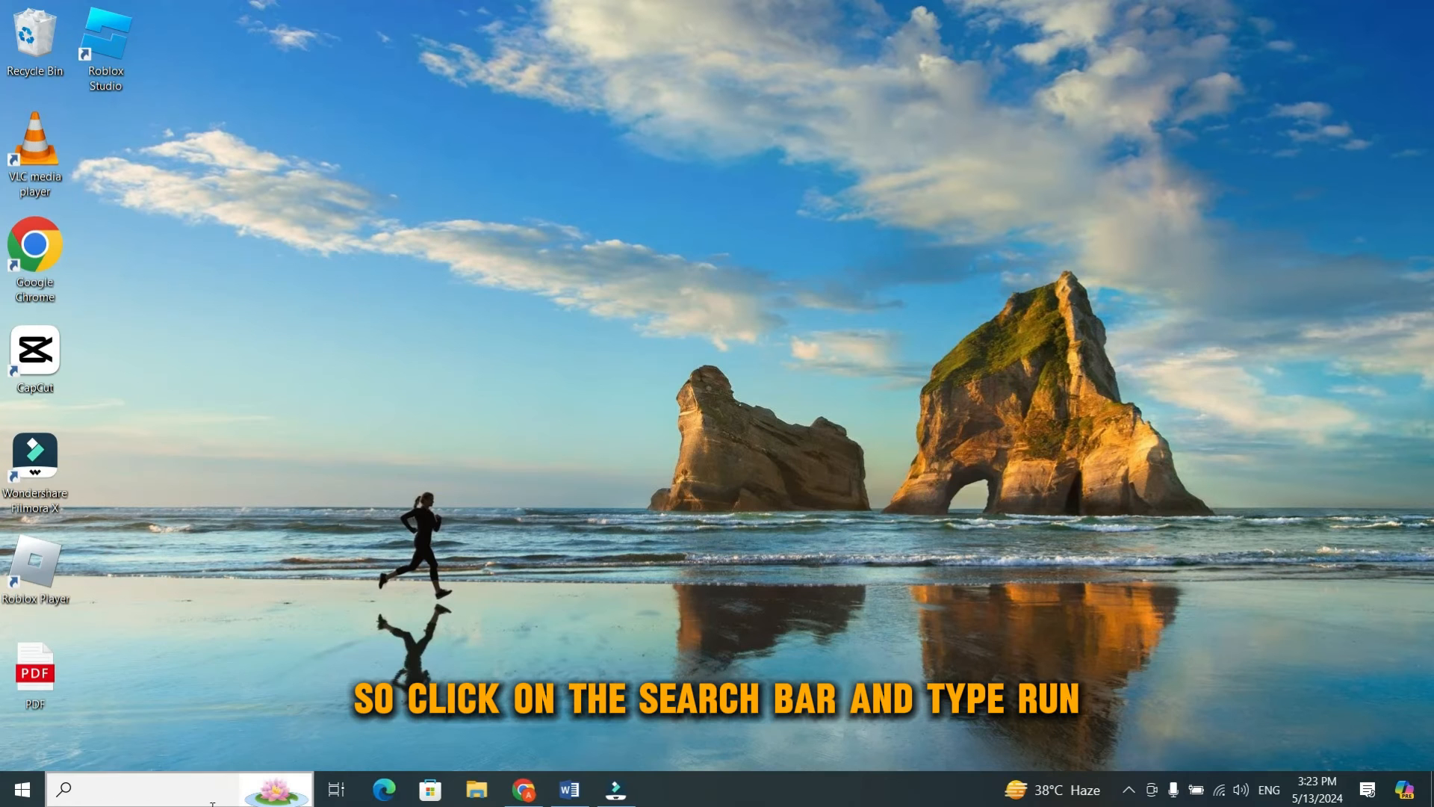
{"action": "left_click", "coordinate": [142, 789]}
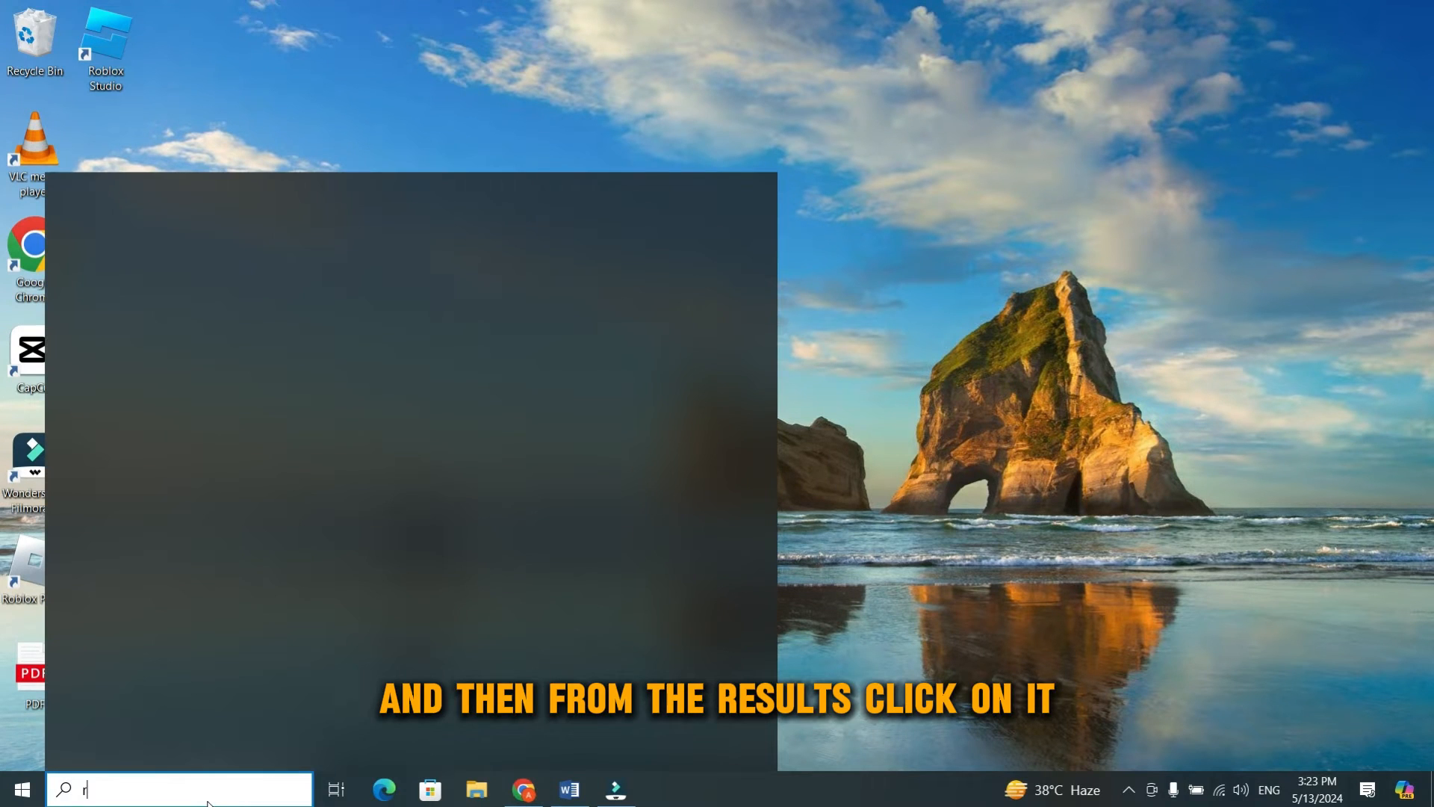
{"action": "type", "text": "un"}
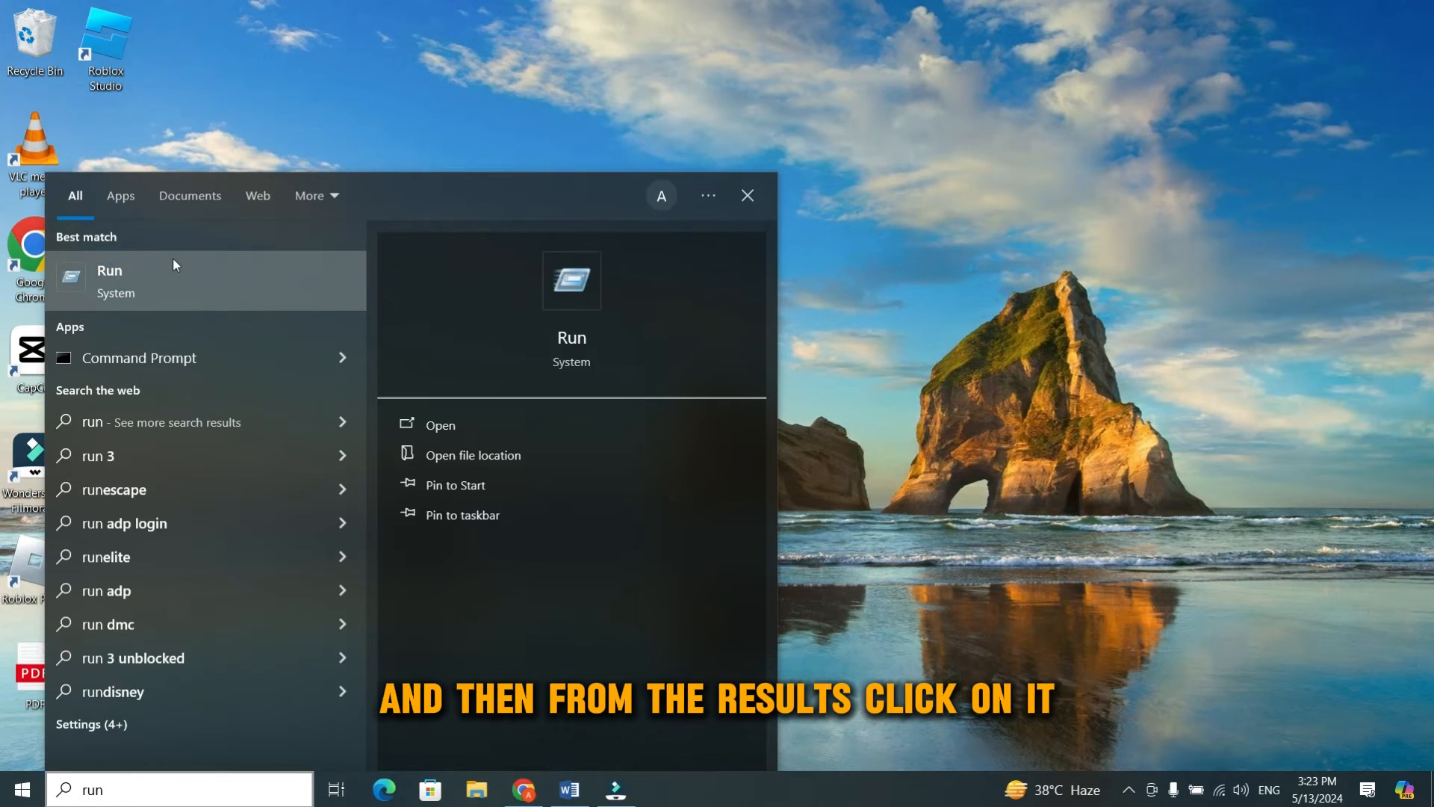
{"action": "left_click", "coordinate": [109, 280]}
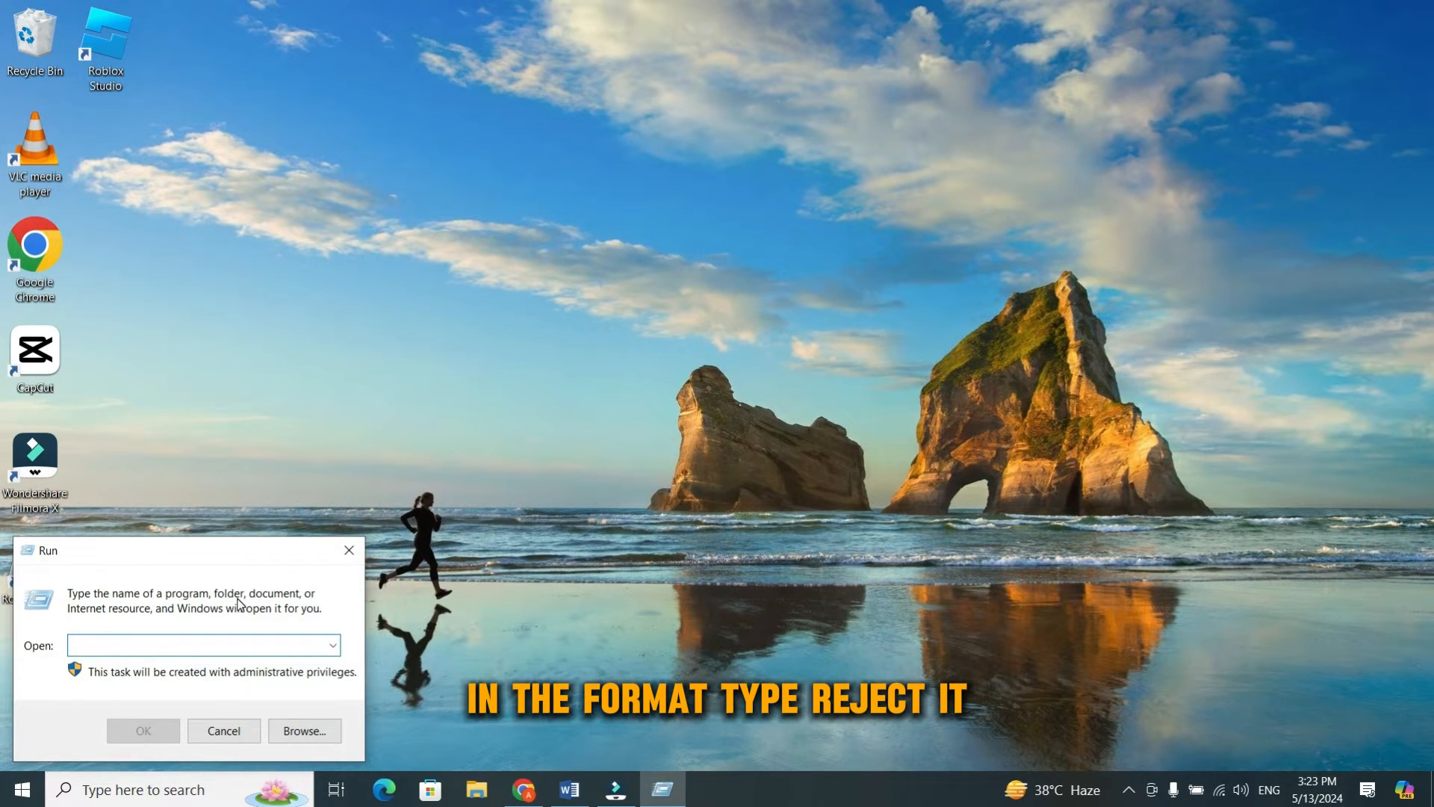
{"action": "type", "text": "regedit"}
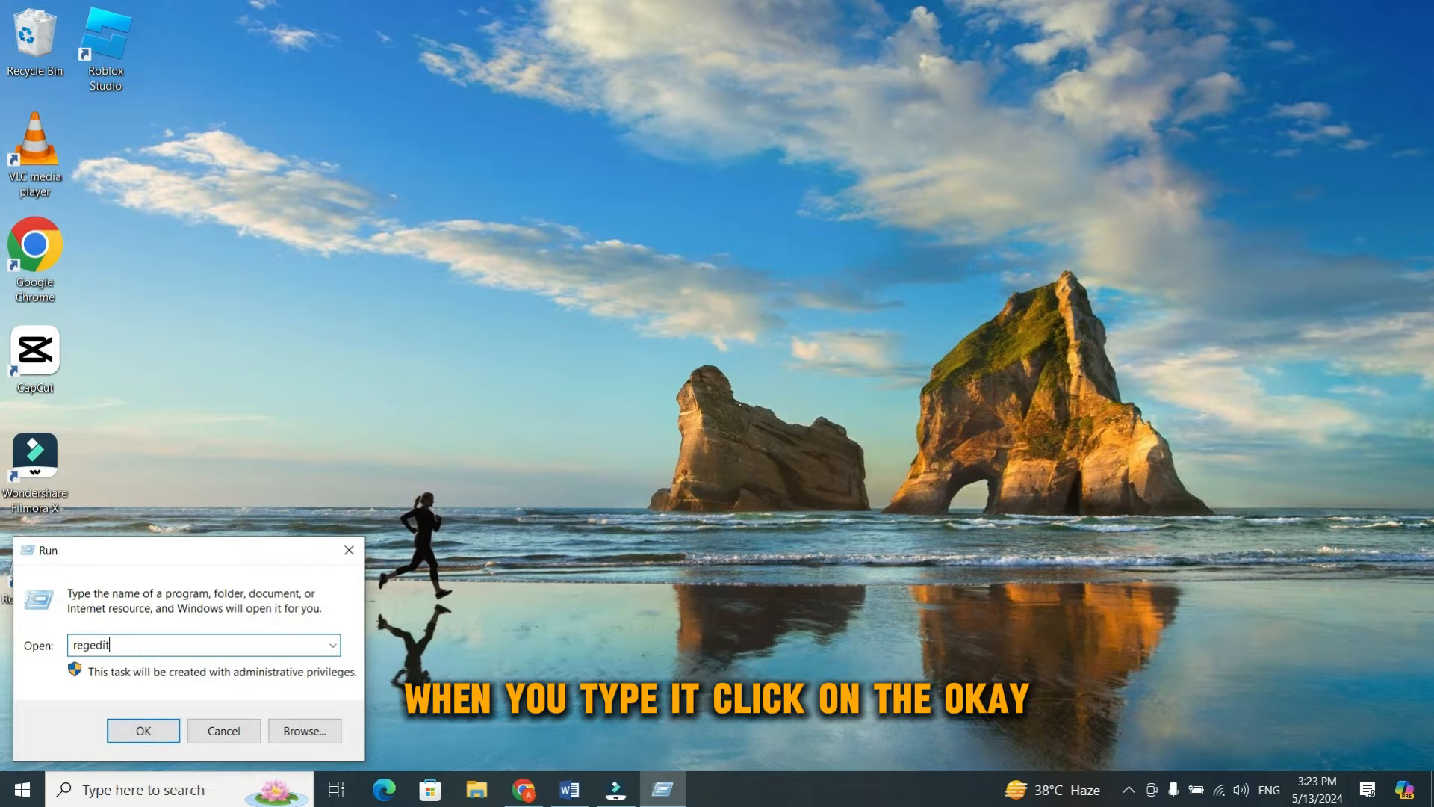
{"action": "left_click", "coordinate": [142, 730]}
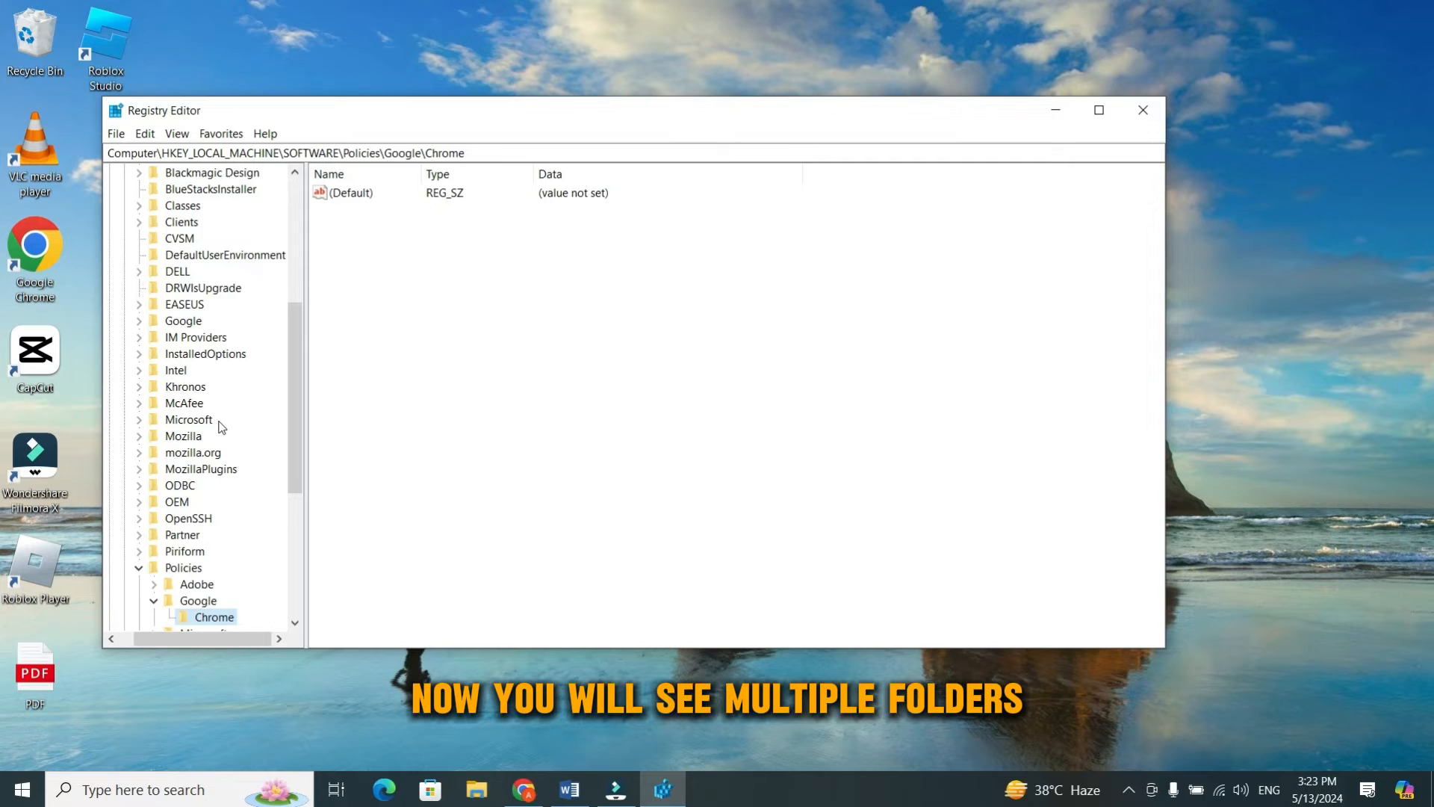
- Expand SOFTWARE\Policies\Google in the registry tree and select the Chrome key
{"action": "scroll", "scroll_direction": "down", "scroll_amount": 3}
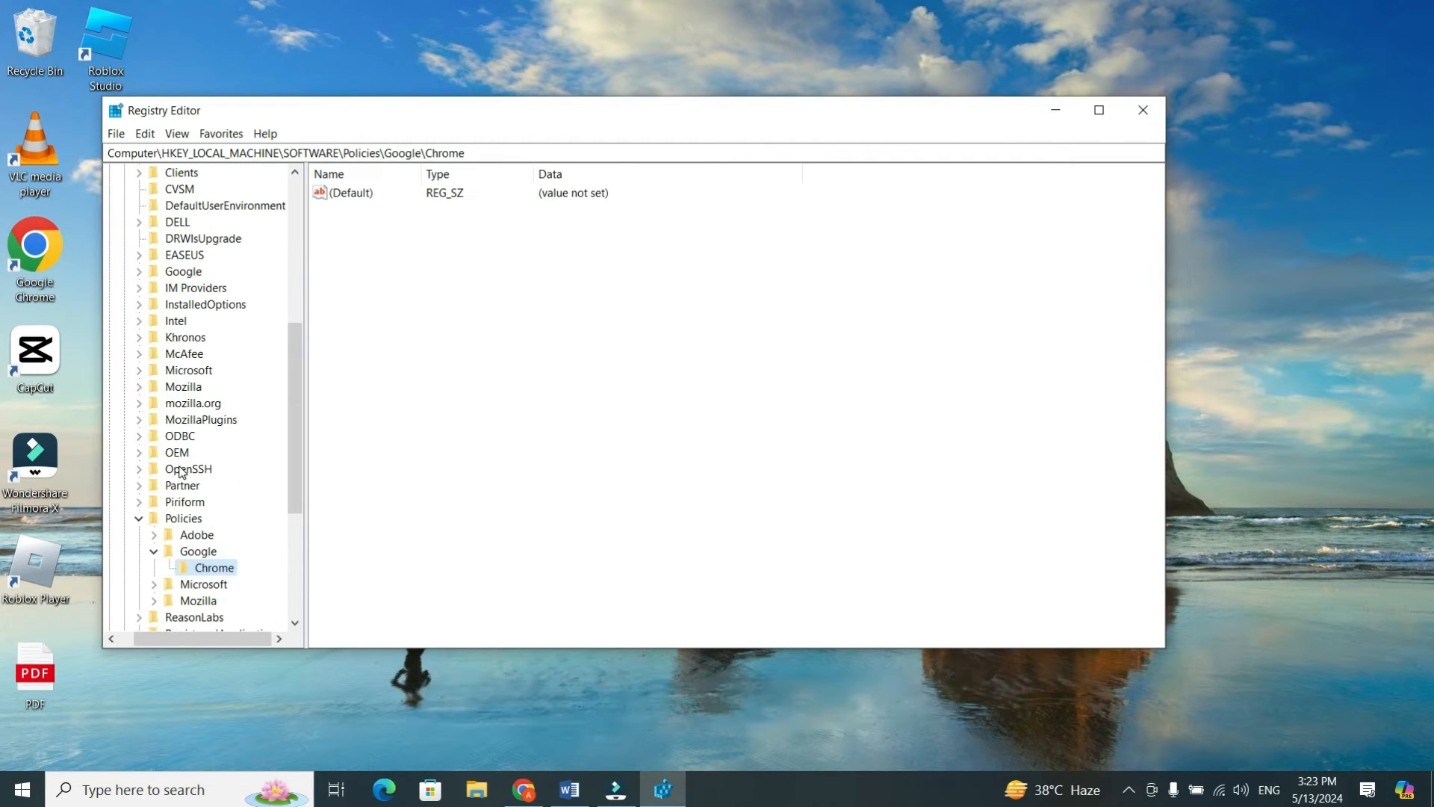
{"action": "scroll", "scroll_direction": "up", "scroll_amount": 3}
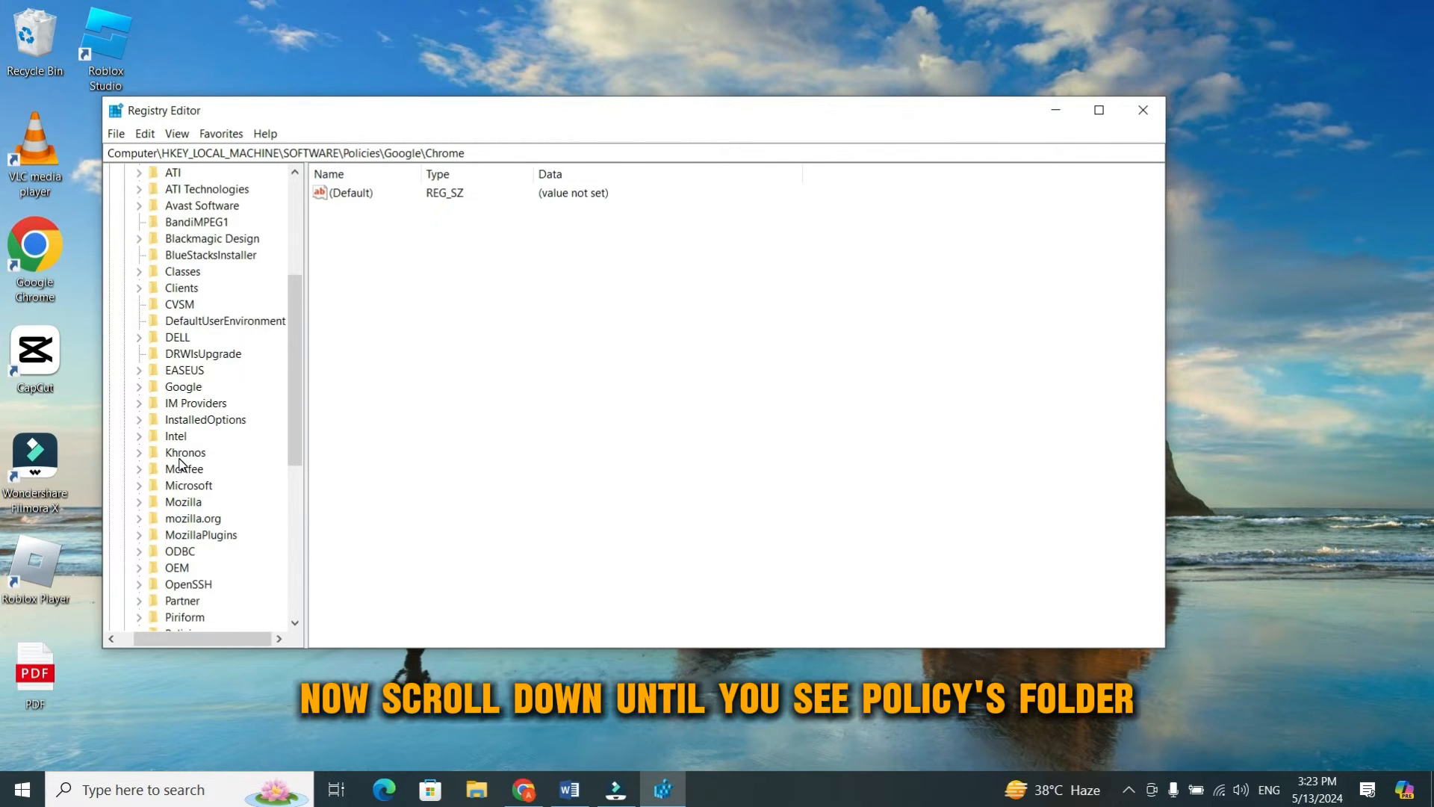
{"action": "scroll", "scroll_direction": "down", "scroll_amount": 3}
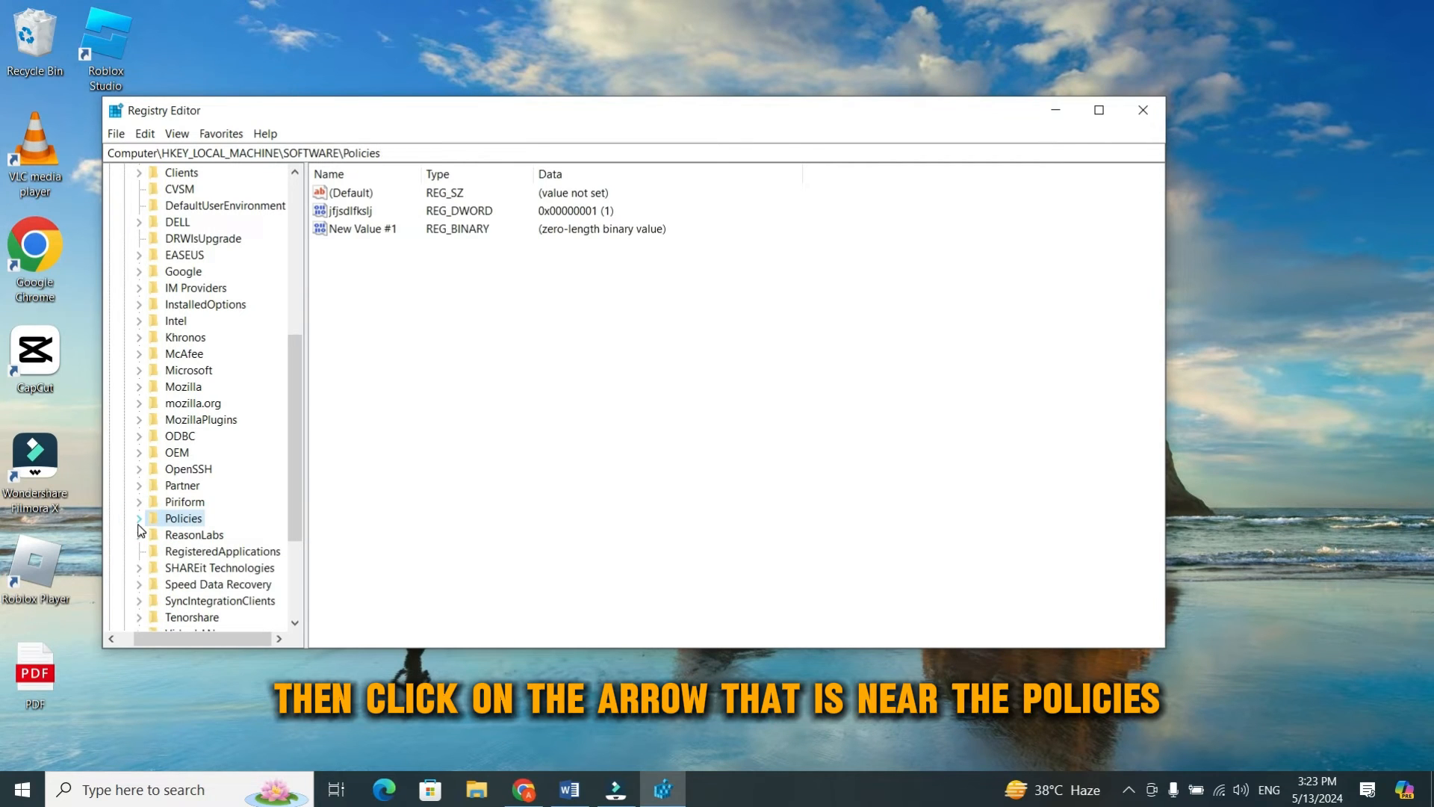
{"action": "left_click", "coordinate": [138, 517]}
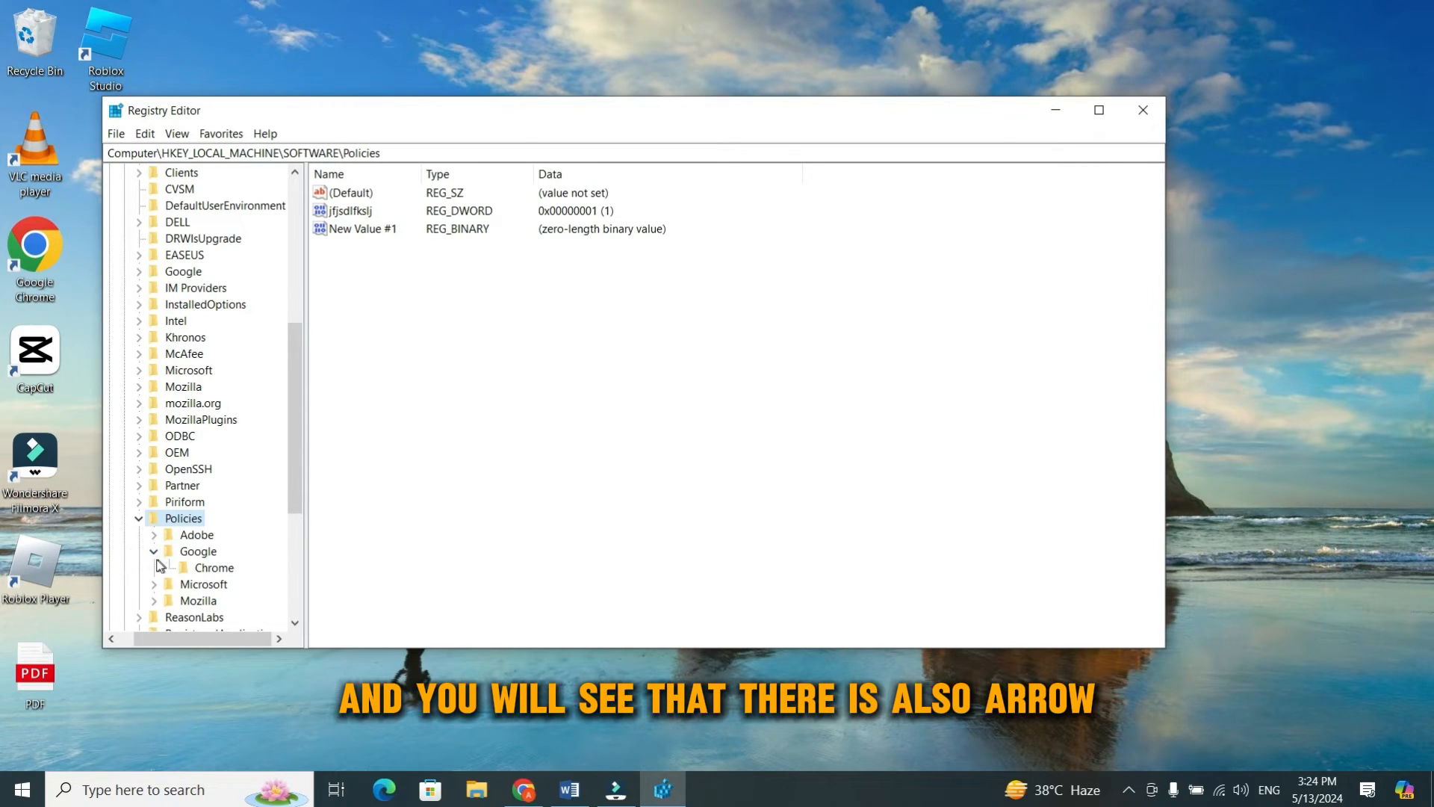
{"action": "left_click", "coordinate": [154, 552]}
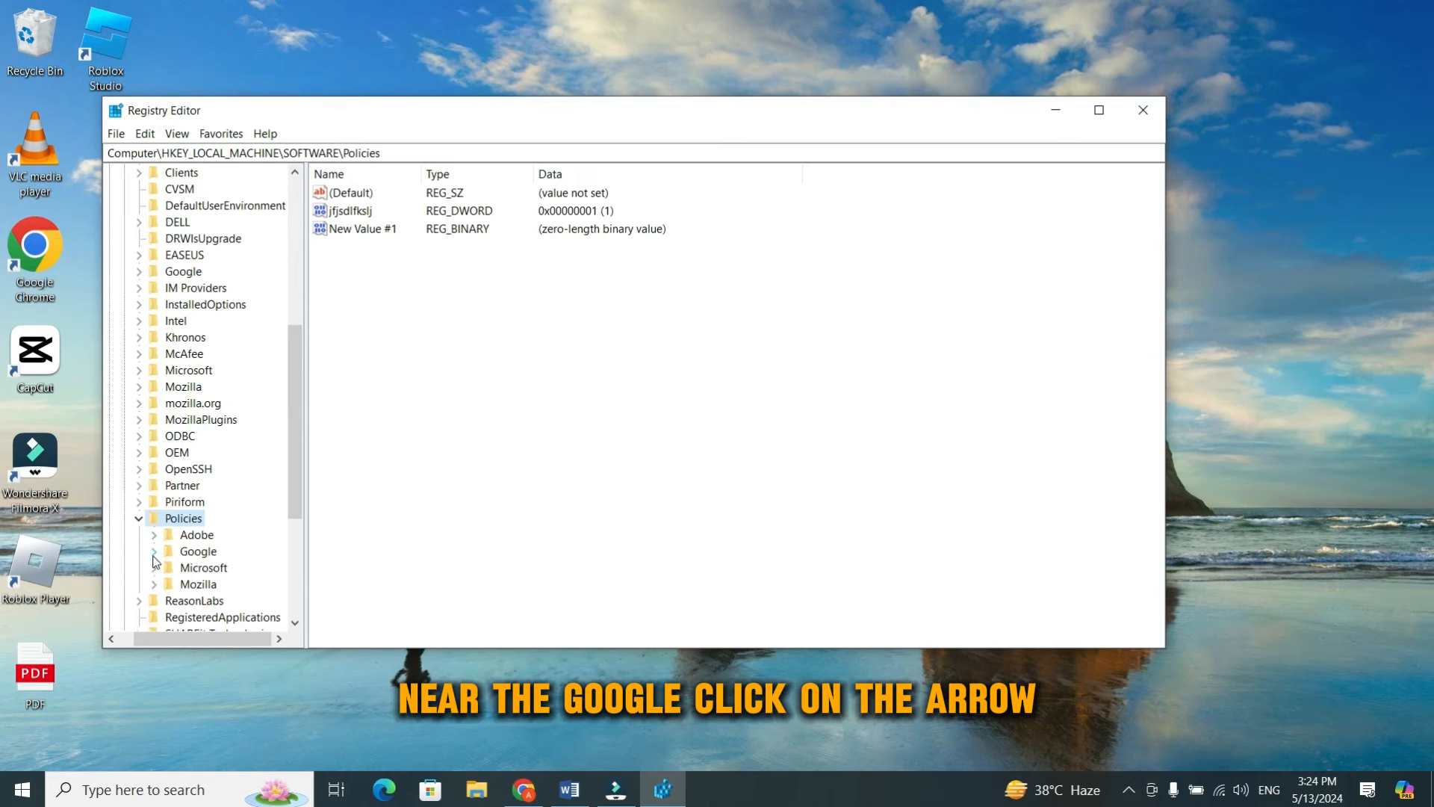
{"action": "left_click", "coordinate": [154, 551]}
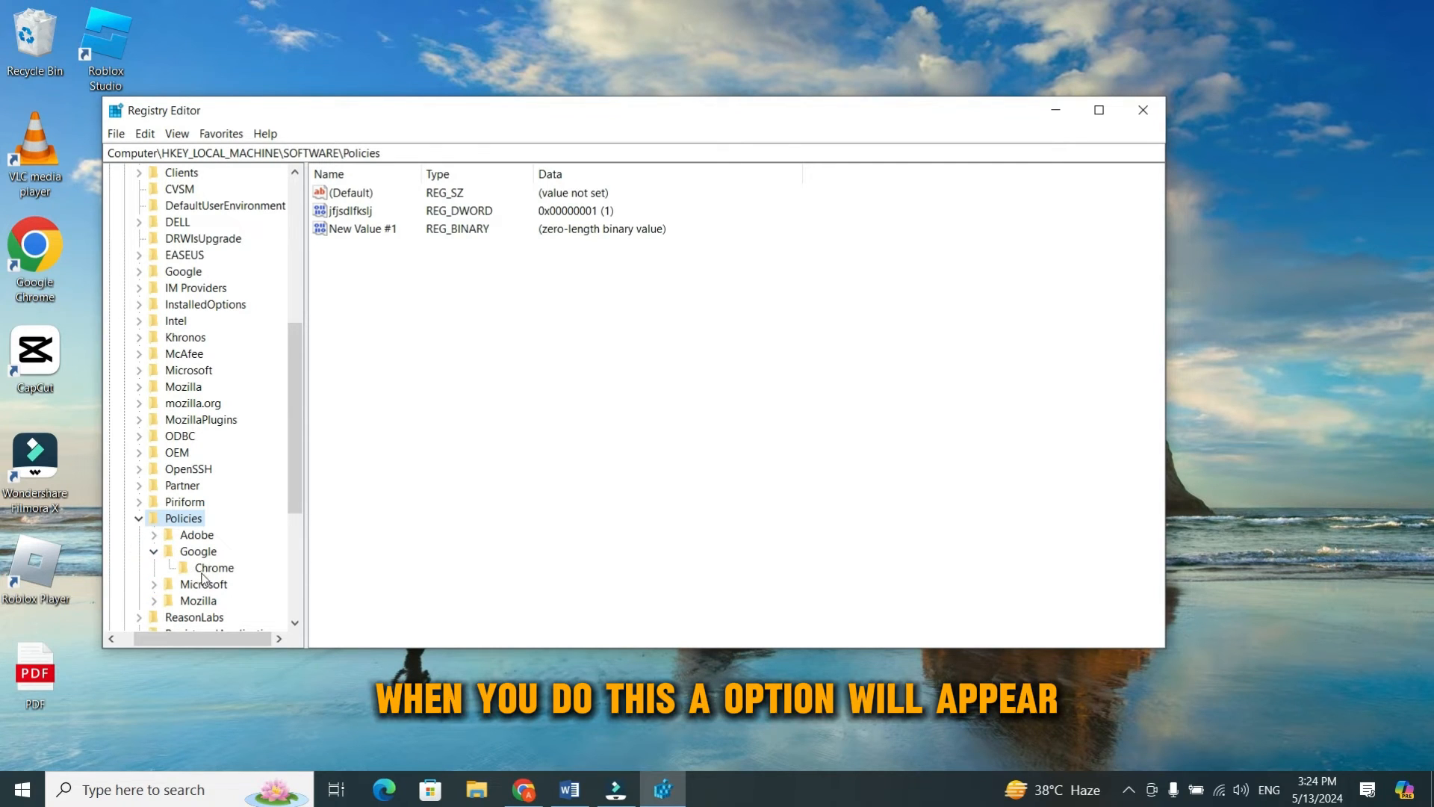
{"action": "left_click", "coordinate": [205, 567]}
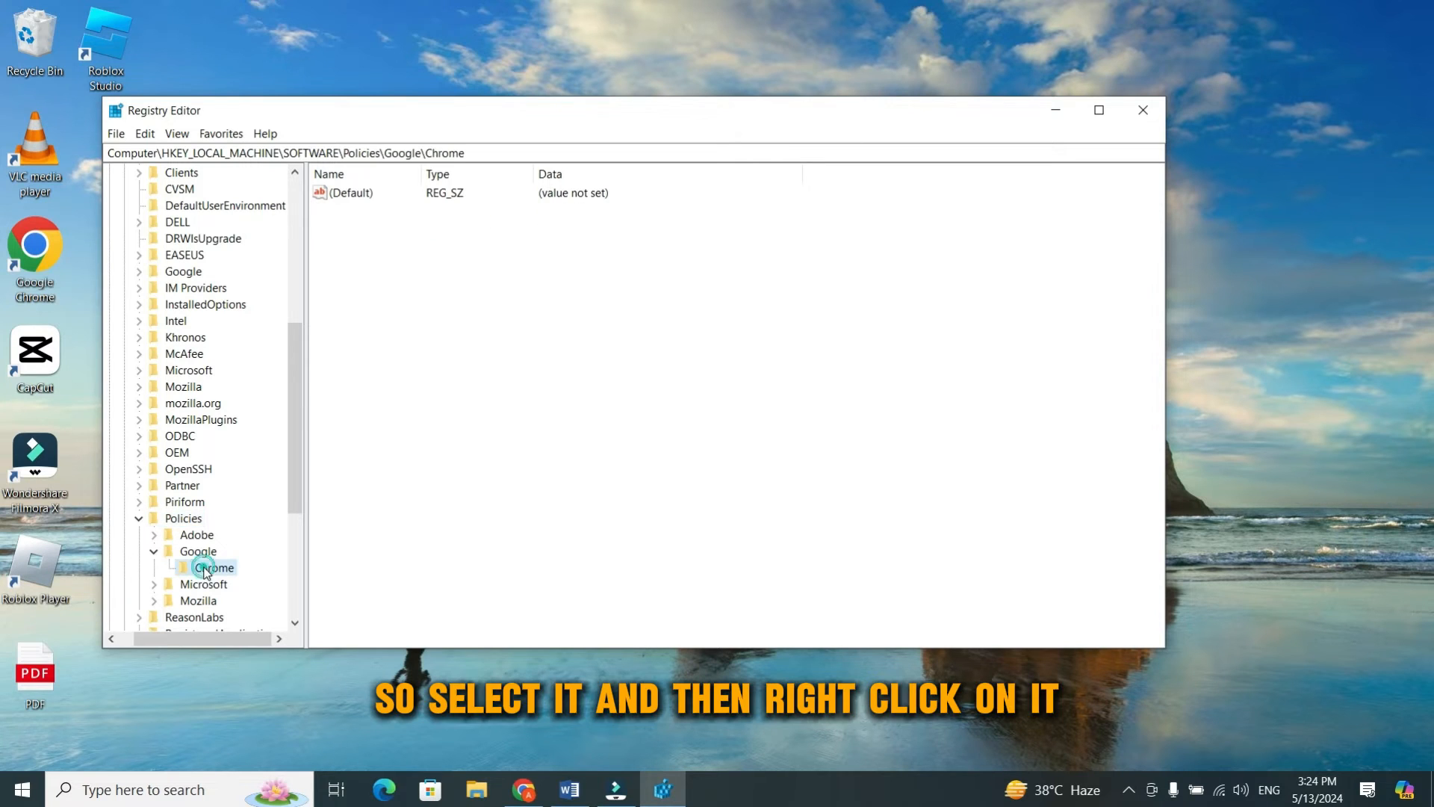
- Delete the Policies\Google\Chrome registry key and confirm with Yes
{"action": "right_click", "coordinate": [202, 568]}
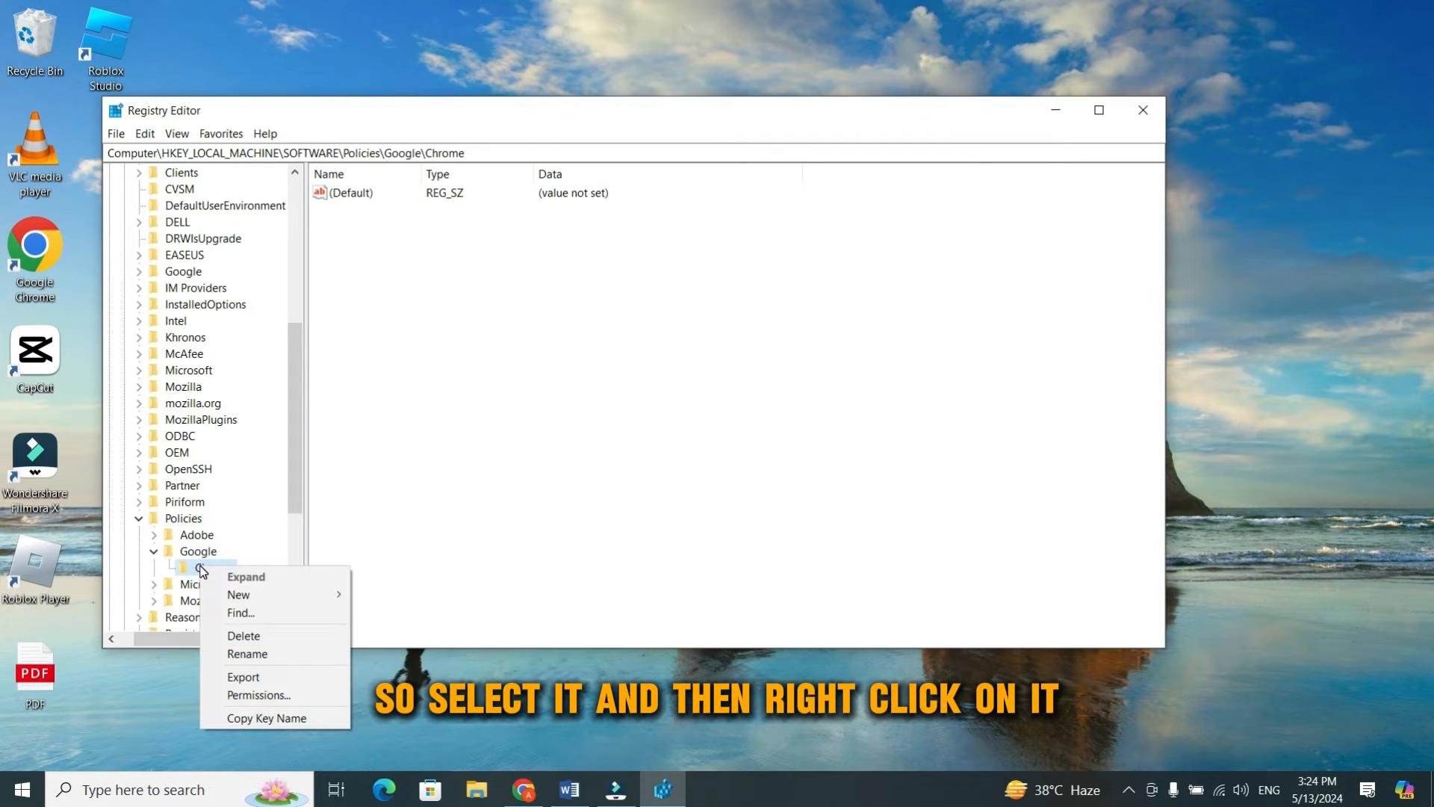
{"action": "mouse_move", "coordinate": [245, 635]}
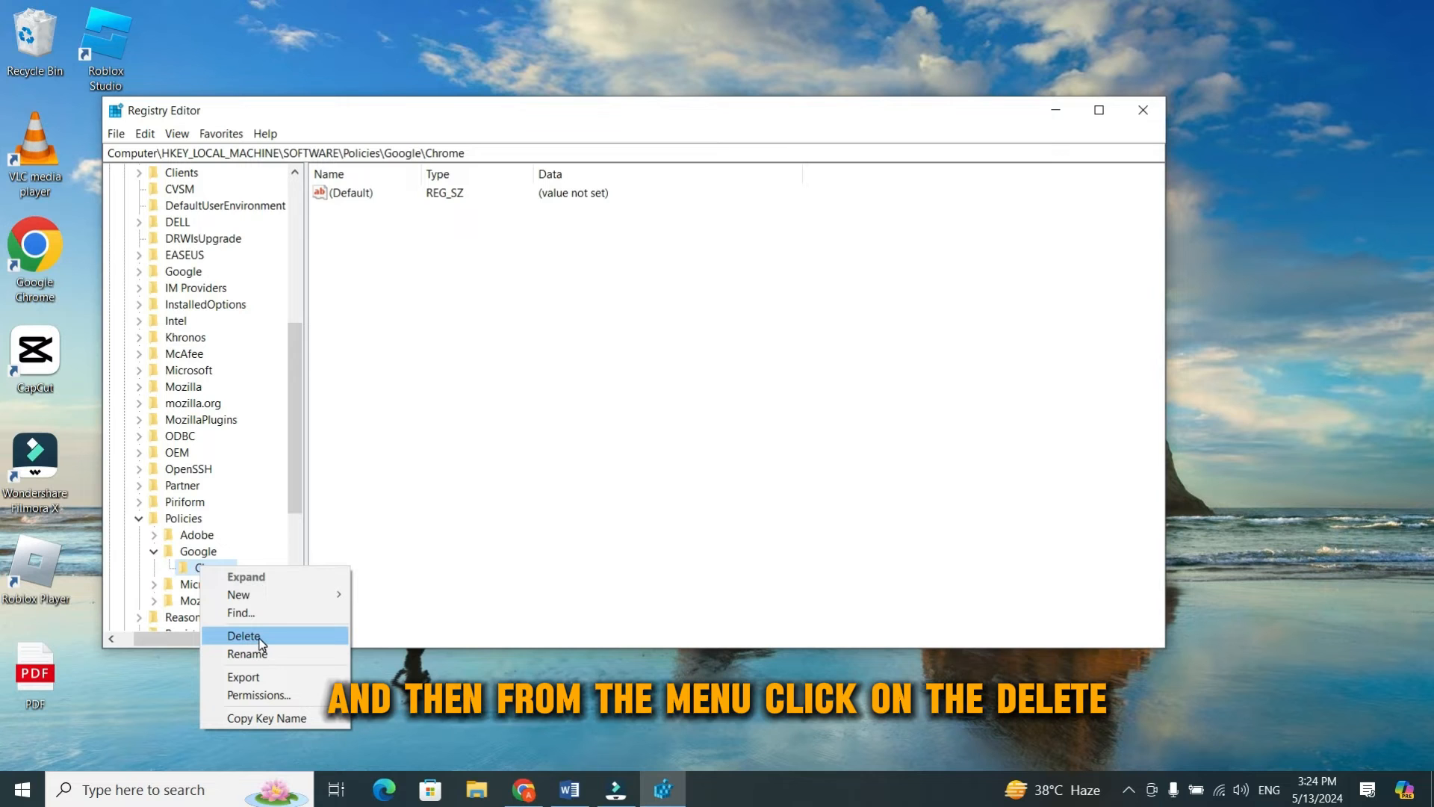
{"action": "left_click", "coordinate": [243, 636]}
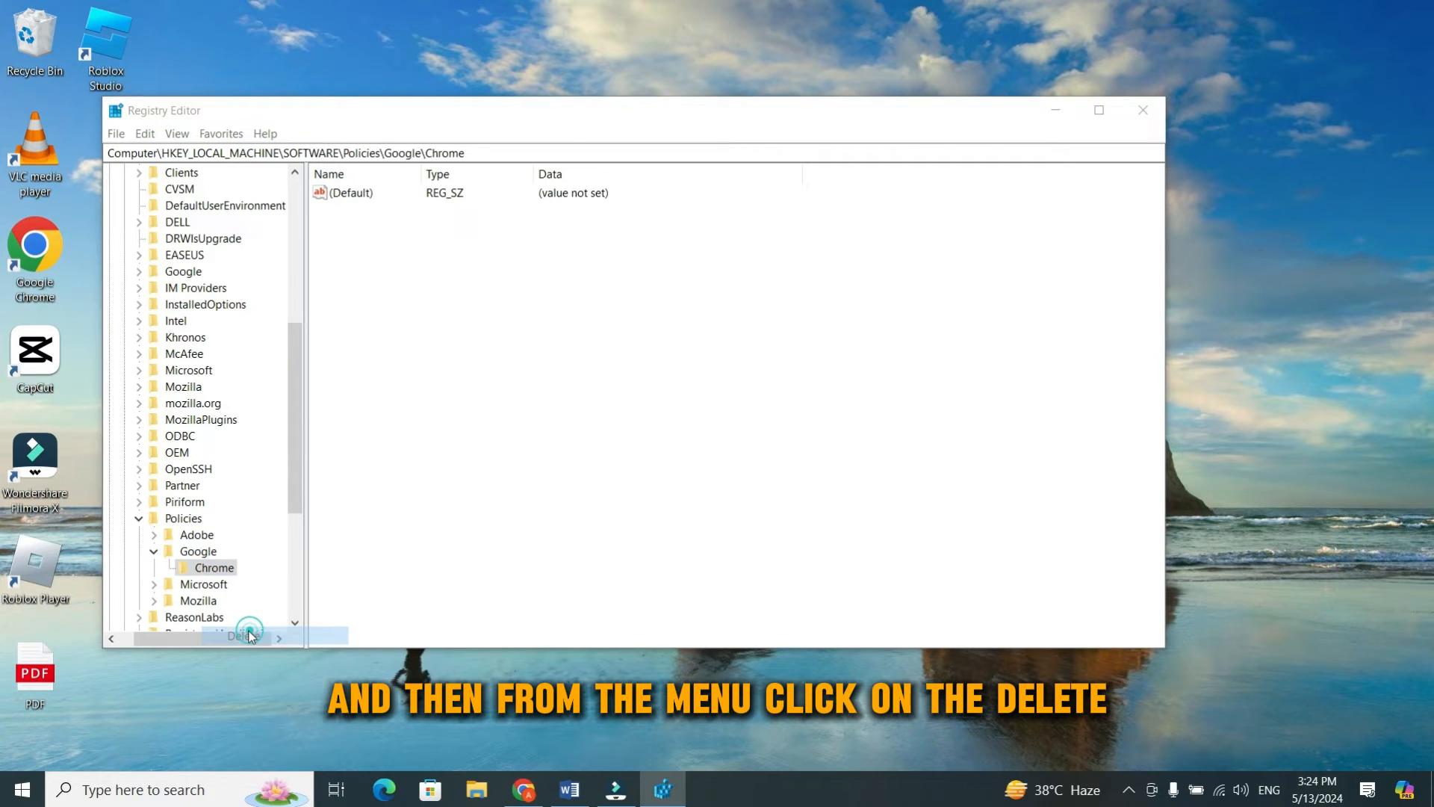
{"action": "left_click", "coordinate": [248, 633]}
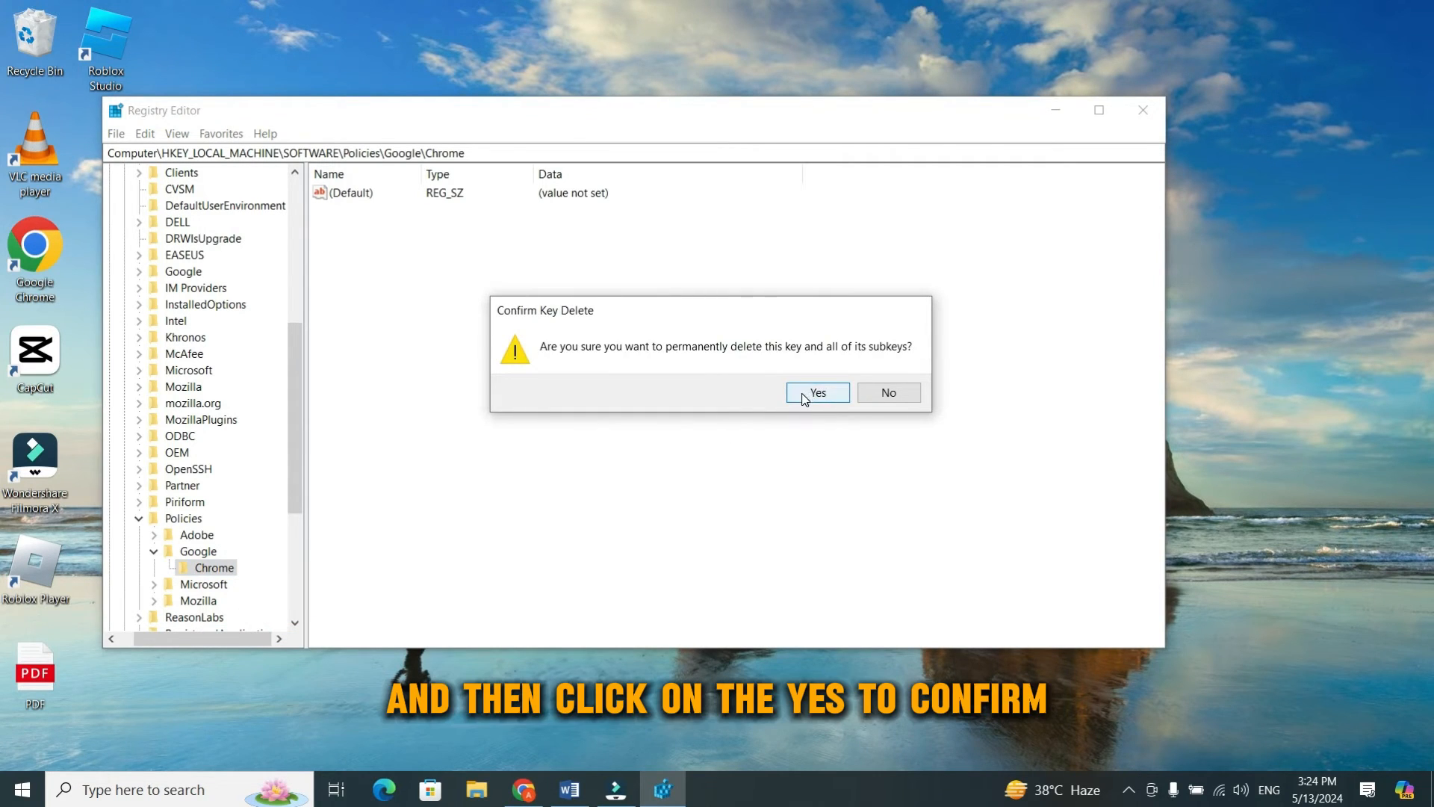
{"action": "left_click", "coordinate": [817, 392]}
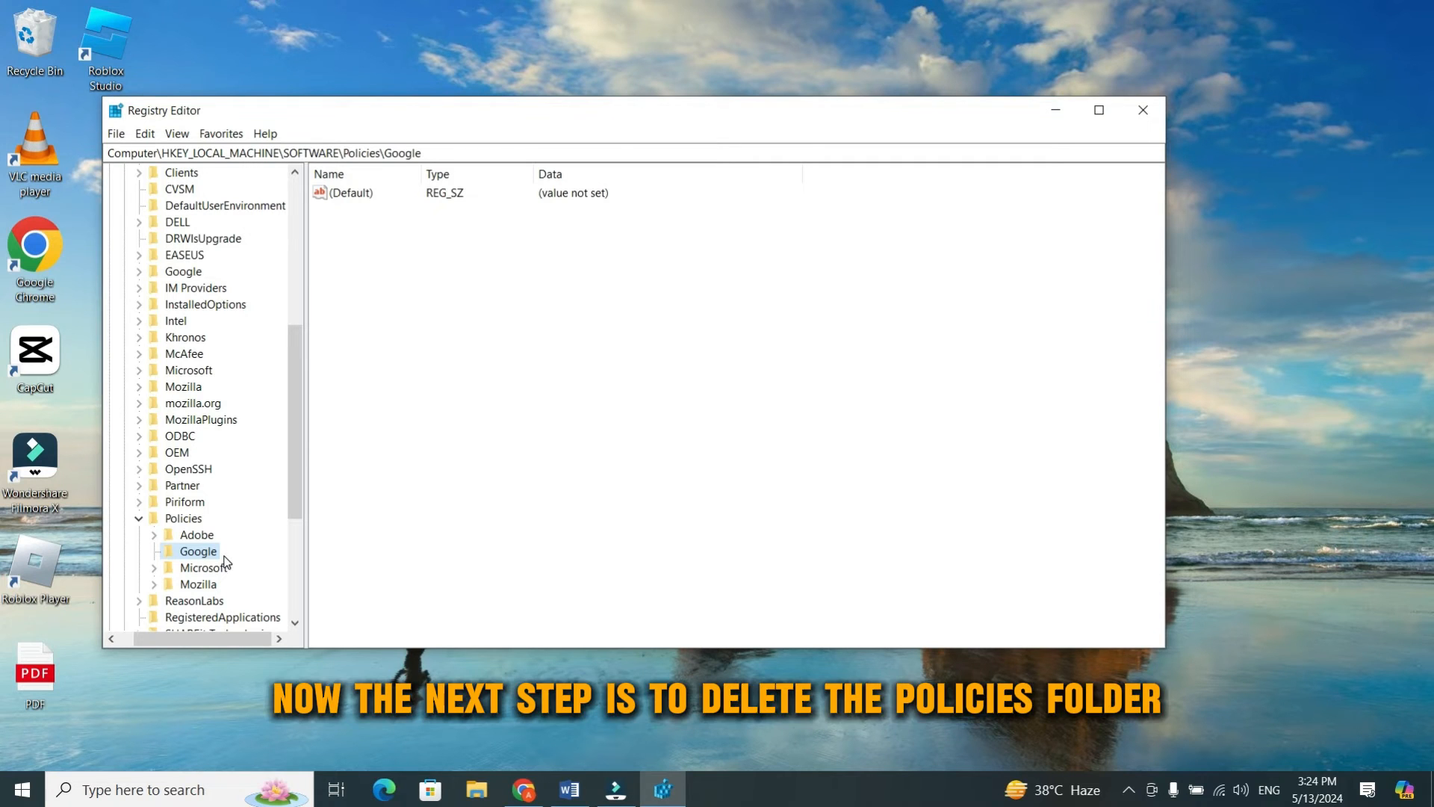
{"action": "mouse_move", "coordinate": [1062, 112]}
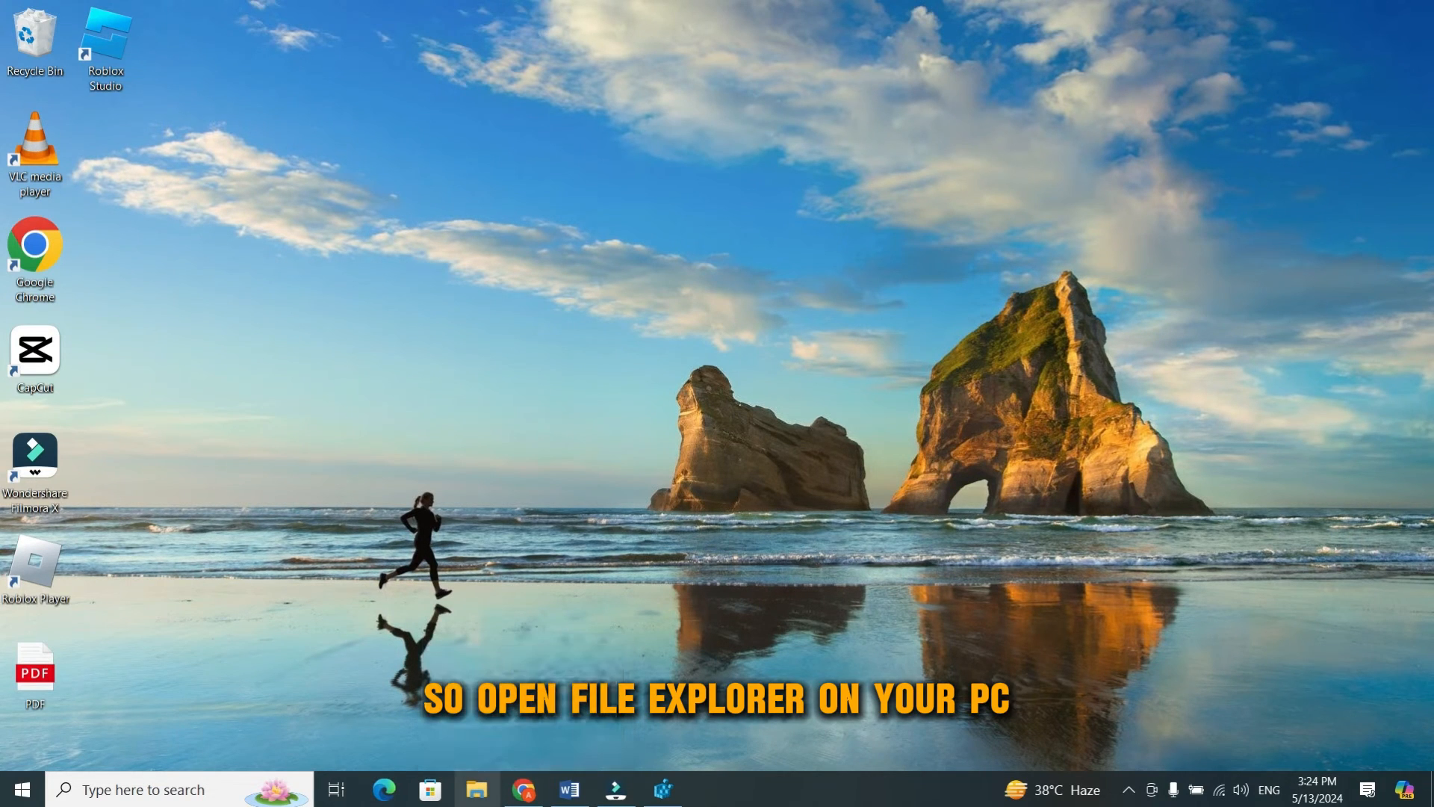
- Open Local Disk (C:) in File Explorer and enable Hidden items in the View options
{"action": "left_click", "coordinate": [478, 789]}
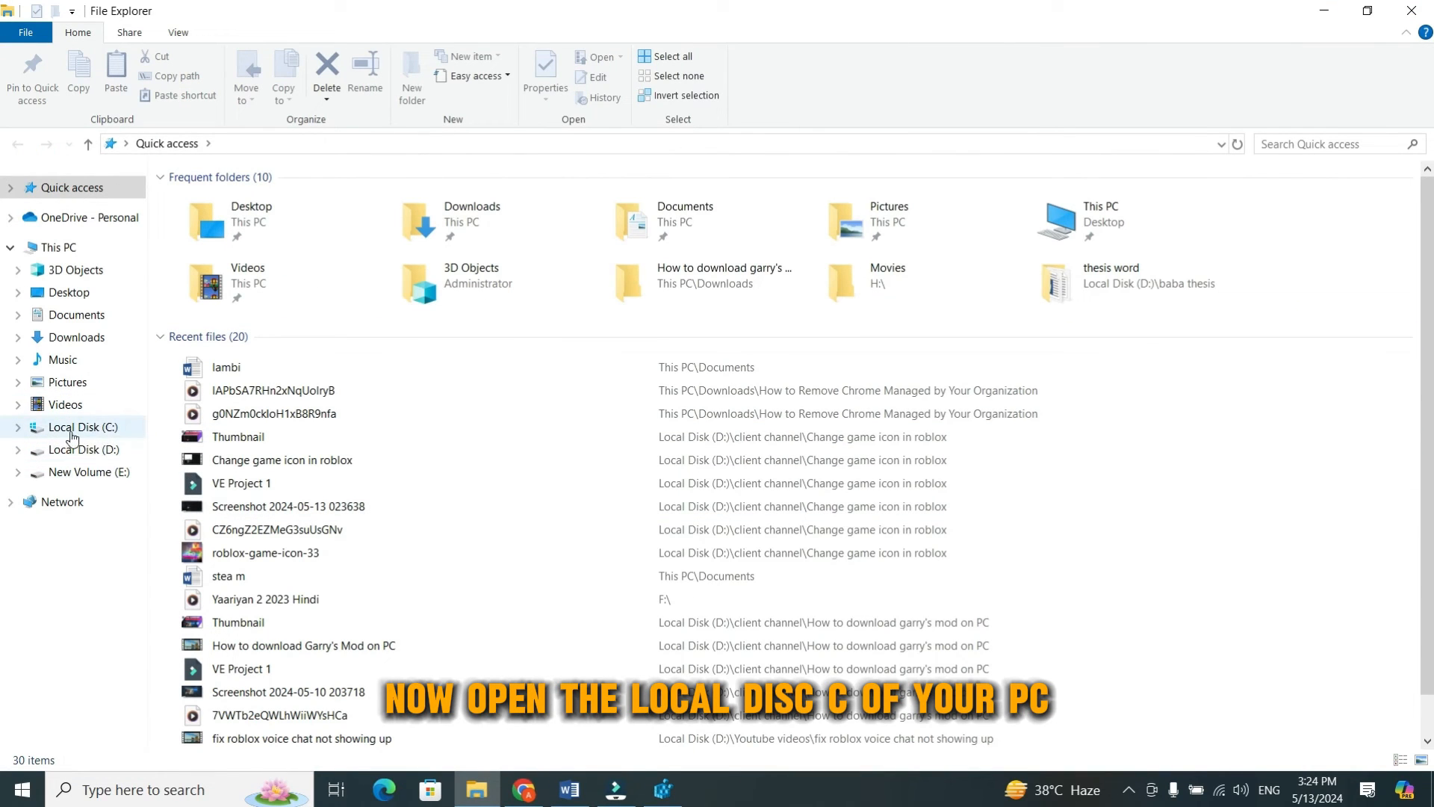
{"action": "double_click", "coordinate": [79, 427]}
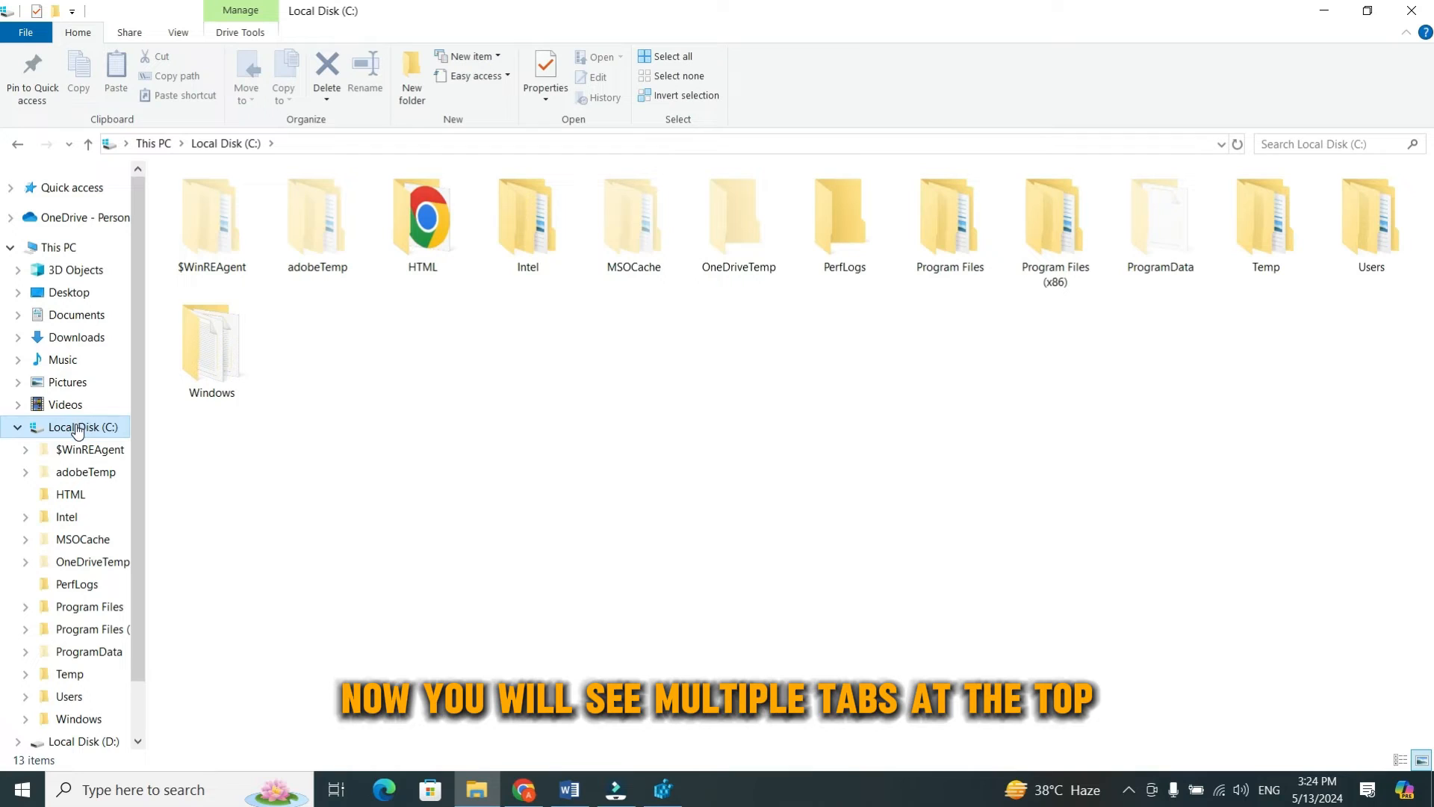
{"action": "mouse_move", "coordinate": [355, 387]}
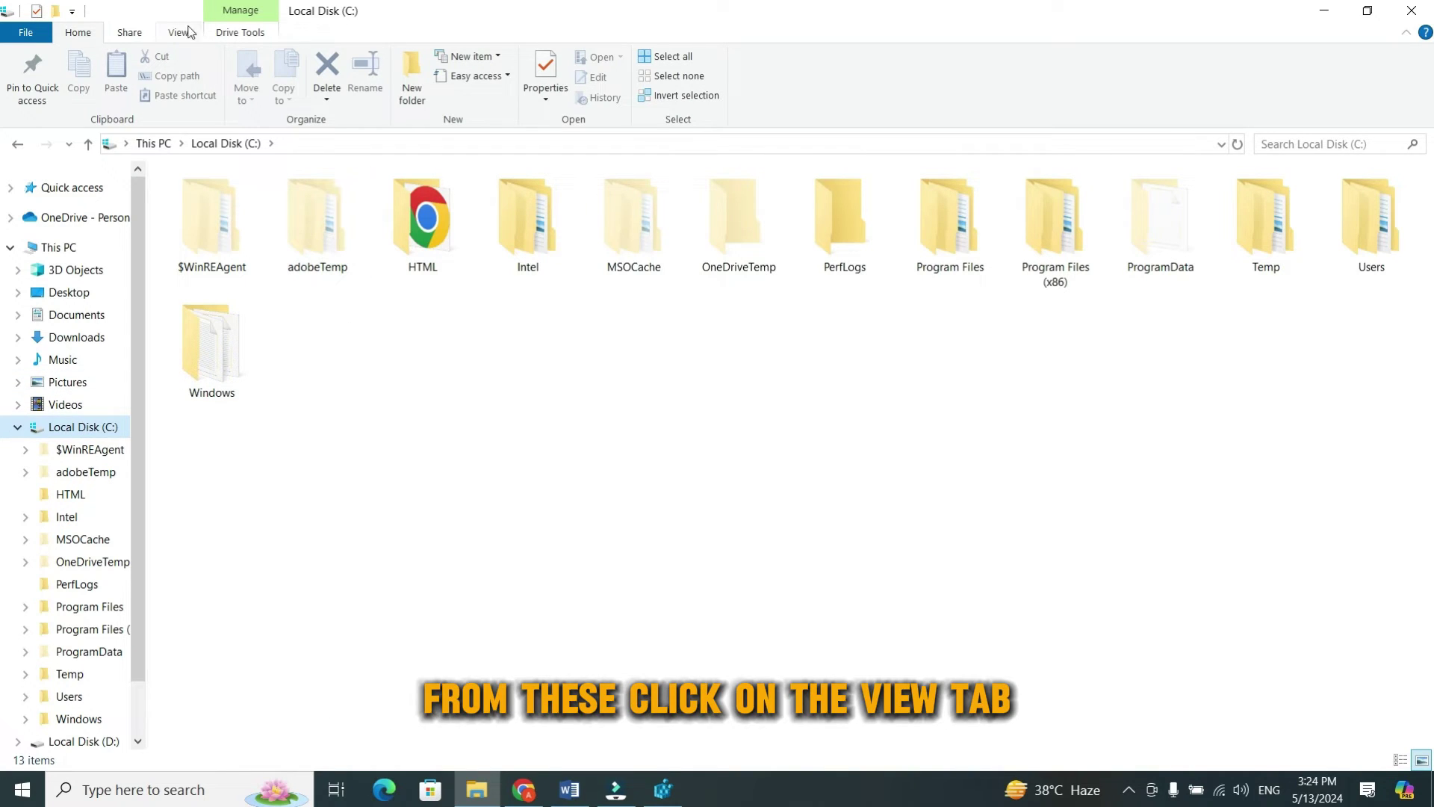
{"action": "left_click", "coordinate": [177, 32]}
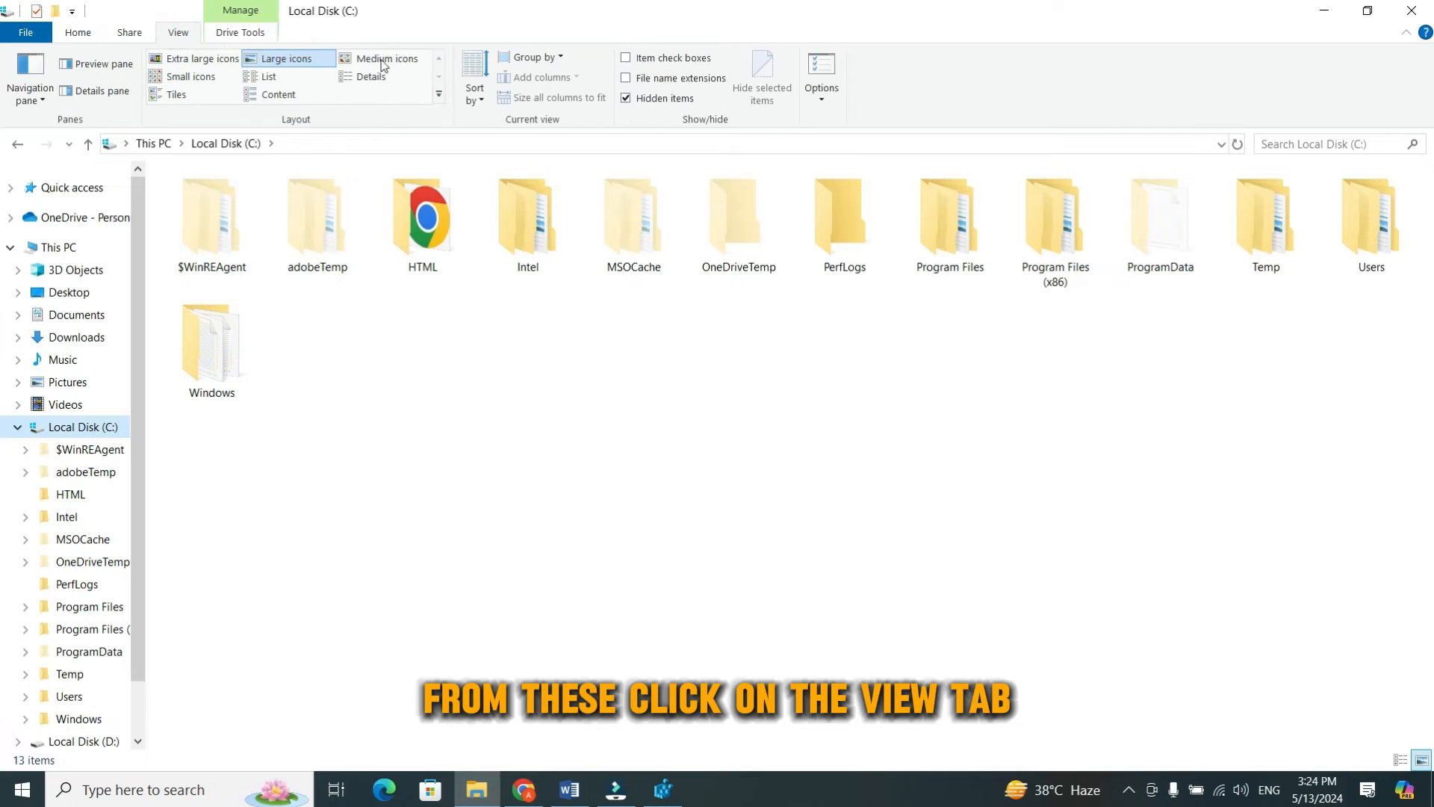
{"action": "left_click", "coordinate": [625, 98]}
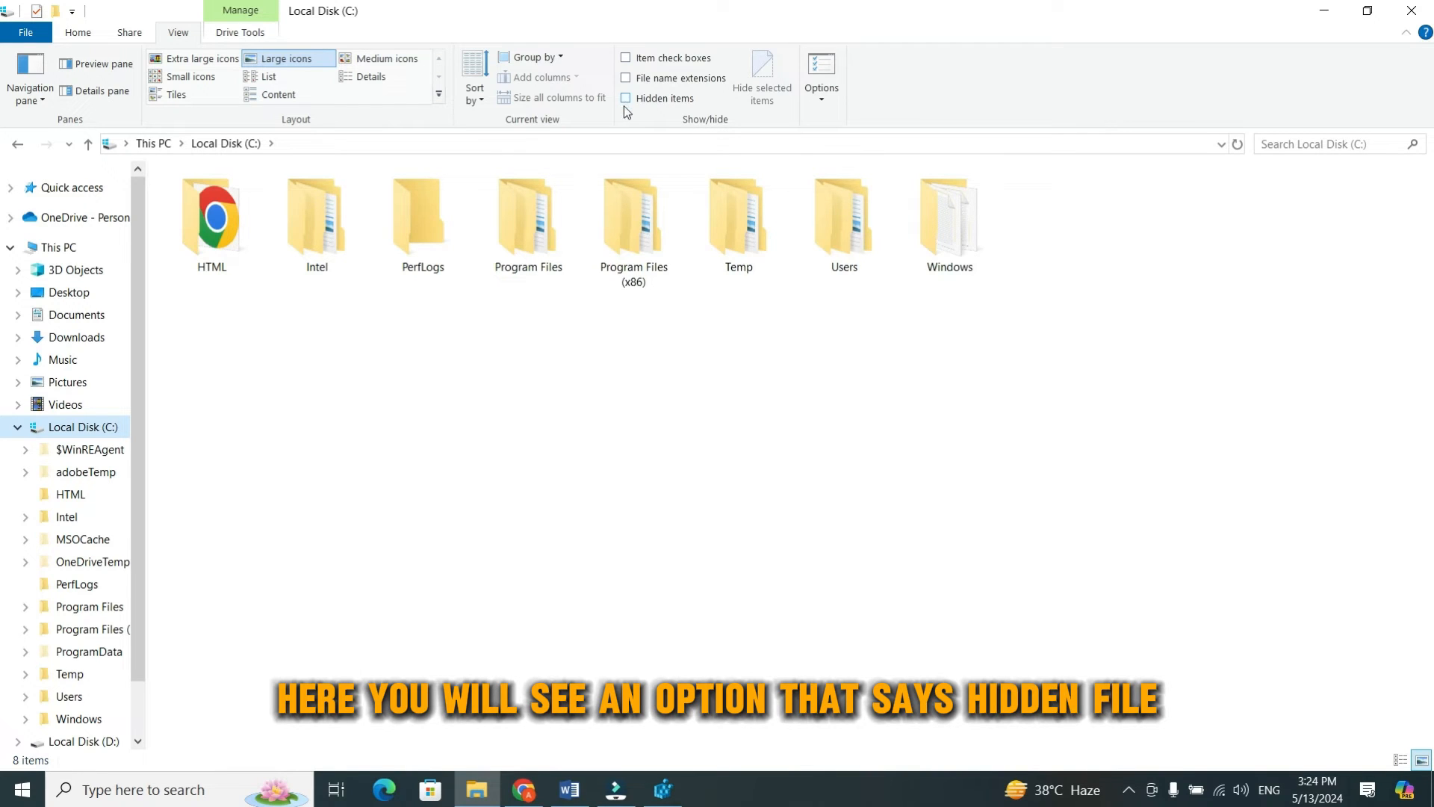
{"action": "left_click", "coordinate": [626, 98]}
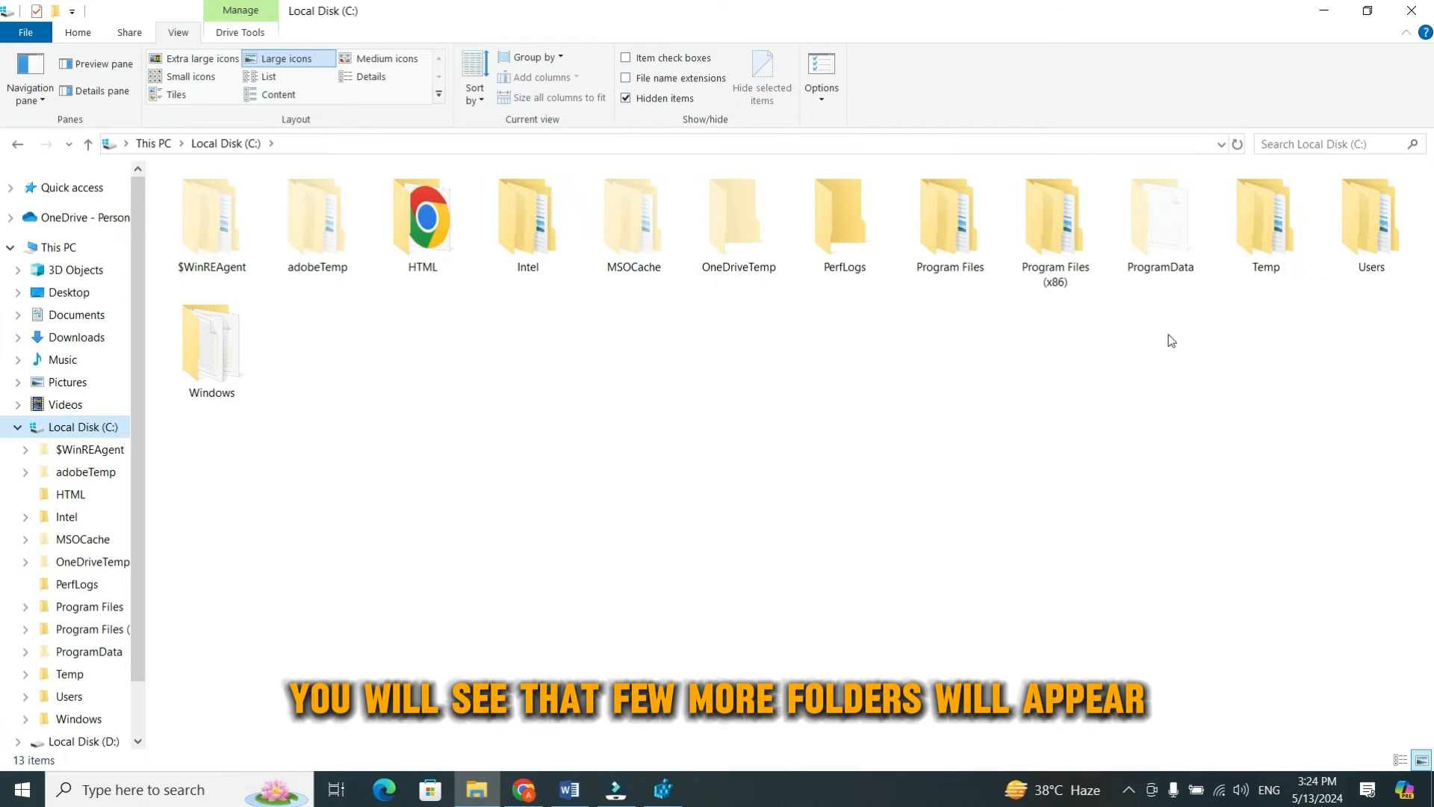
{"action": "mouse_move", "coordinate": [380, 342]}
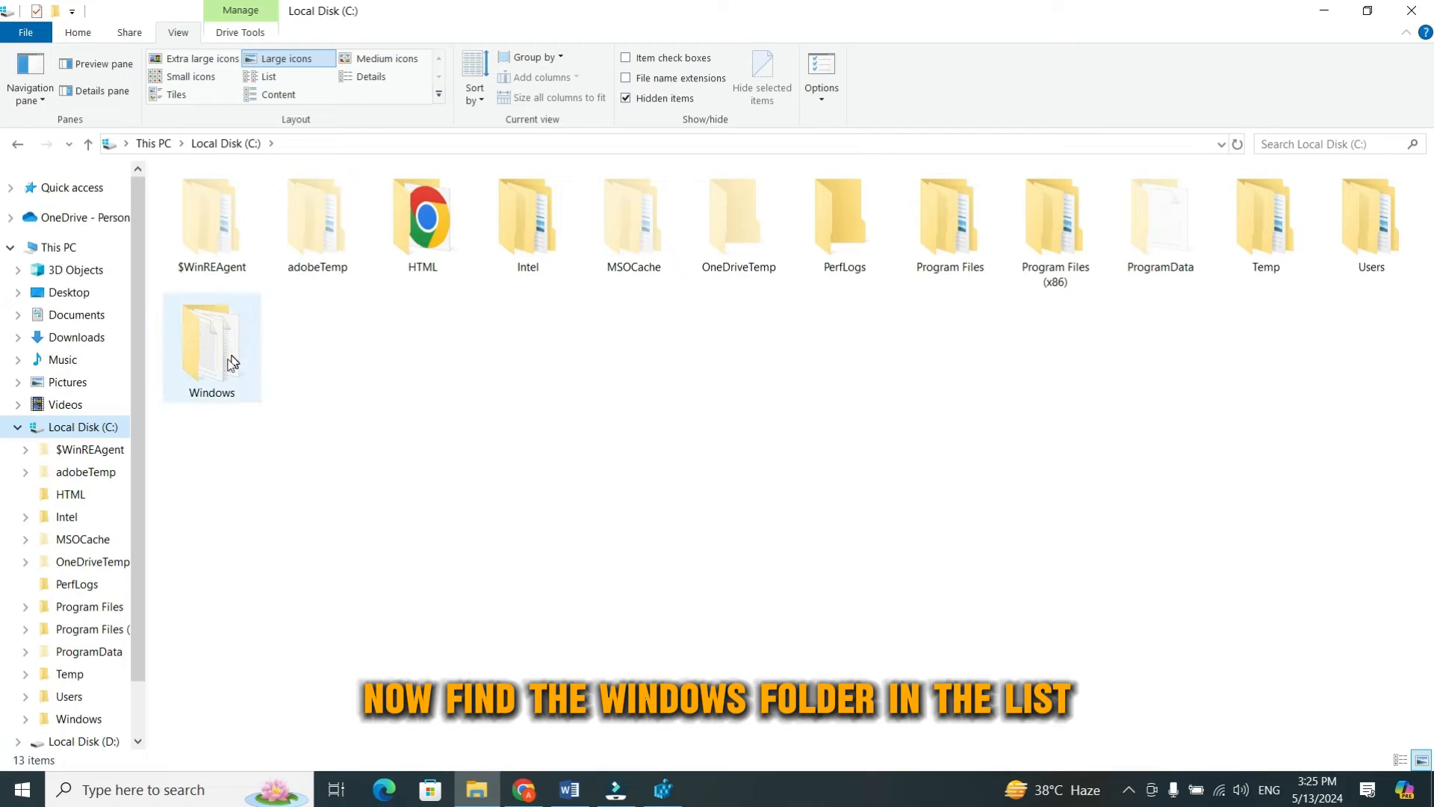
{"action": "mouse_move", "coordinate": [231, 360]}
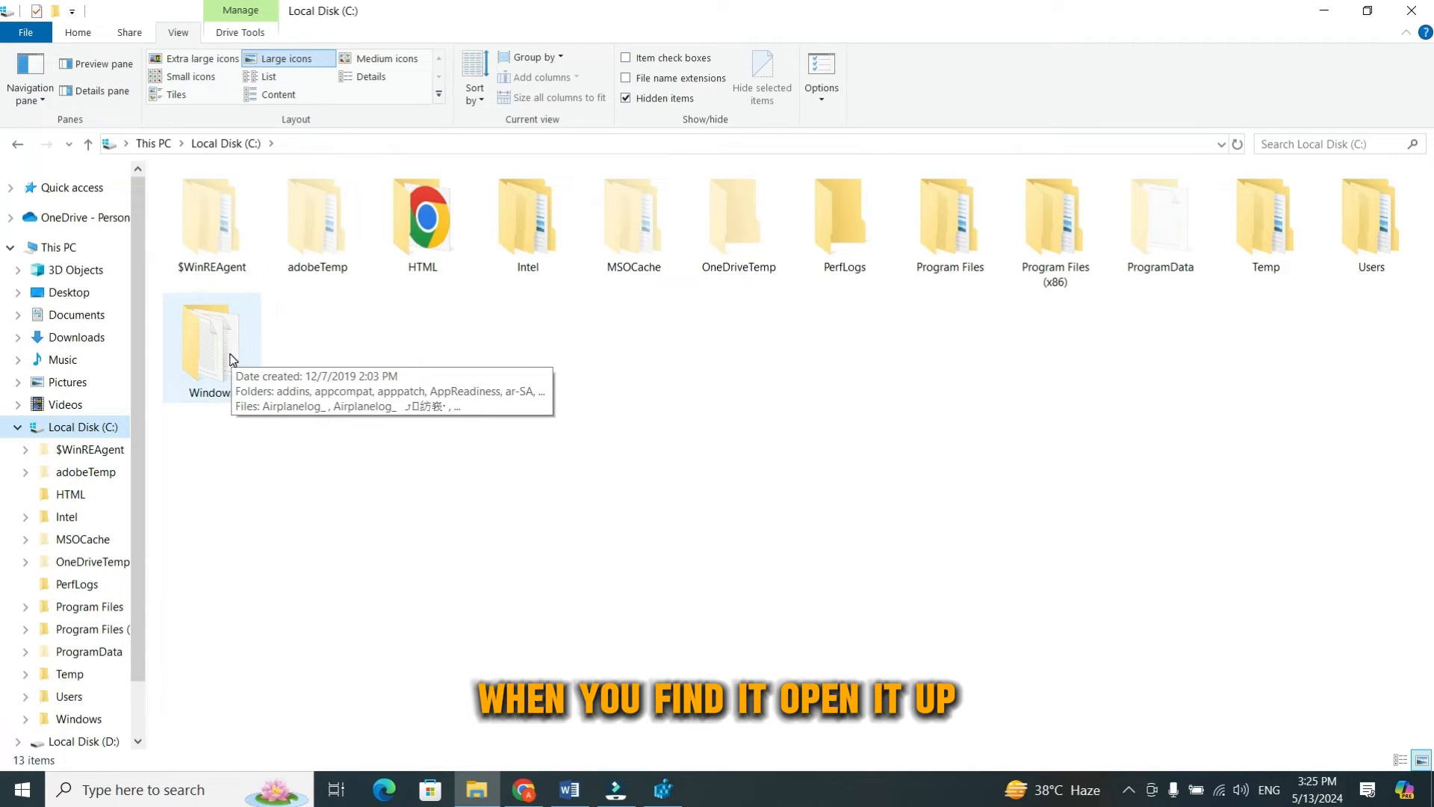
- Browse from C:\Windows into the System32 folder
{"action": "double_click", "coordinate": [211, 339]}
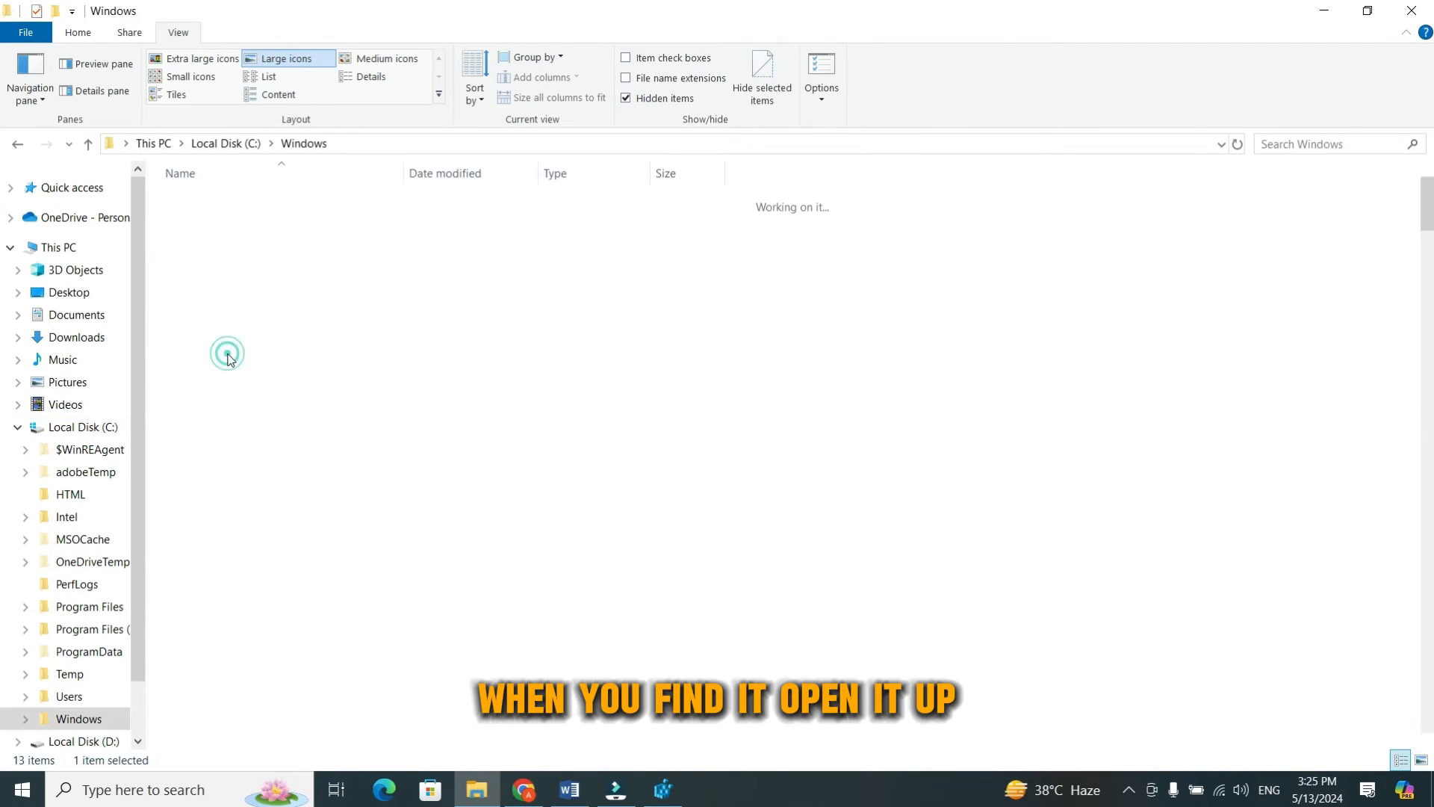
{"action": "left_click", "coordinate": [370, 76]}
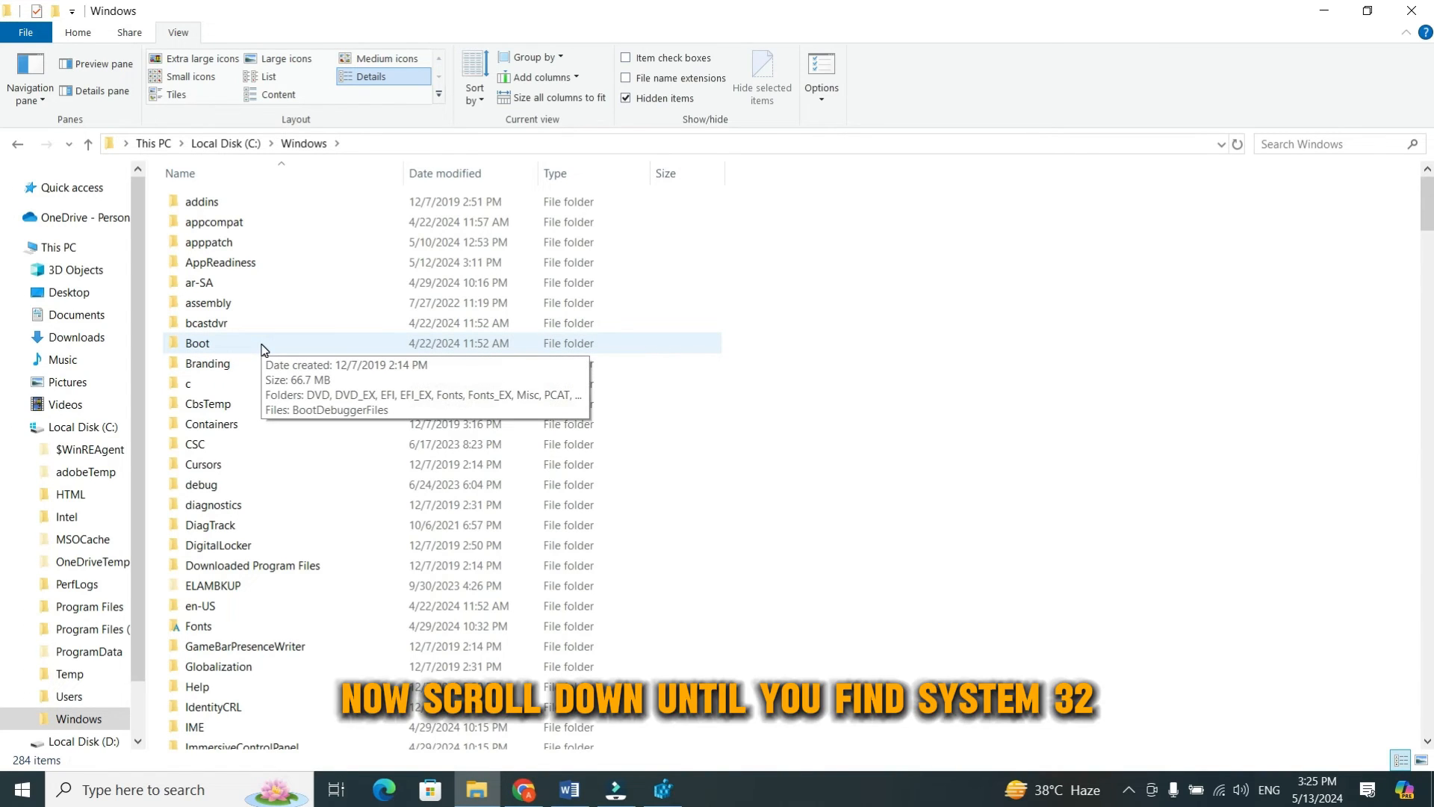
{"action": "scroll", "scroll_direction": "down", "scroll_amount": 3}
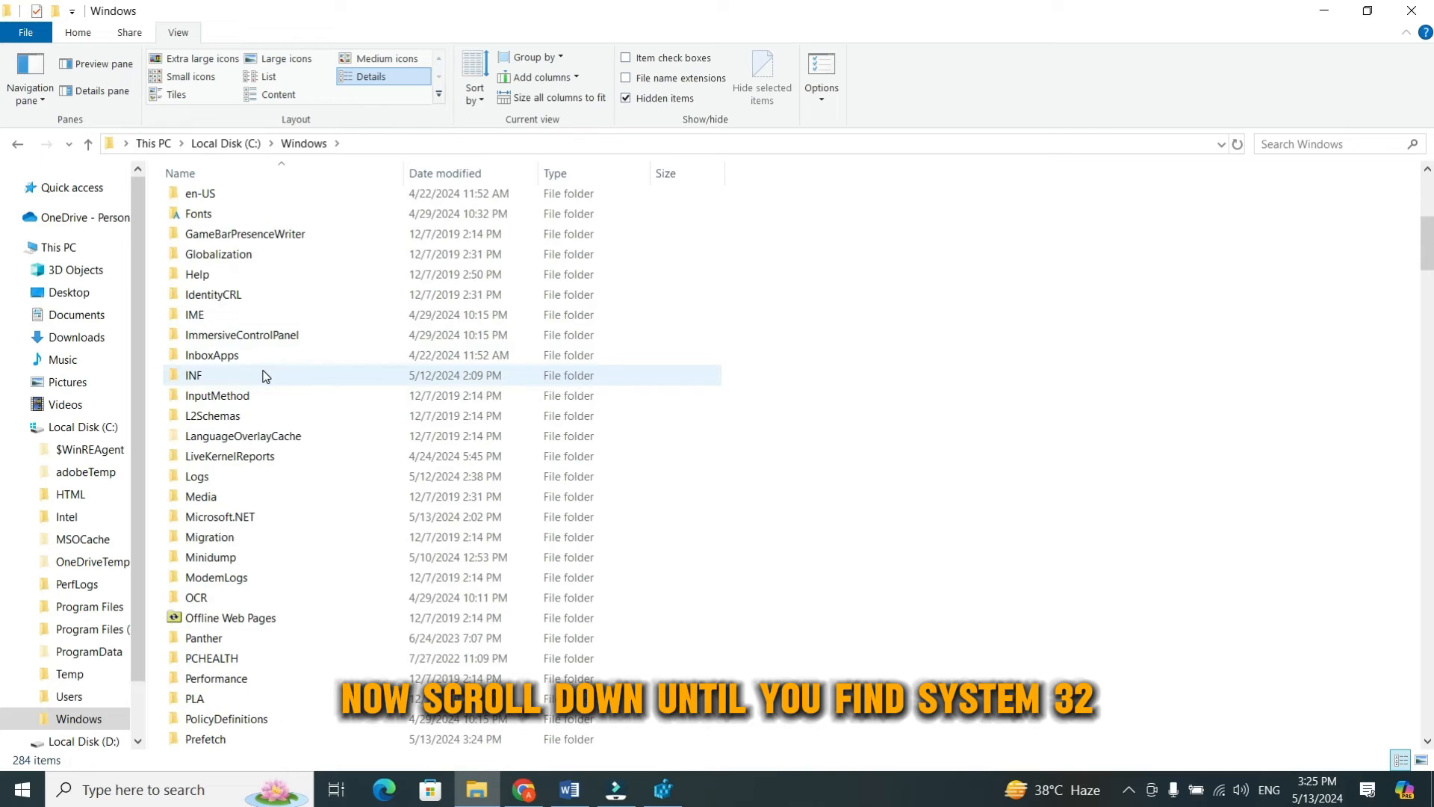
{"action": "scroll", "scroll_direction": "down", "scroll_amount": 3}
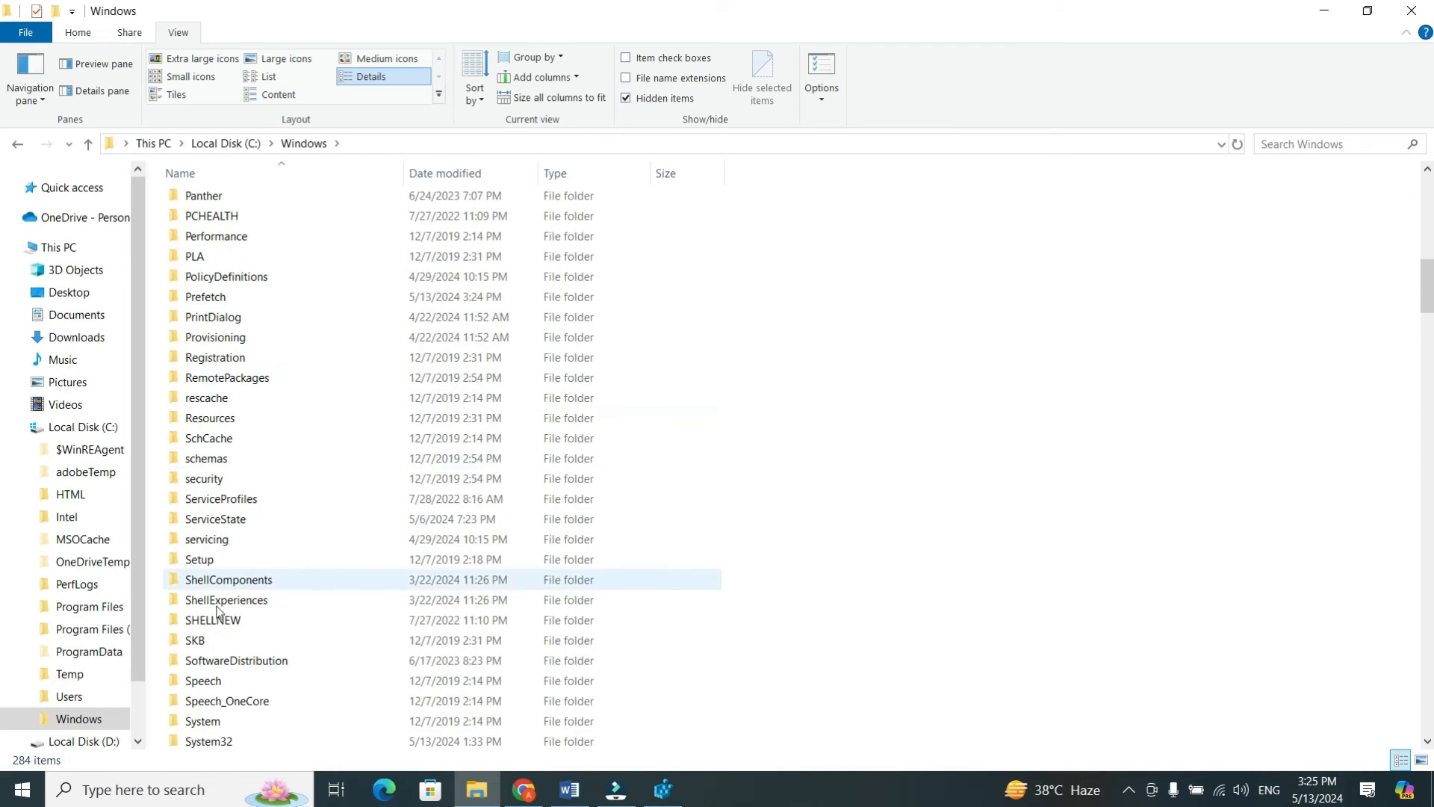
{"action": "scroll", "scroll_direction": "down", "scroll_amount": 3}
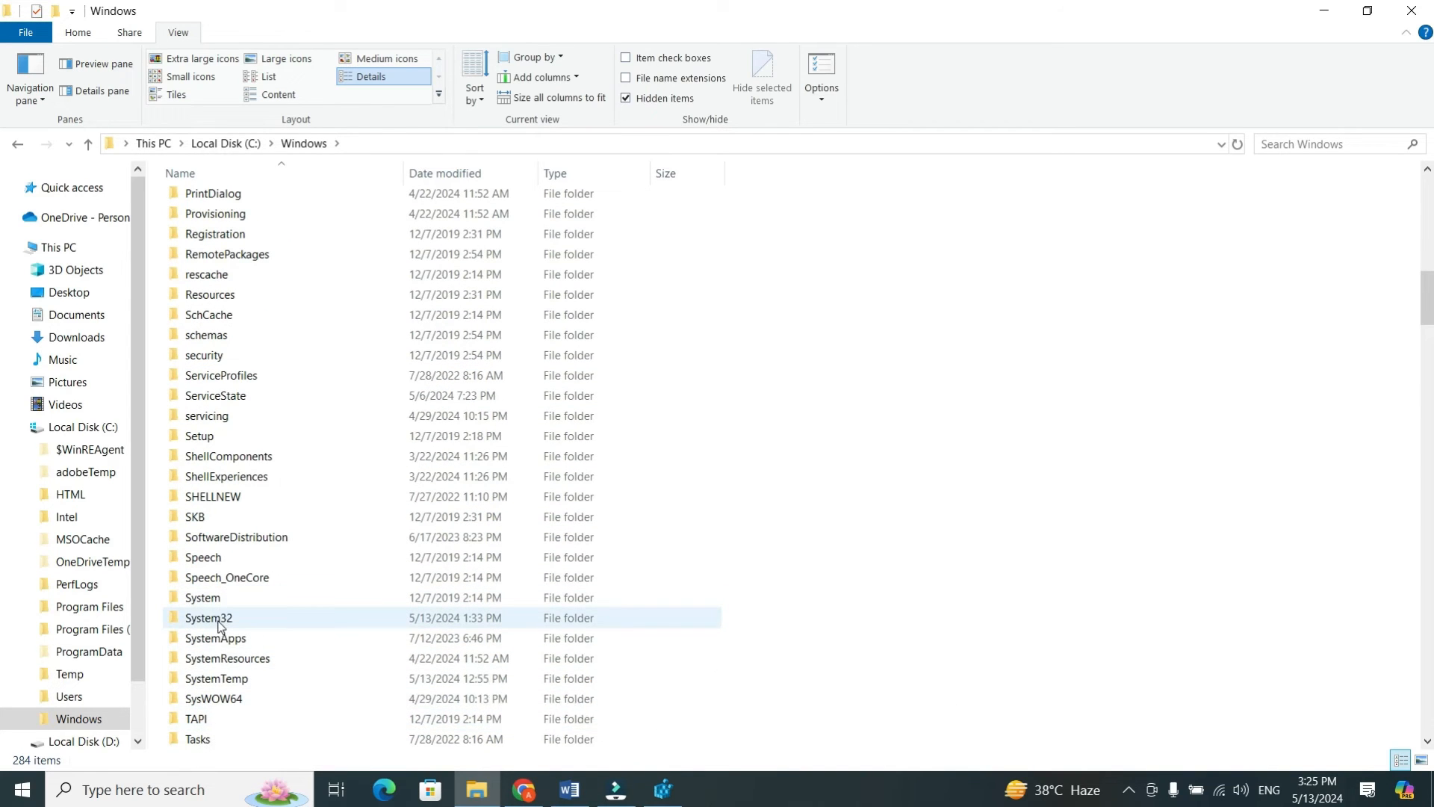
{"action": "double_click", "coordinate": [209, 618]}
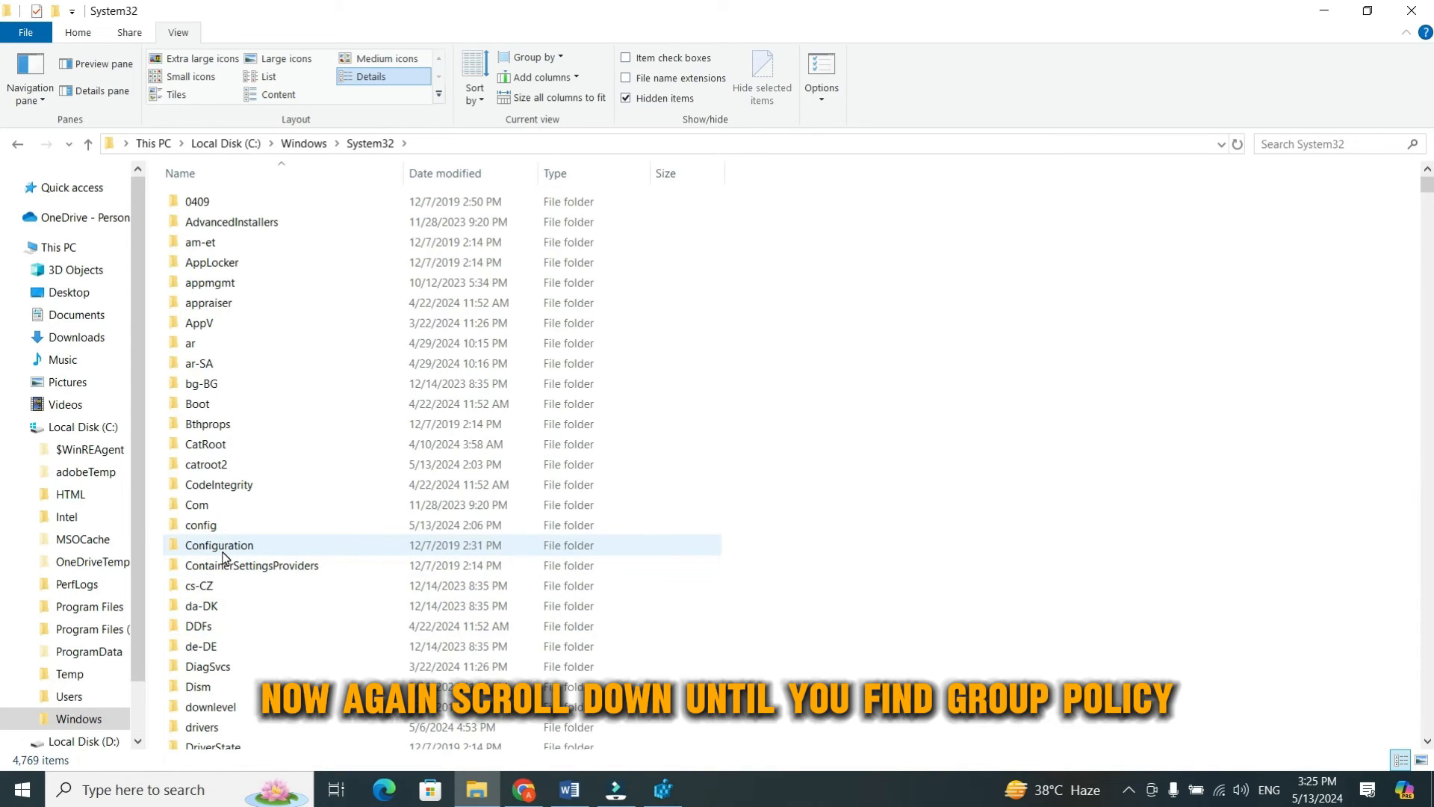
- Select GroupPolicy and GroupPolicyUsers together and delete them from the context menu
{"action": "scroll", "scroll_direction": "down", "scroll_amount": 3}
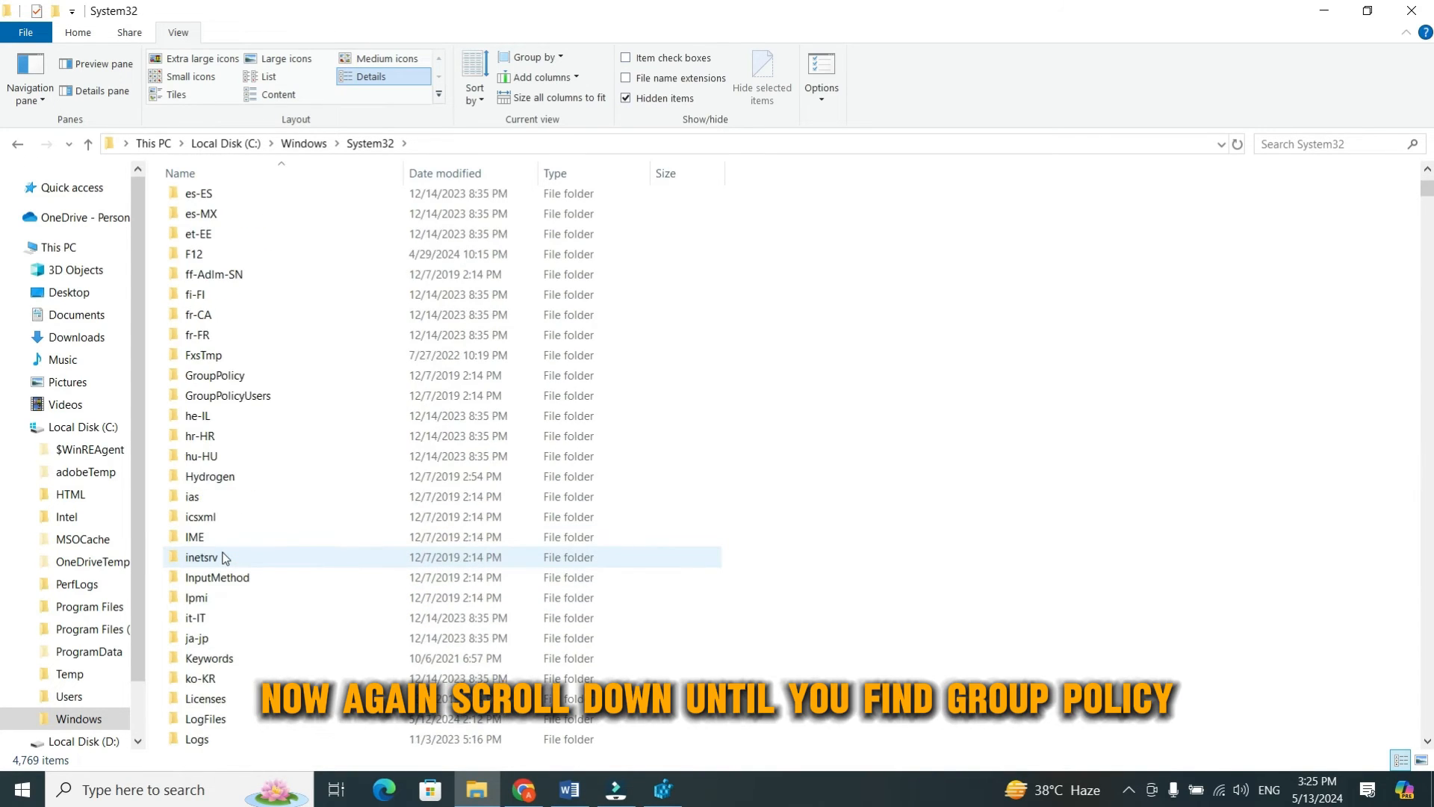
{"action": "scroll", "scroll_direction": "up", "scroll_amount": 3}
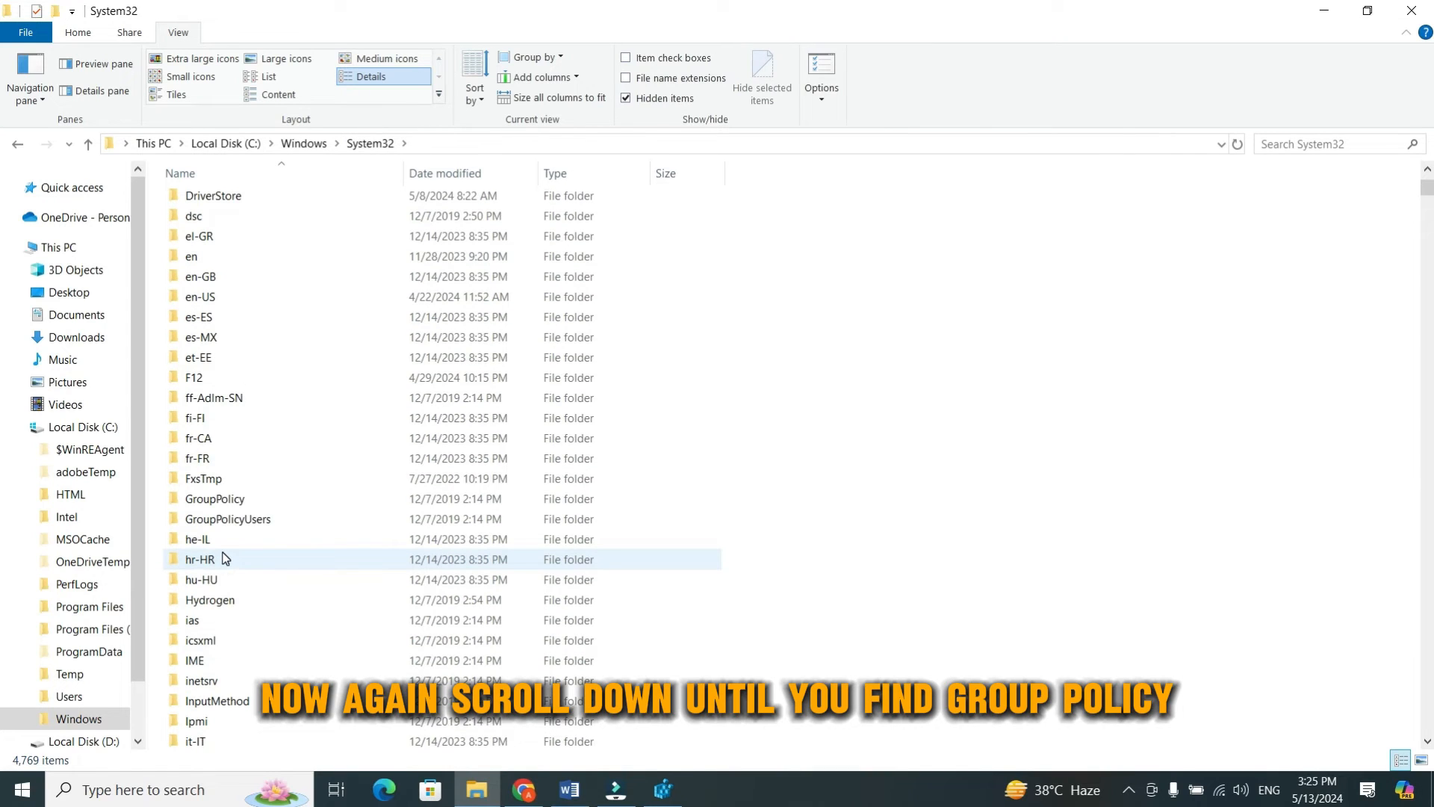
{"action": "scroll", "scroll_direction": "down", "scroll_amount": 3}
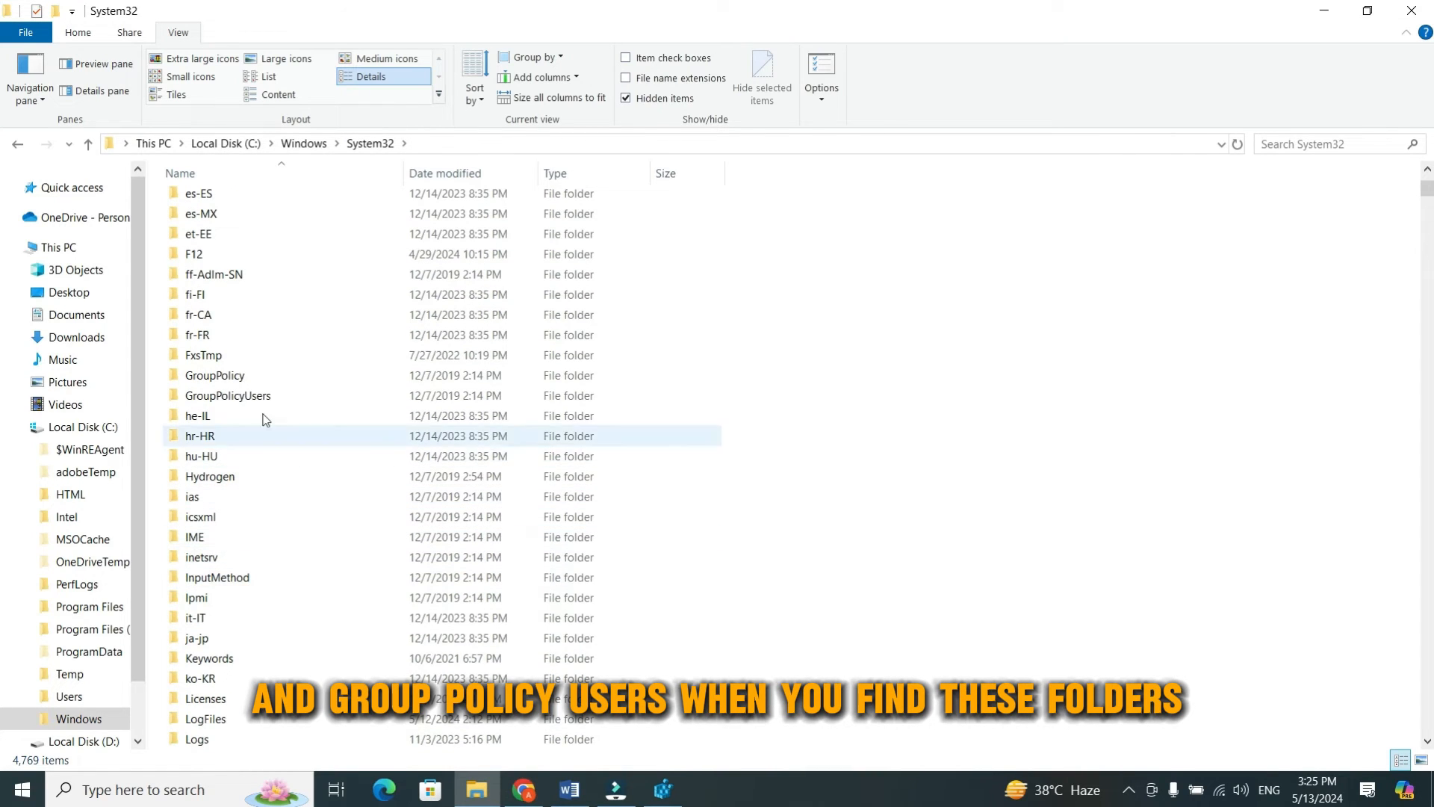
{"action": "left_click", "coordinate": [215, 375]}
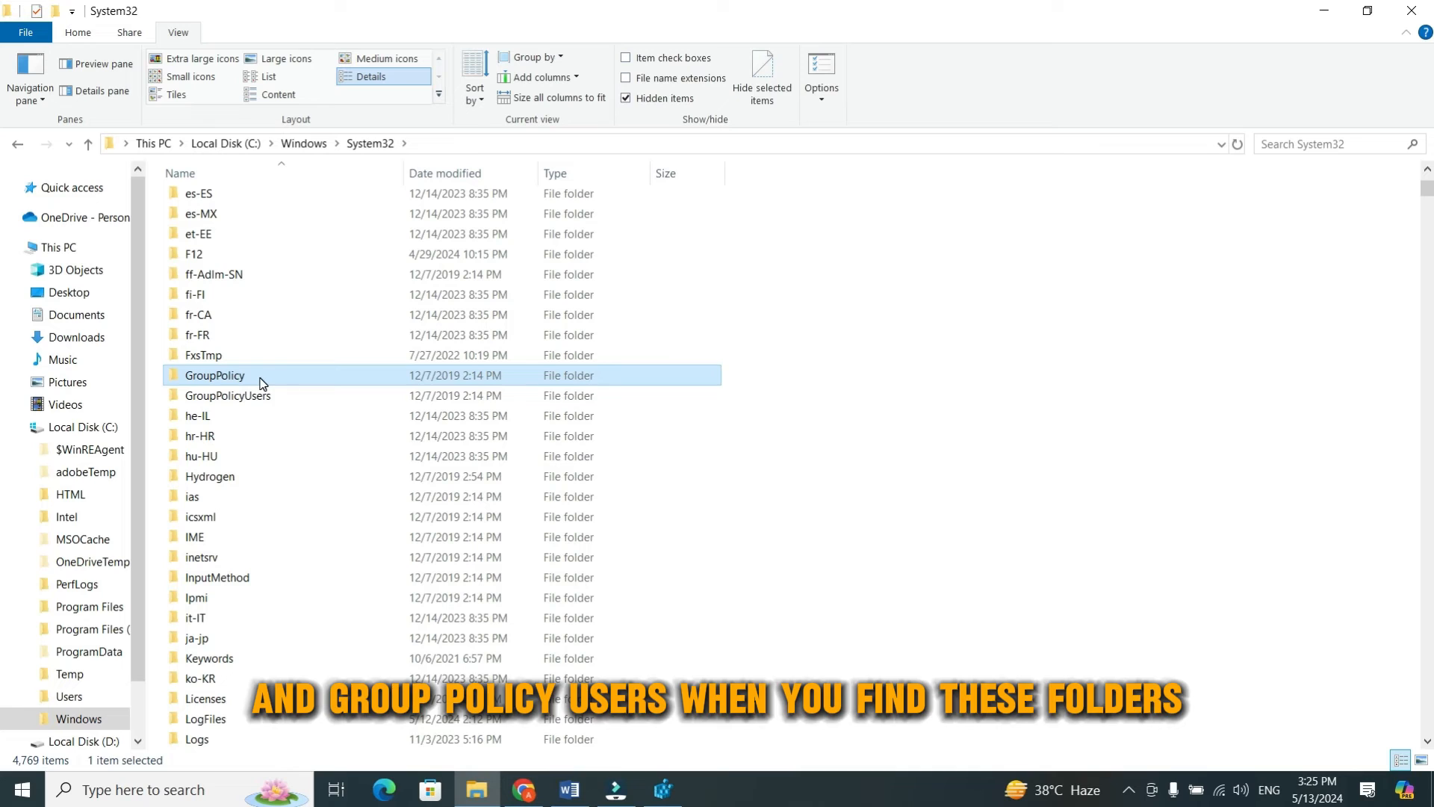
{"action": "left_click", "coordinate": [228, 395]}
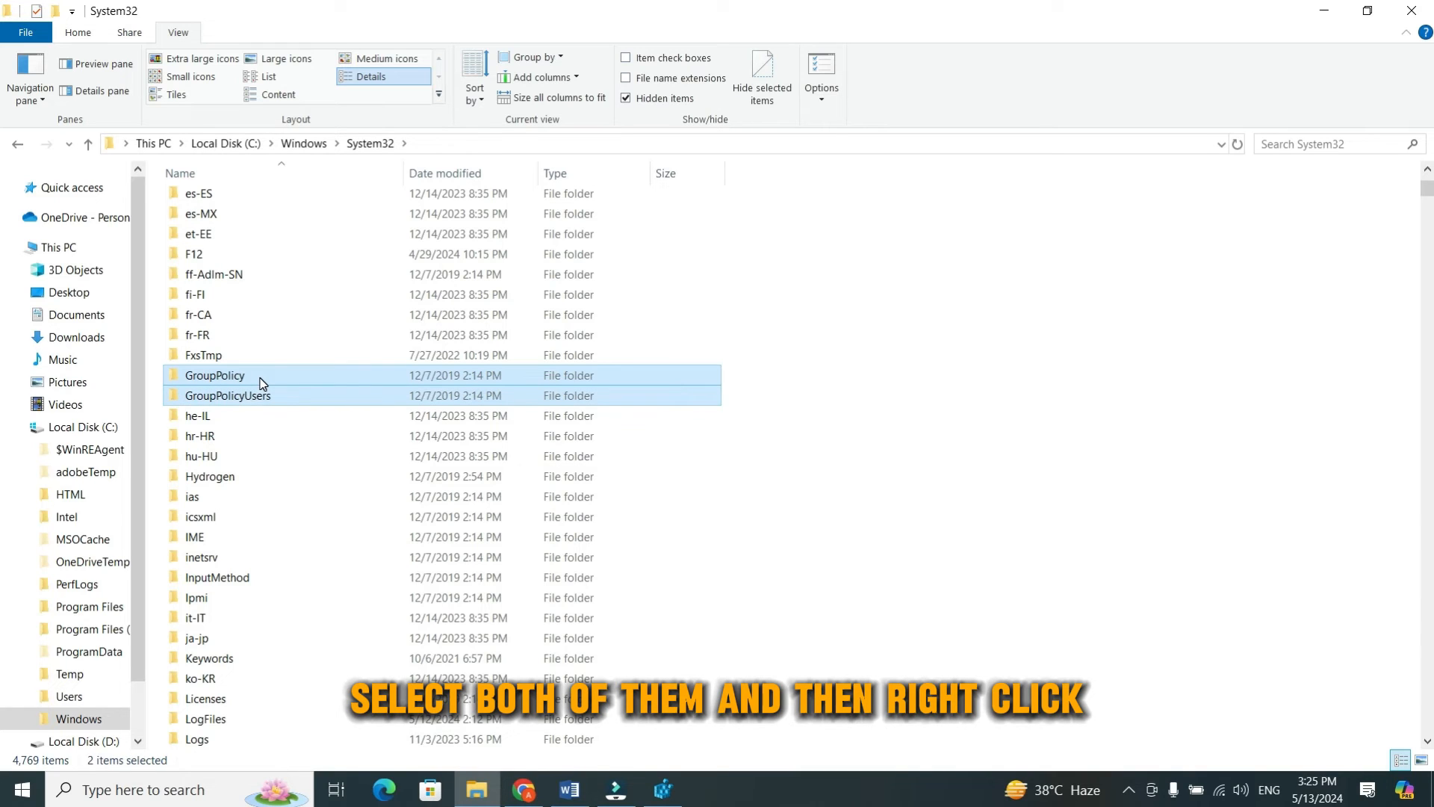
{"action": "right_click", "coordinate": [262, 384]}
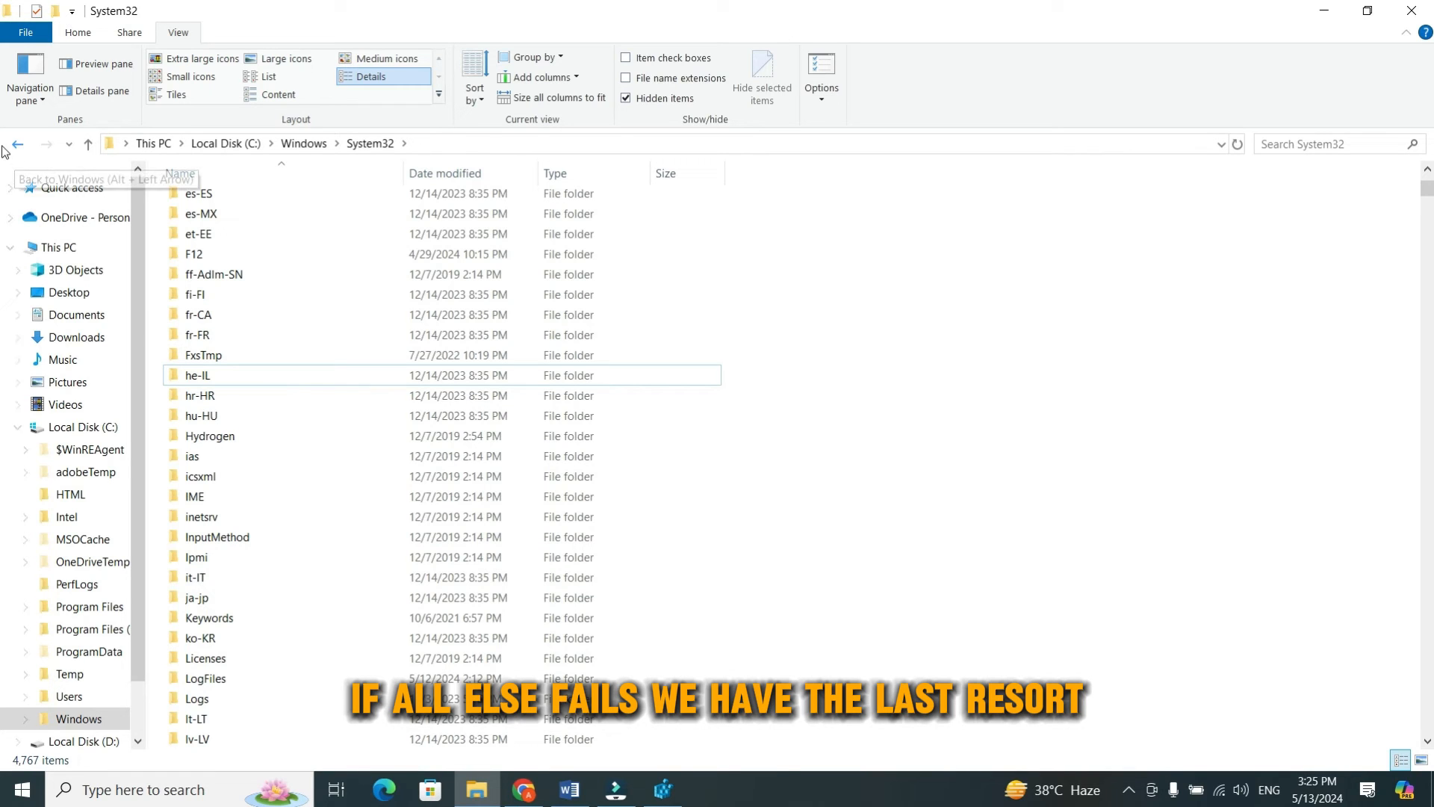
- Close the System32 File Explorer window
{"action": "left_click", "coordinate": [19, 144]}
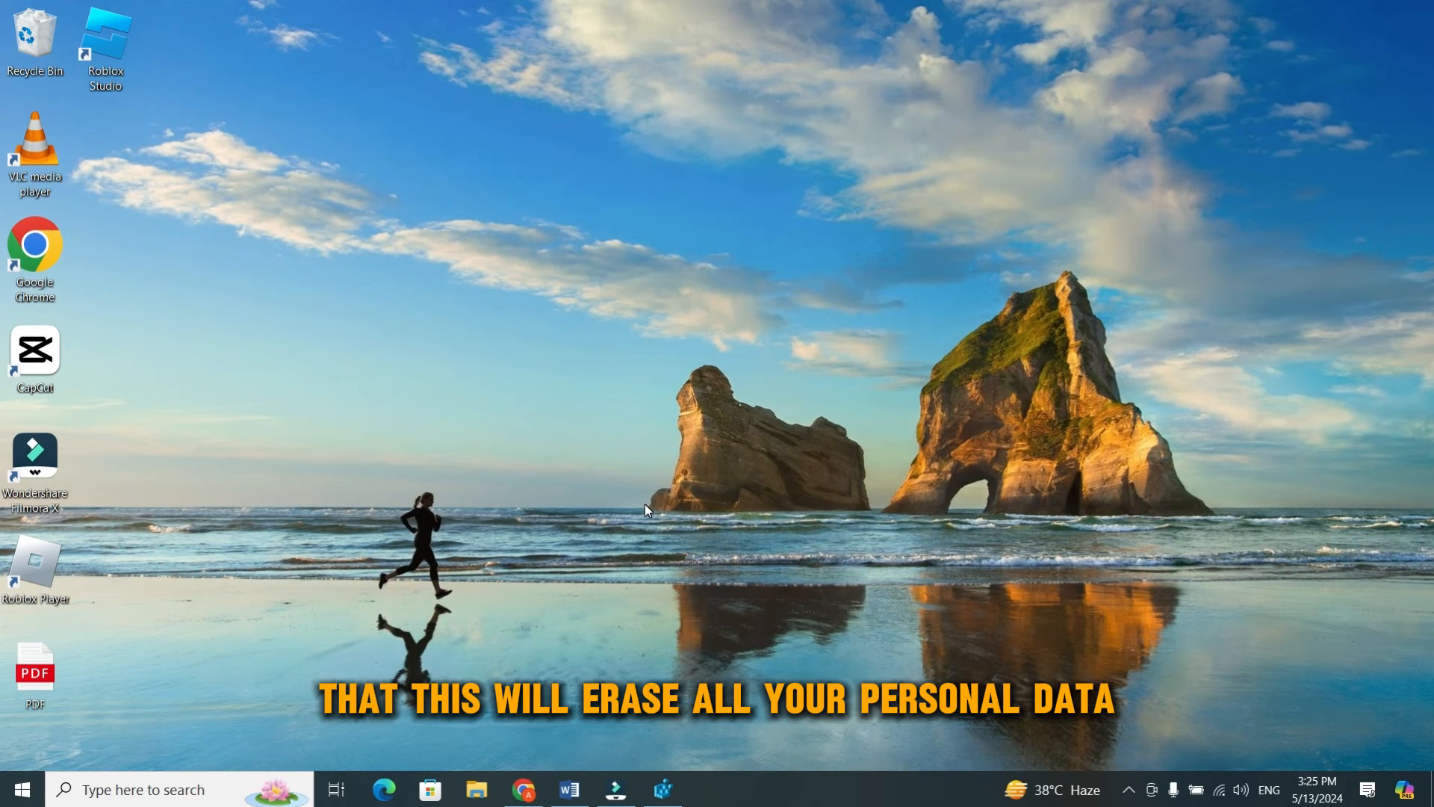
{"action": "mouse_move", "coordinate": [635, 588]}
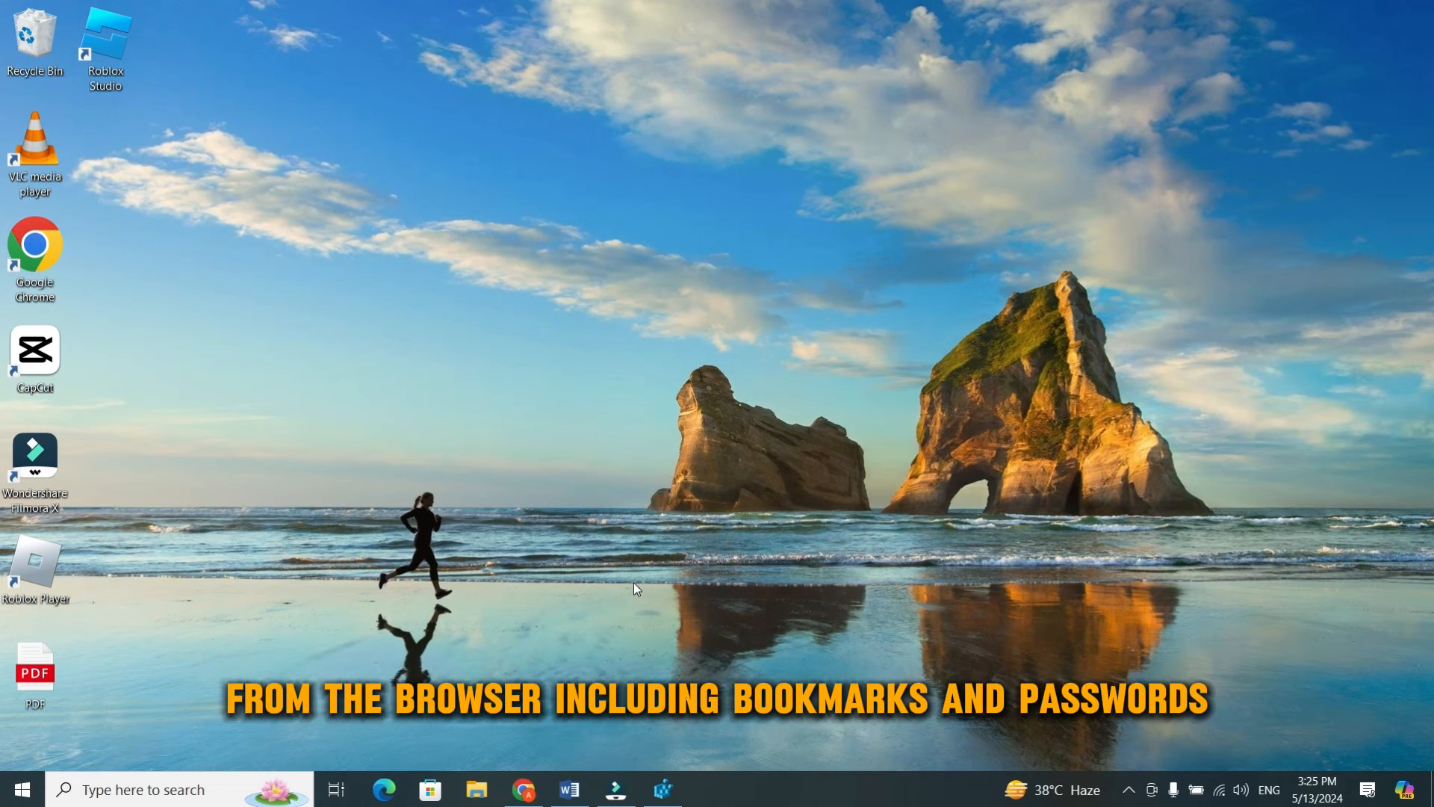
{"action": "mouse_move", "coordinate": [617, 567]}
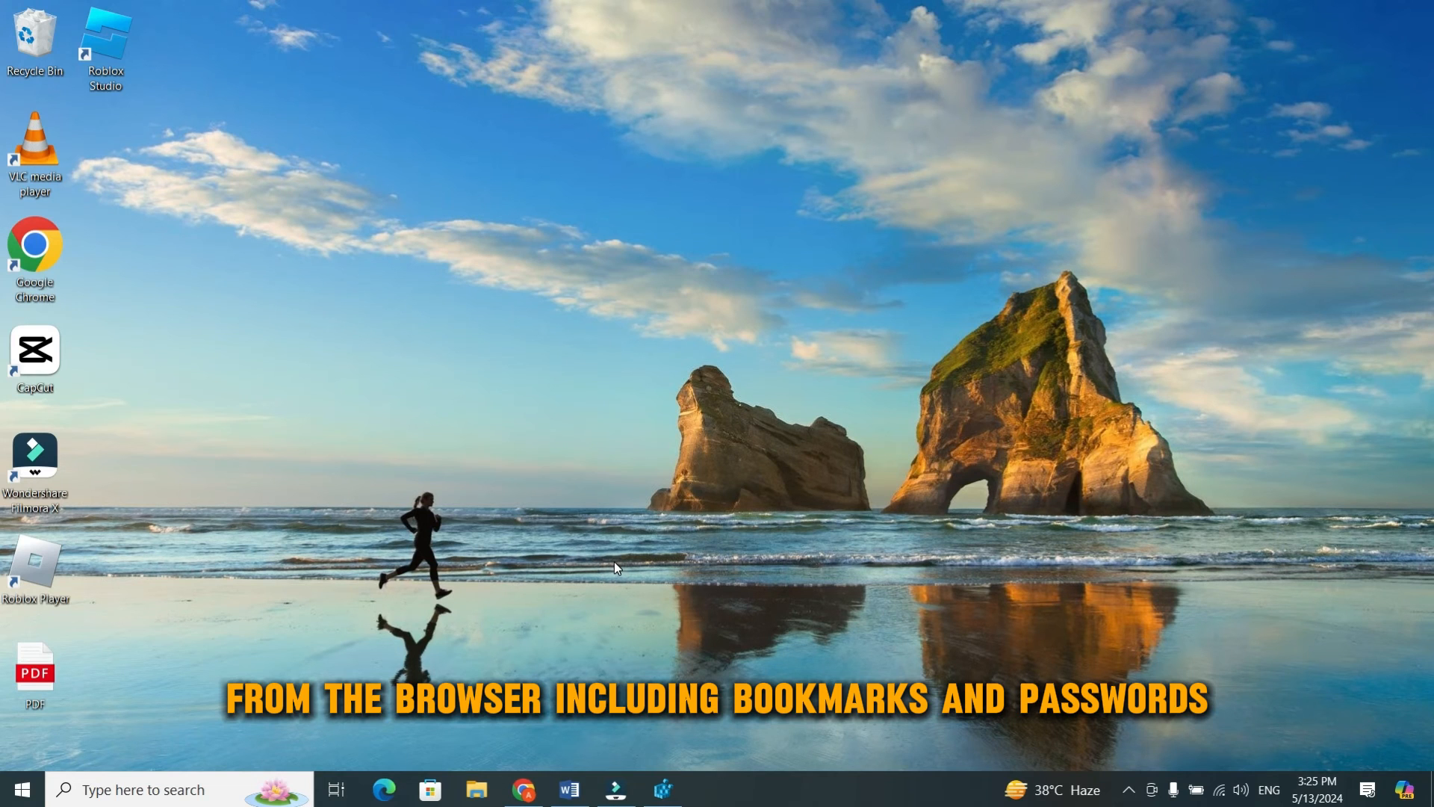
{"action": "mouse_move", "coordinate": [586, 589]}
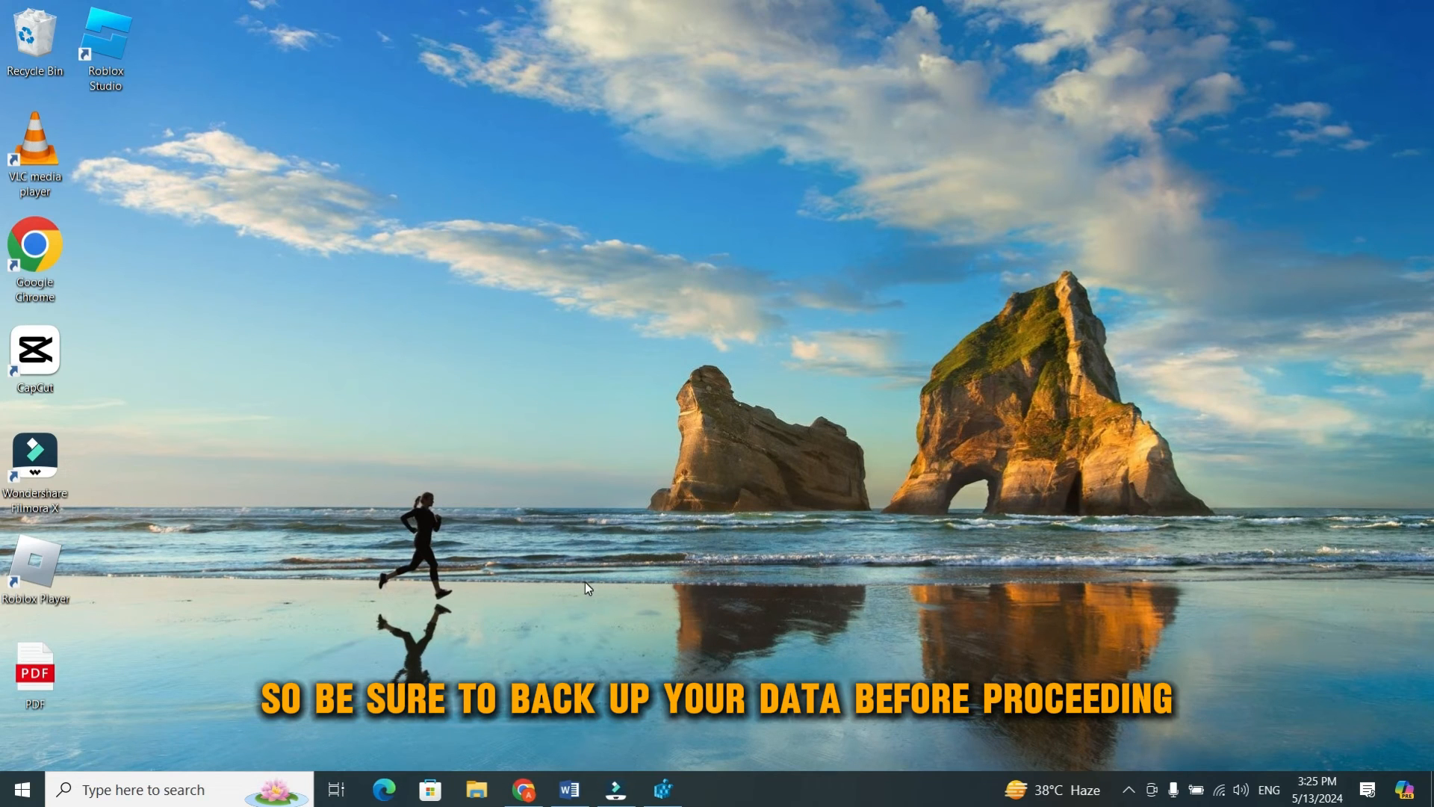
{"action": "mouse_move", "coordinate": [549, 646]}
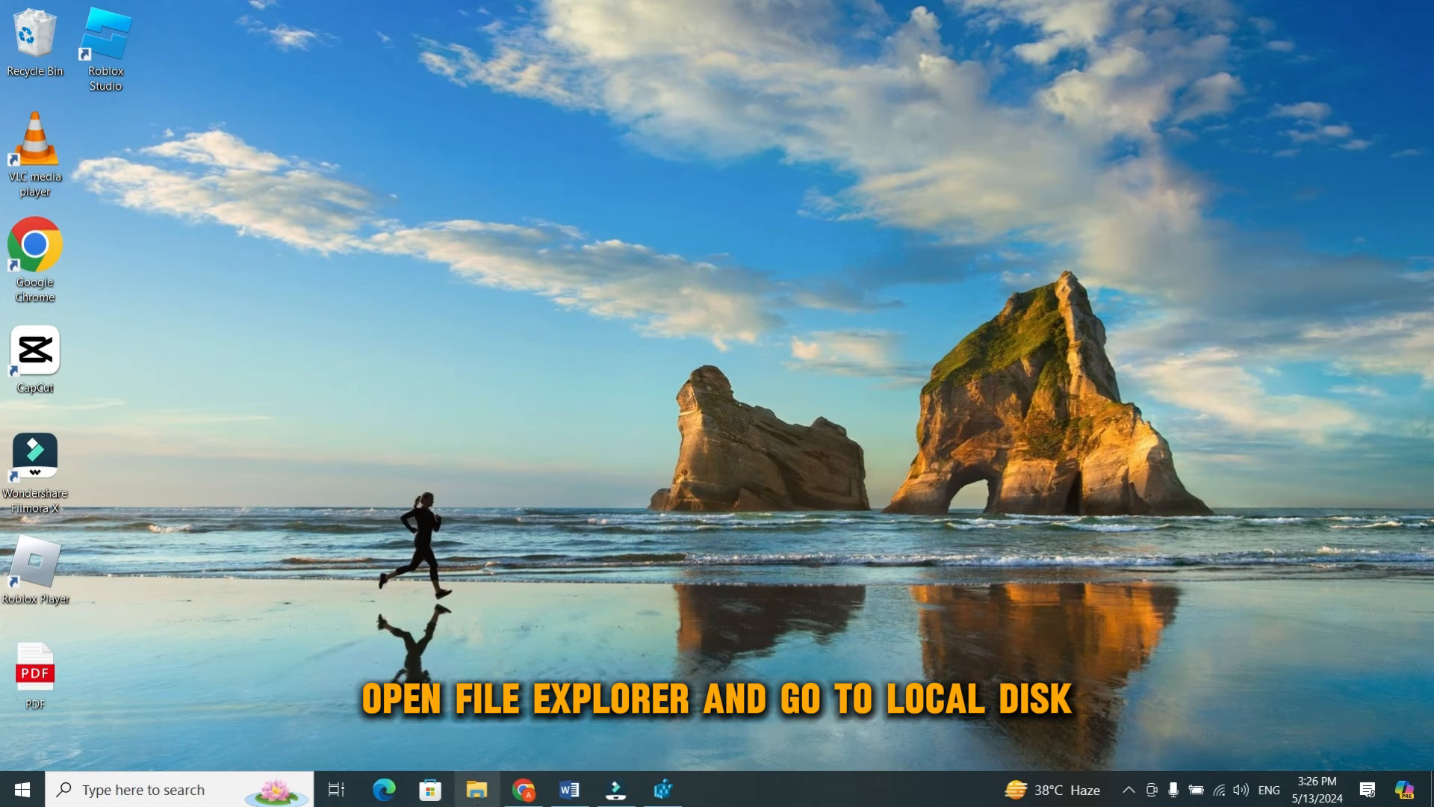
- Reopen File Explorer and browse C:\Users\Administrator into the AppData folder
{"action": "left_click", "coordinate": [476, 789]}
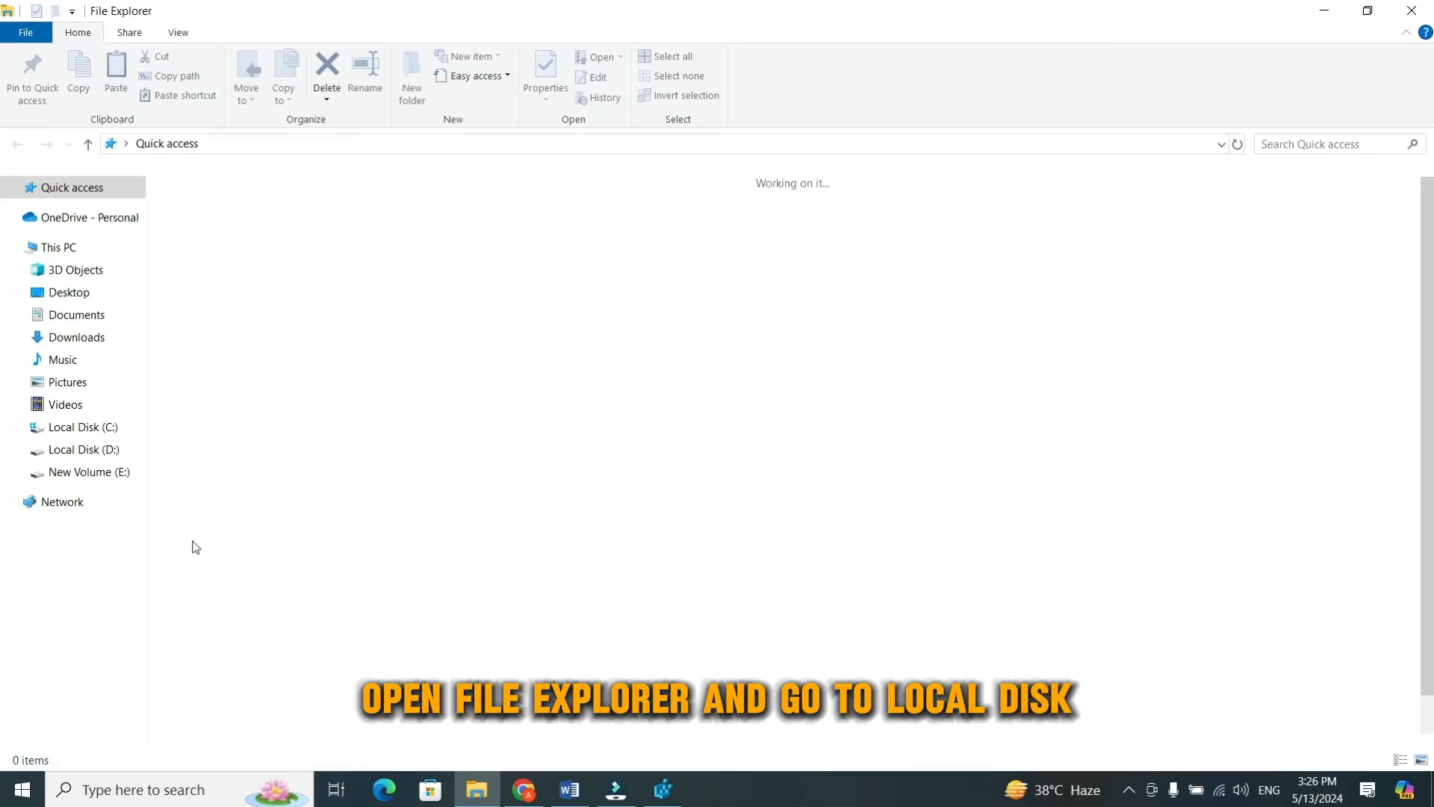
{"action": "left_click", "coordinate": [77, 427]}
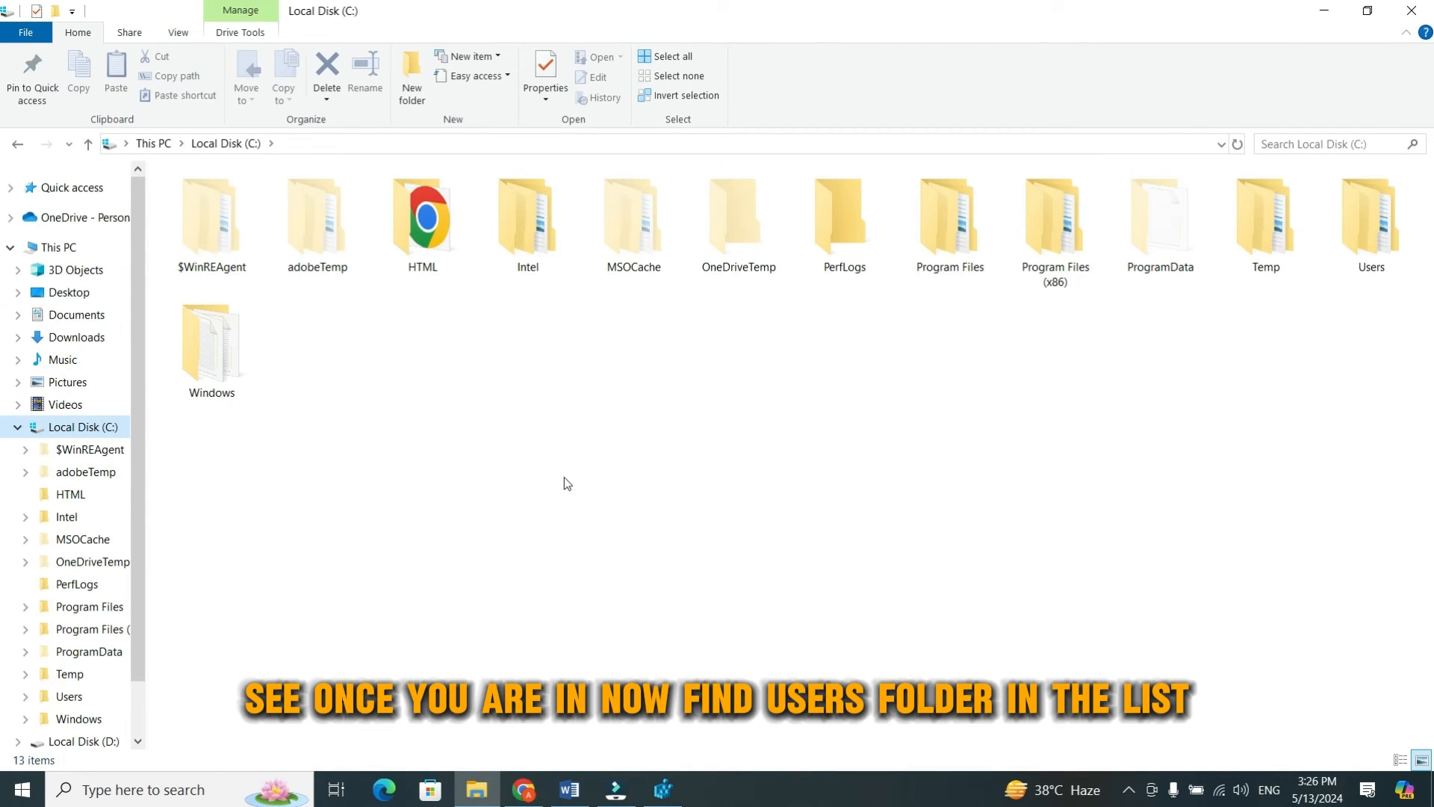
{"action": "double_click", "coordinate": [1370, 217]}
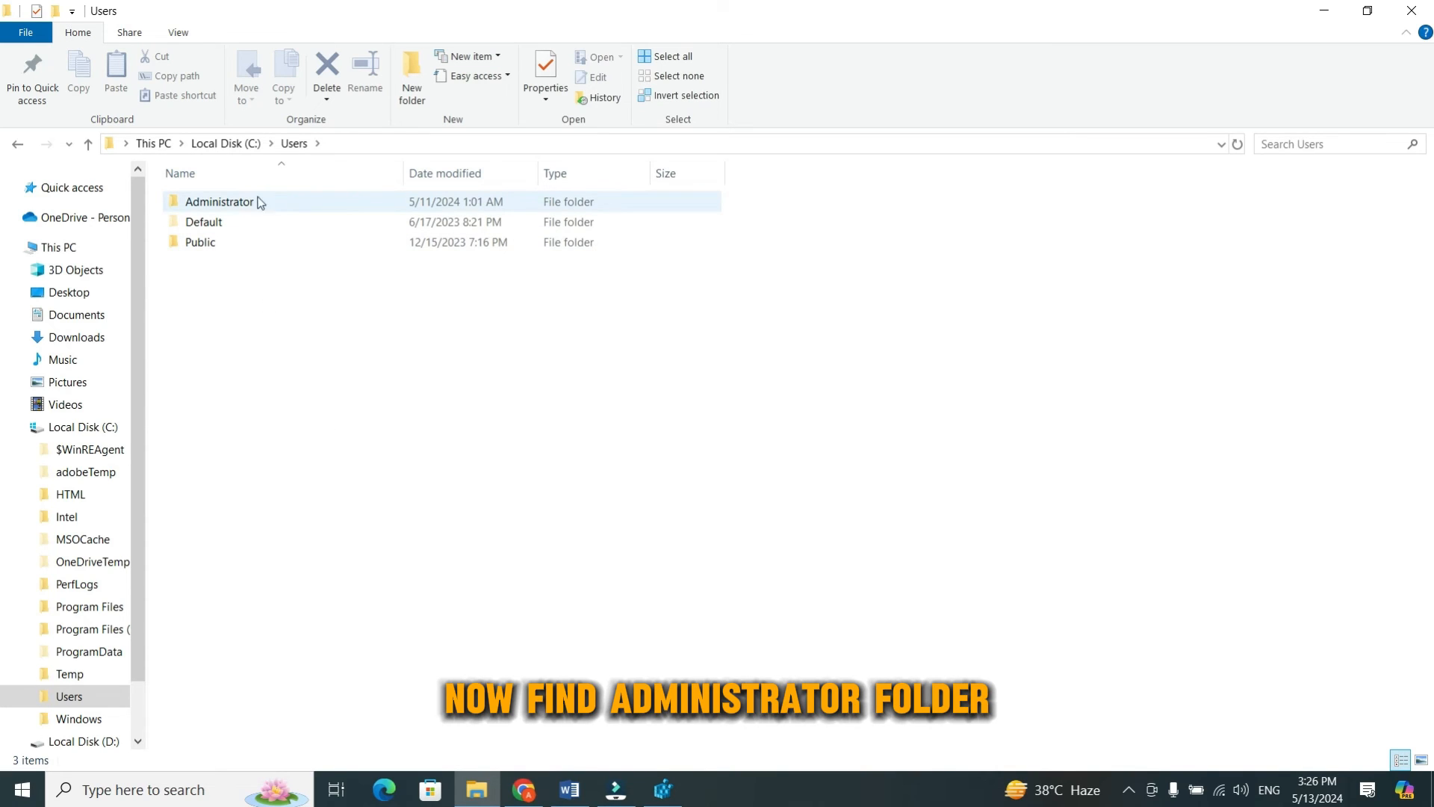
{"action": "left_click", "coordinate": [239, 201]}
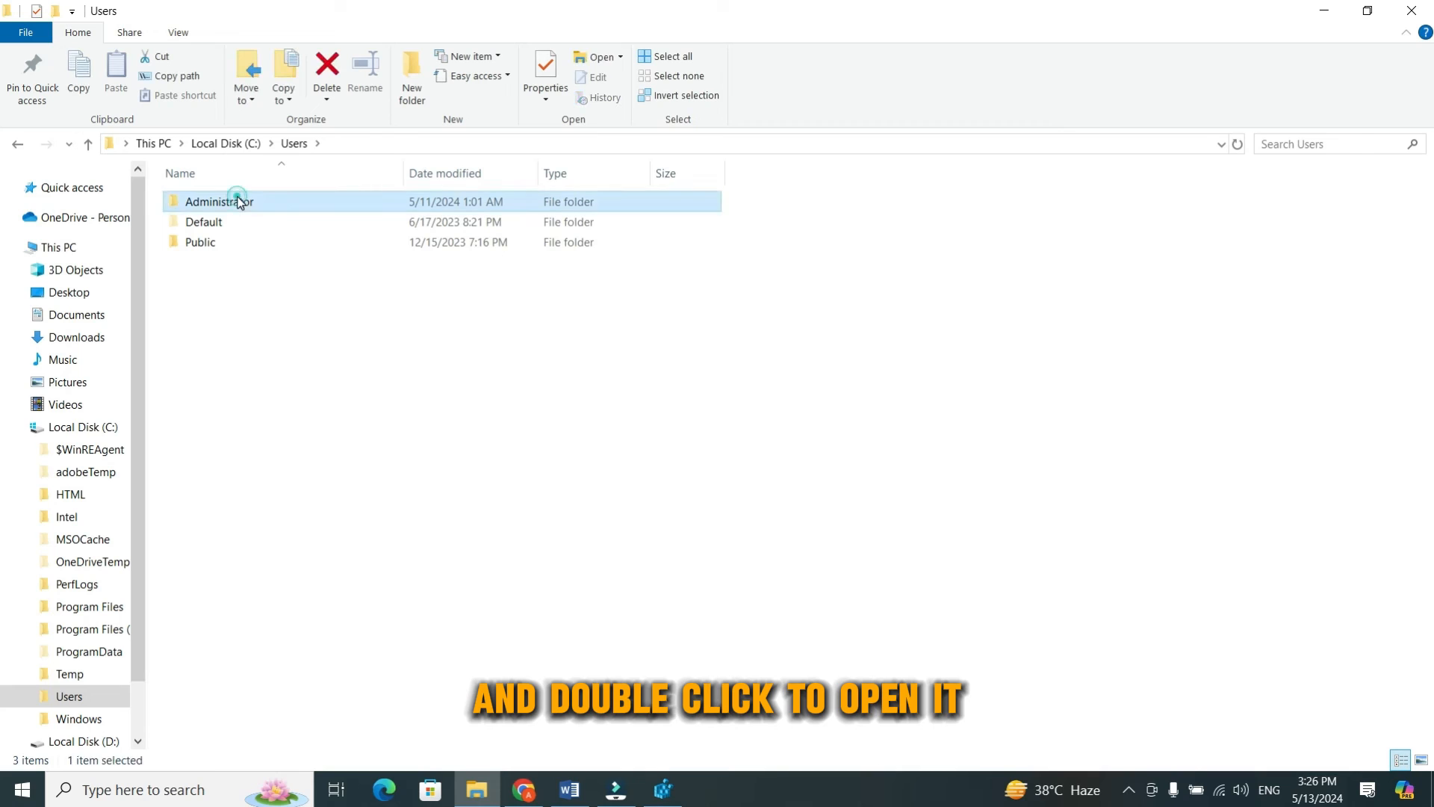
{"action": "double_click", "coordinate": [224, 202]}
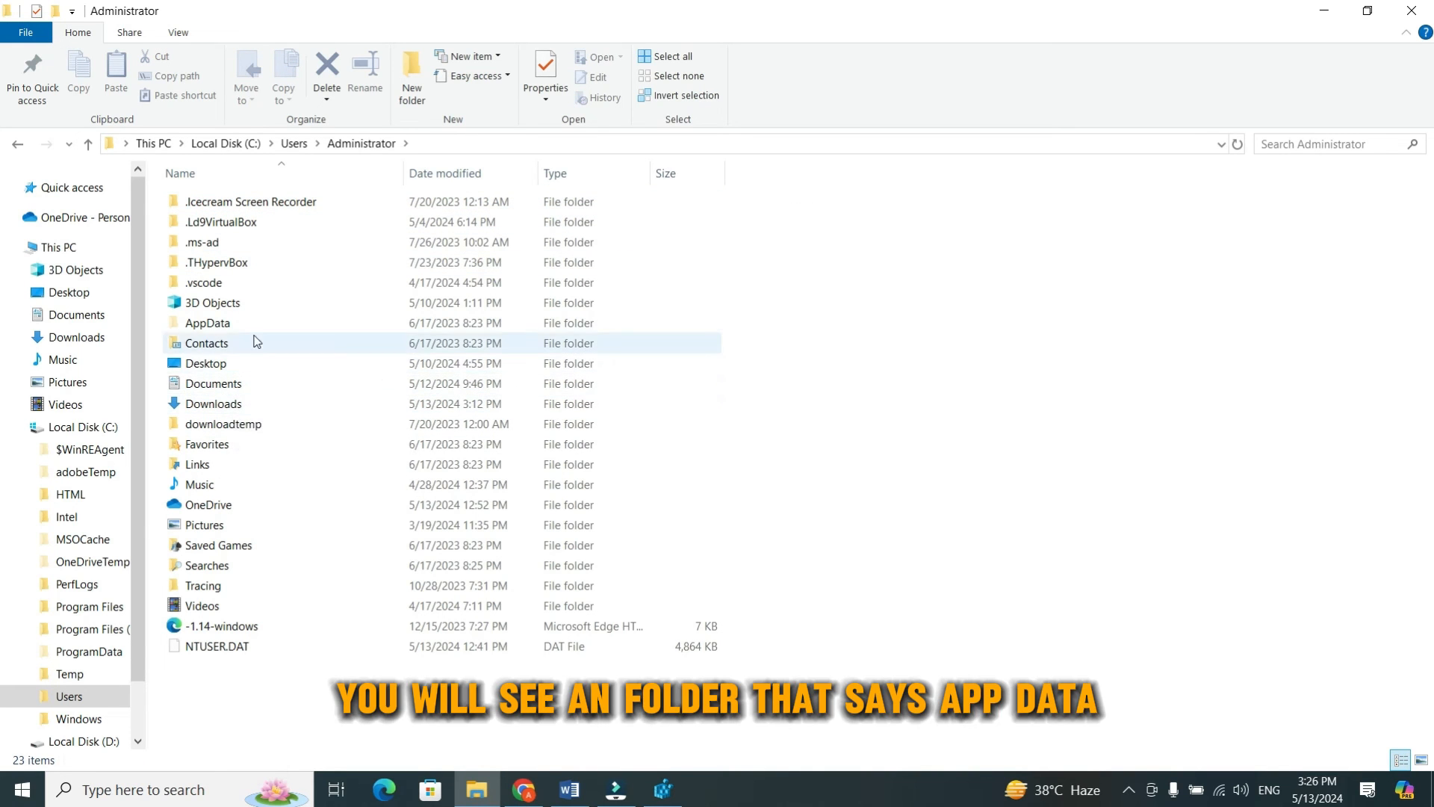
{"action": "left_click", "coordinate": [207, 322]}
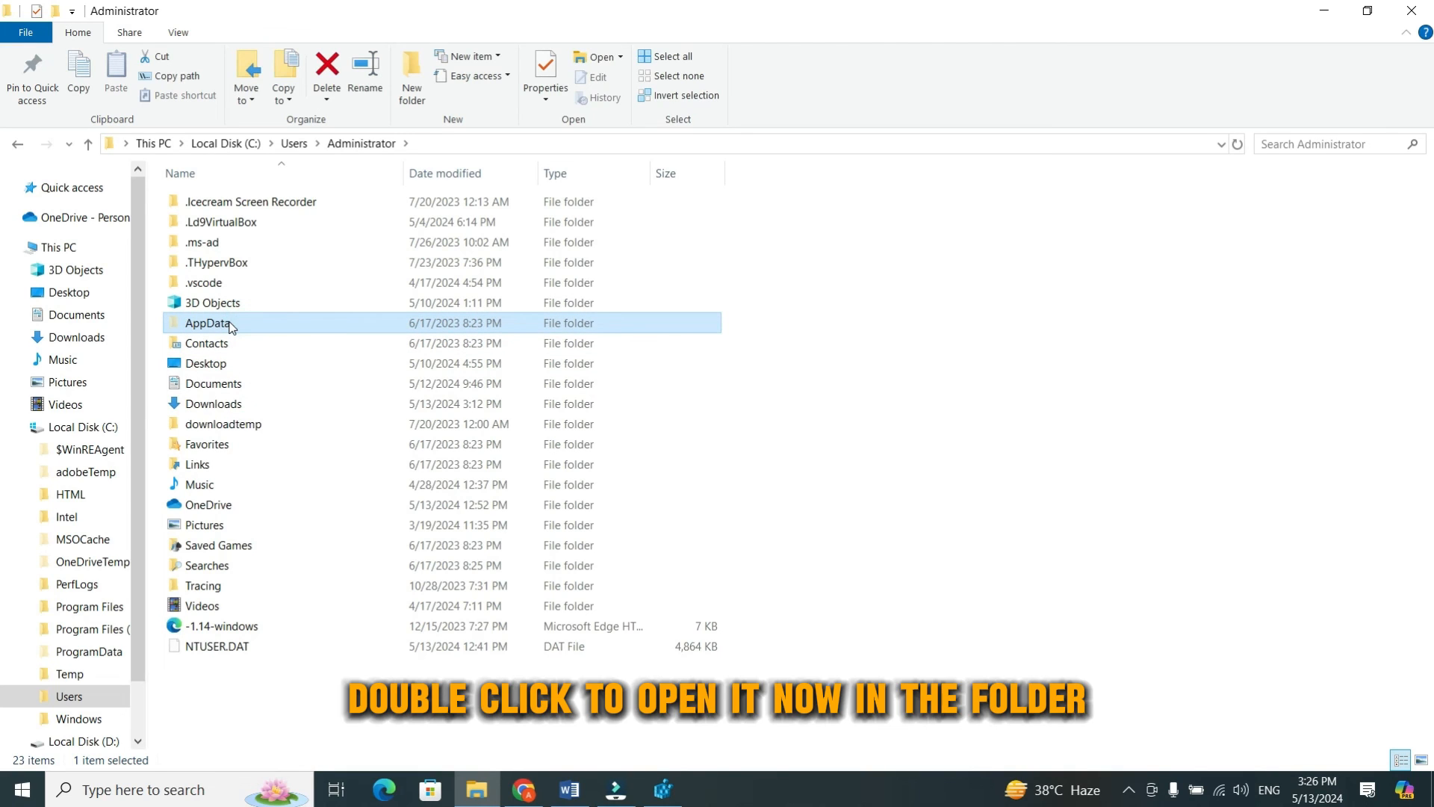
{"action": "double_click", "coordinate": [206, 322]}
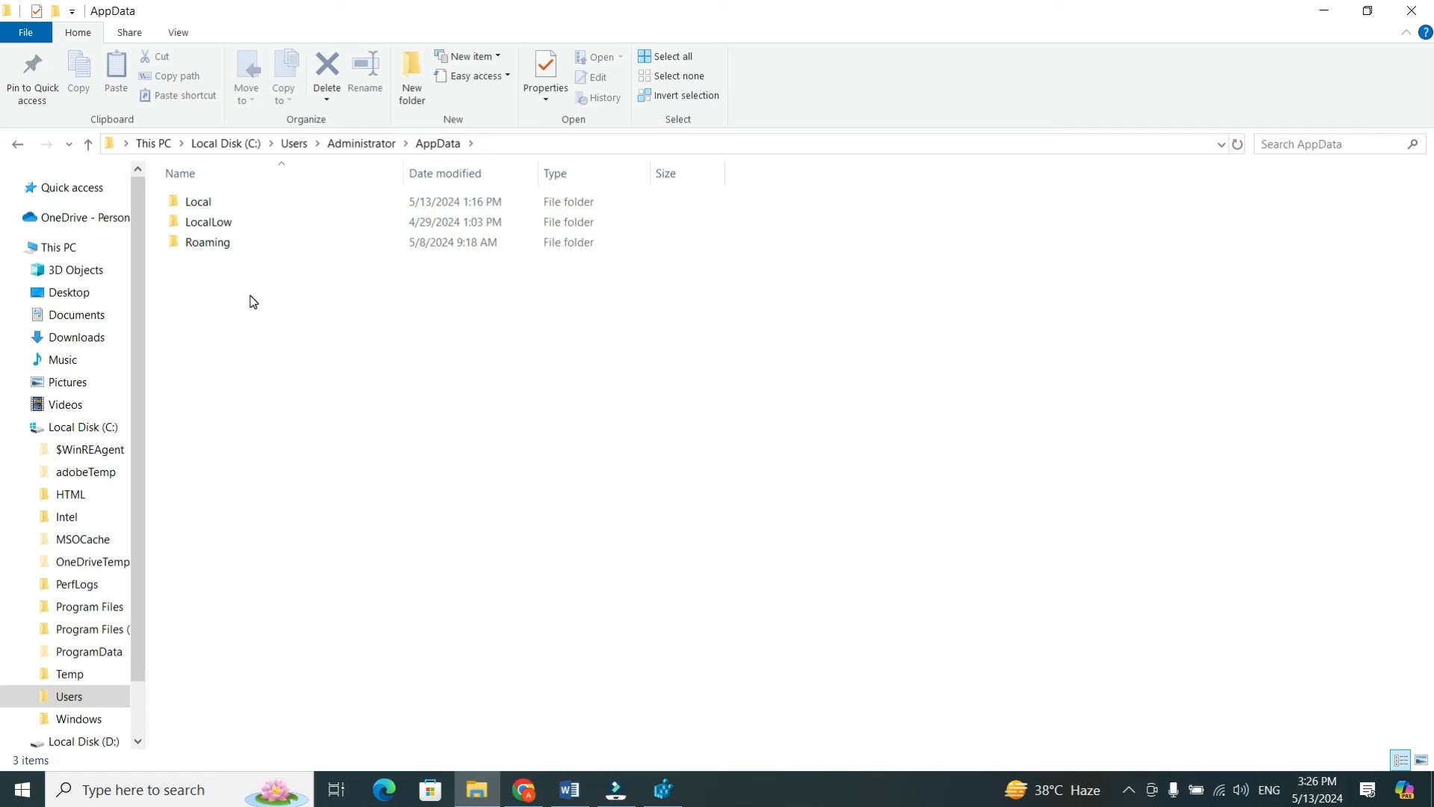
- Open AppData\Local, then select and right-click the Google folder
{"action": "left_click", "coordinate": [198, 202]}
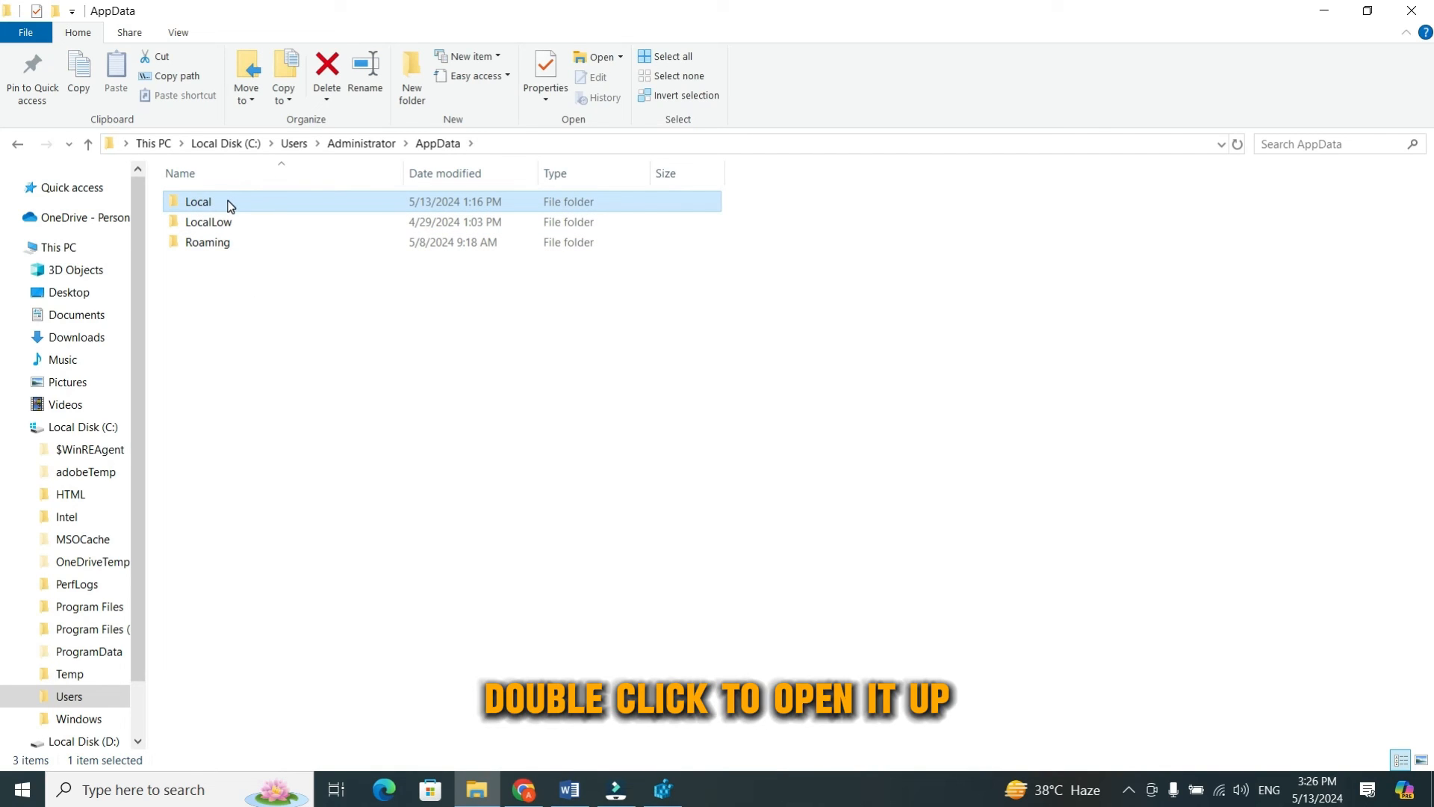
{"action": "double_click", "coordinate": [198, 202]}
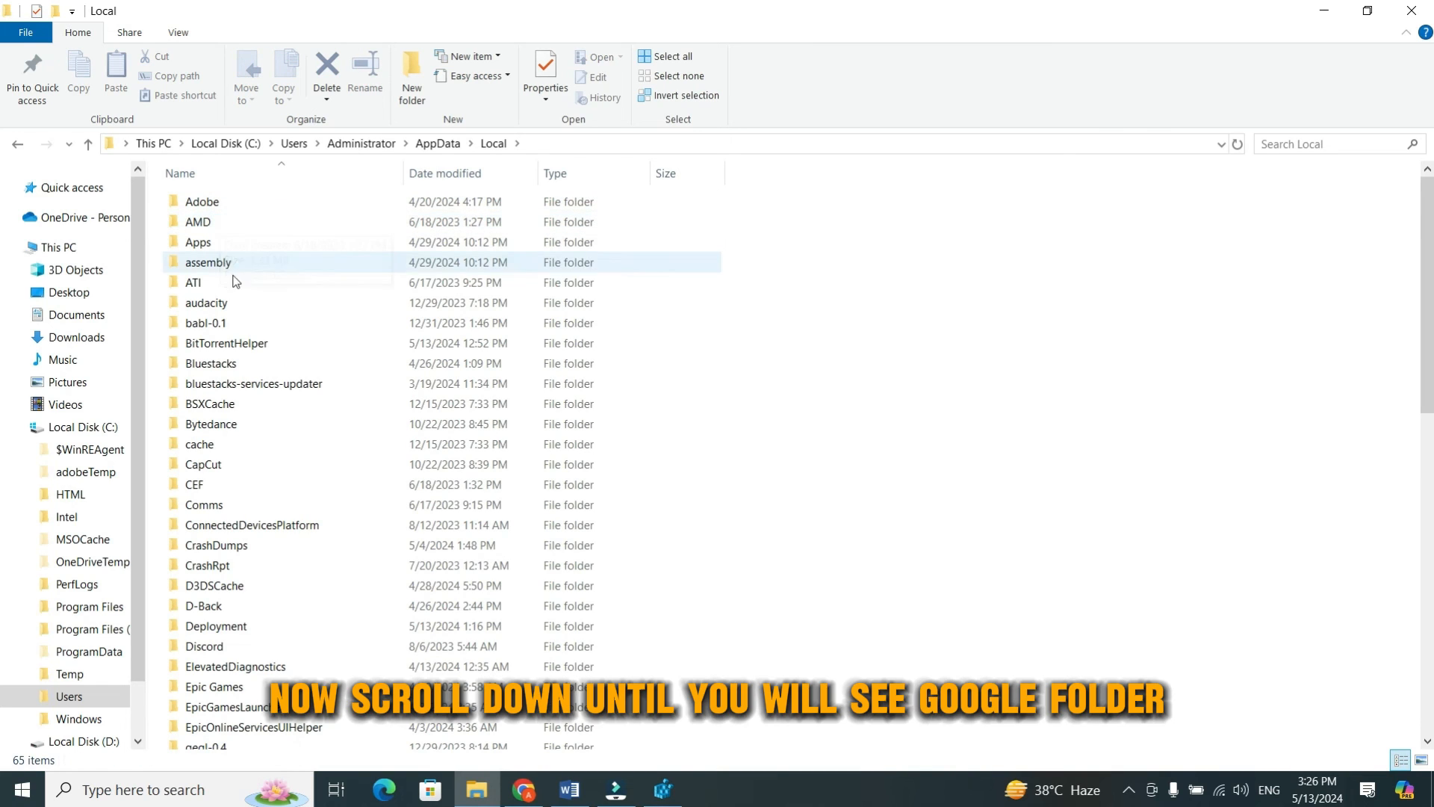
{"action": "scroll", "scroll_direction": "down", "scroll_amount": 3}
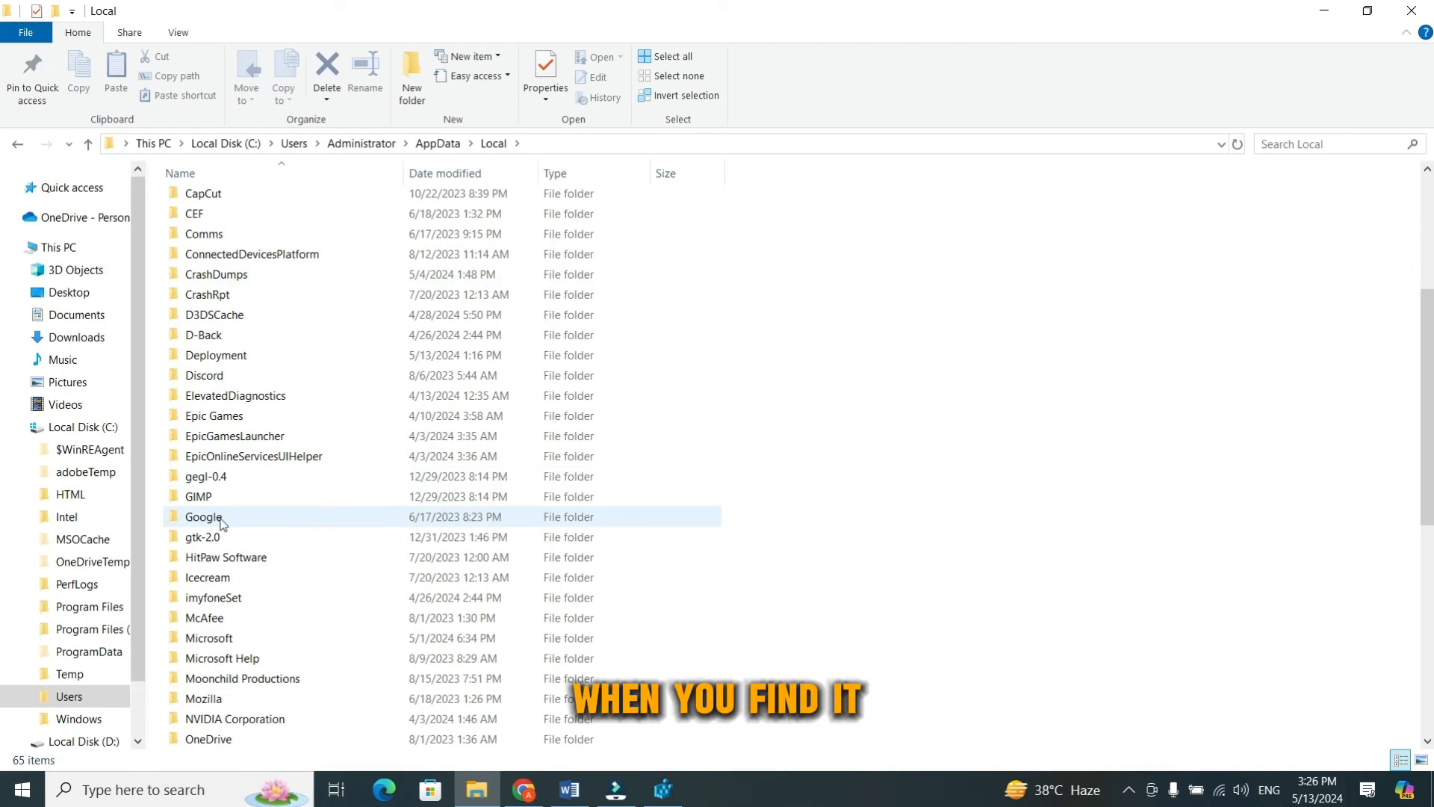
{"action": "left_click", "coordinate": [203, 517]}
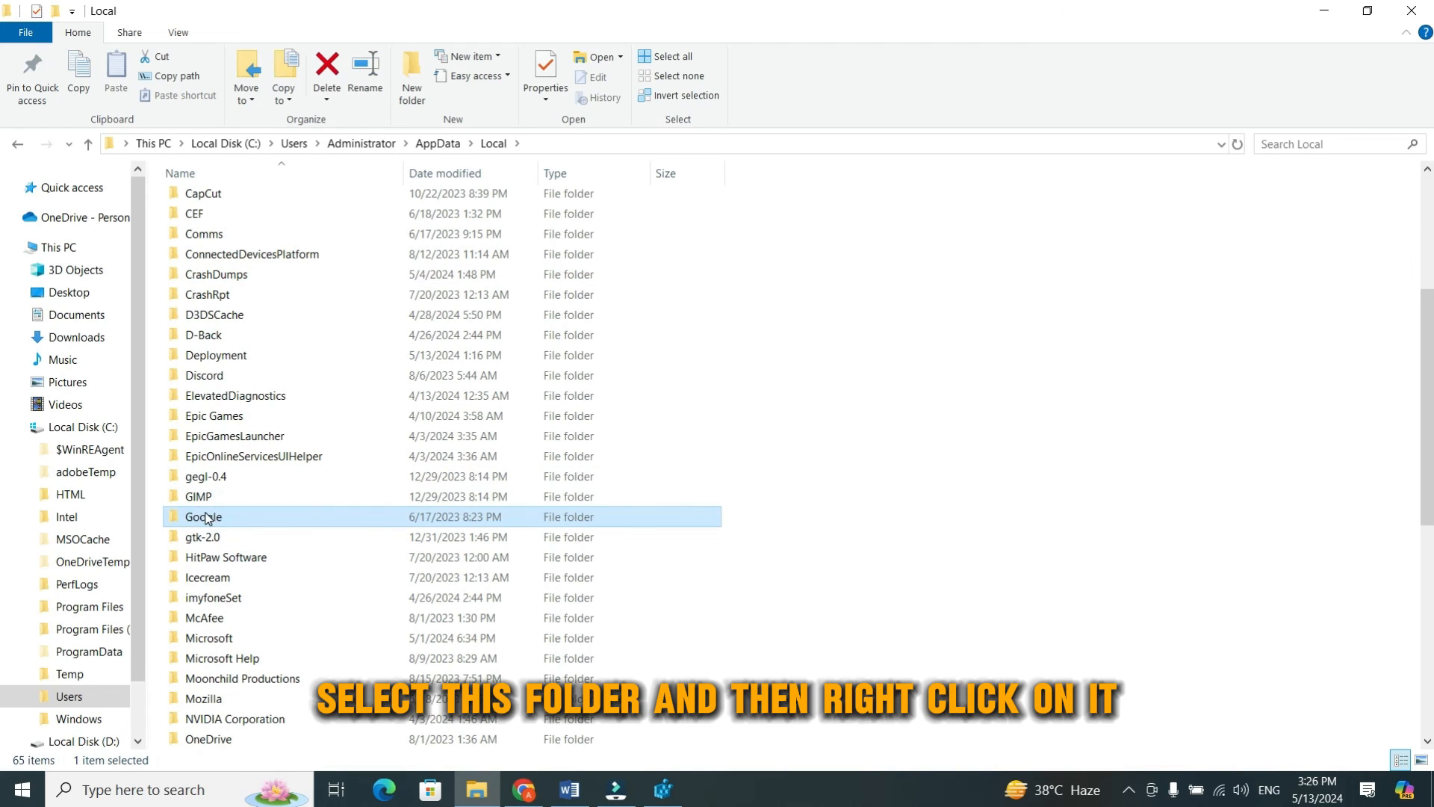
{"action": "right_click", "coordinate": [203, 517]}
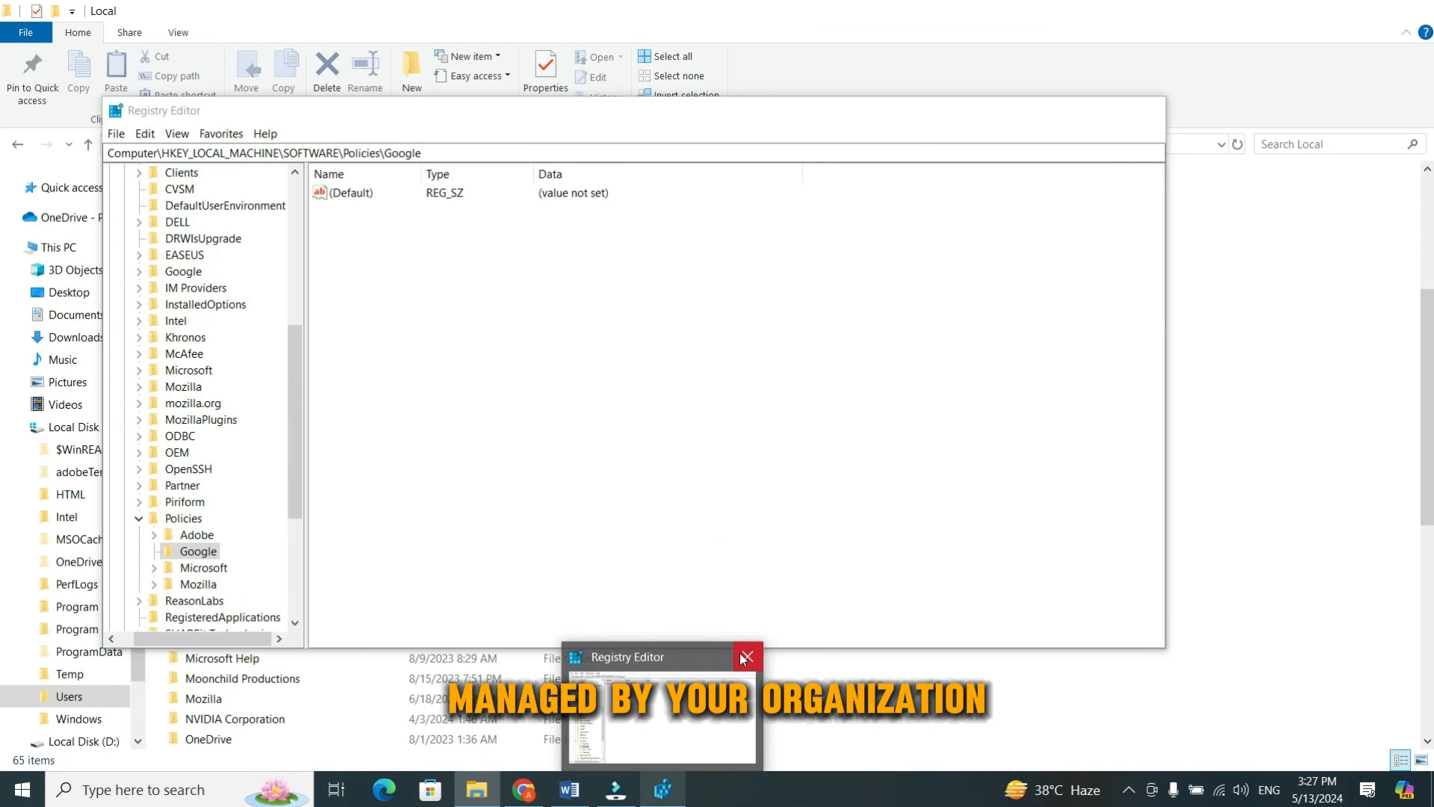
- Close Registry Editor from its taskbar preview, leaving AppData\Local in front
{"action": "left_click", "coordinate": [748, 657]}
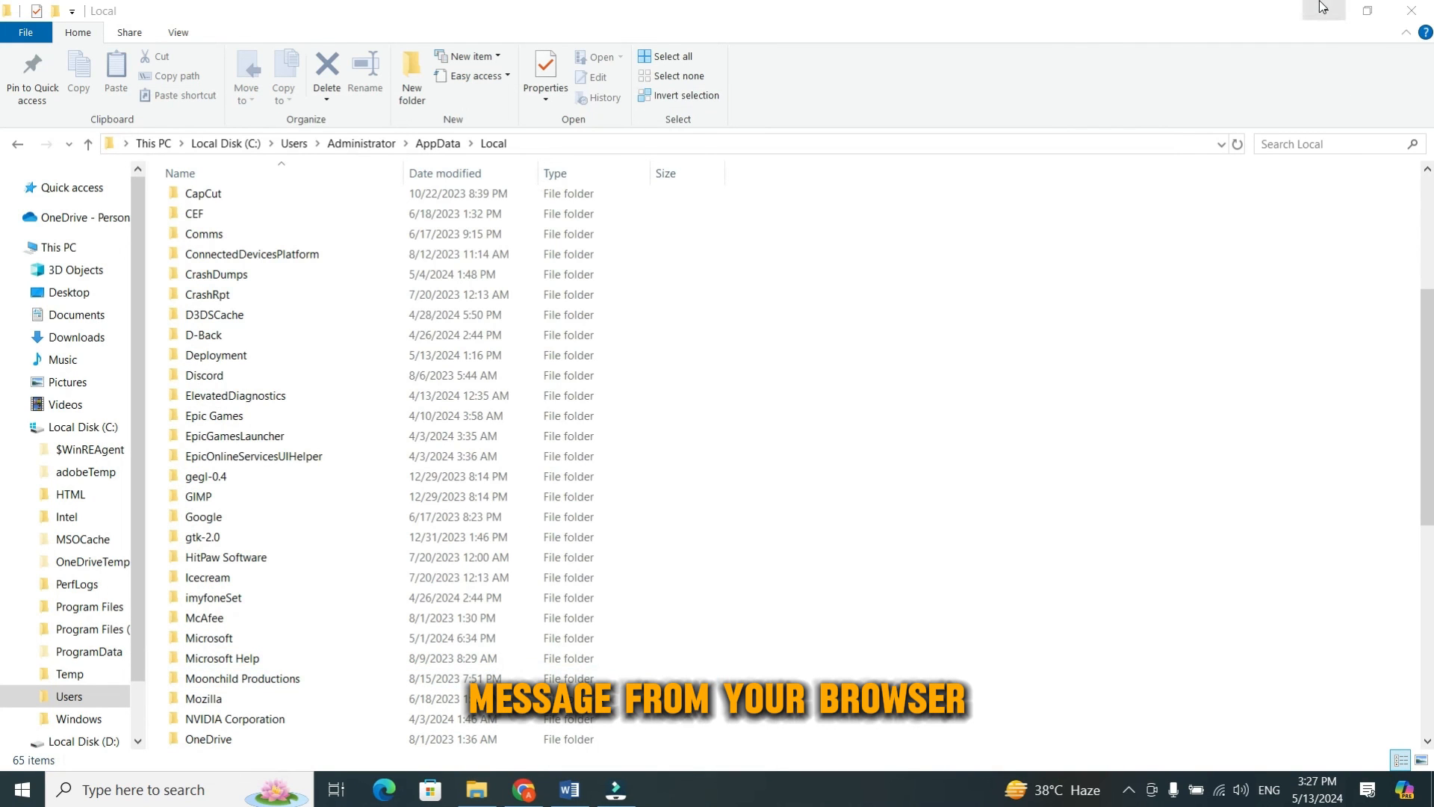